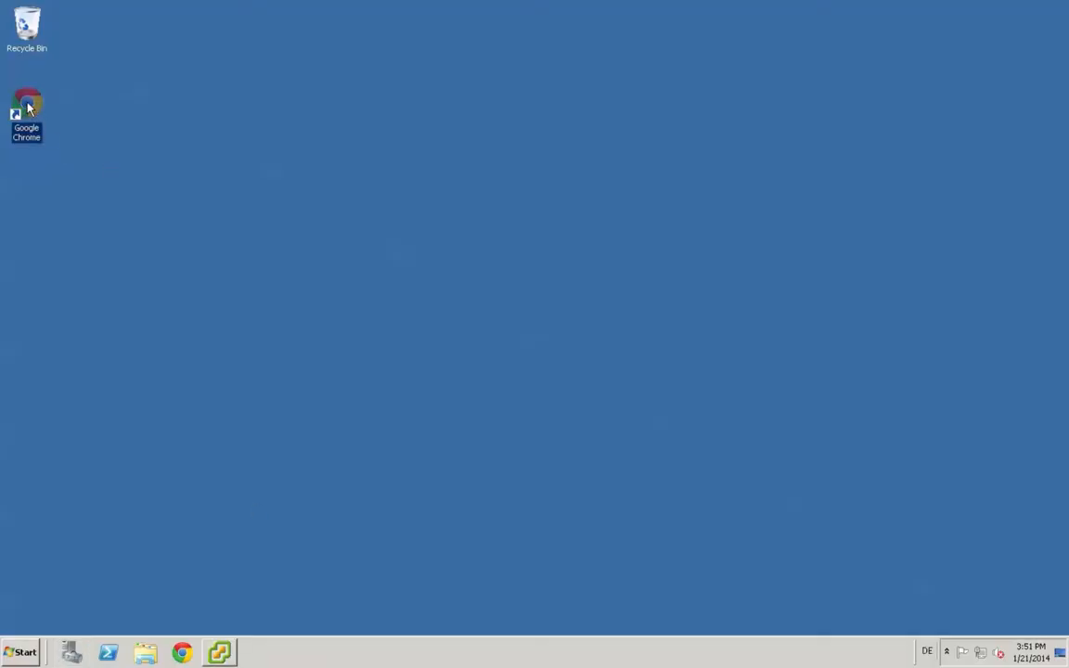
- Launch Chrome and proceed past the portal's untrusted certificate warning
double_click(27, 107)
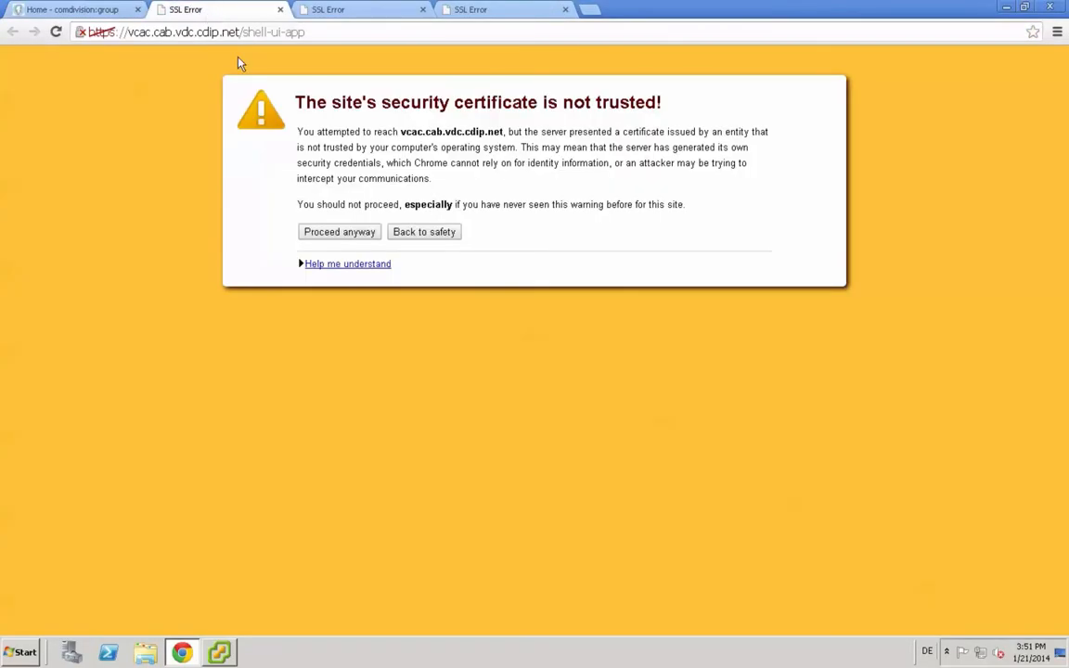
click(339, 232)
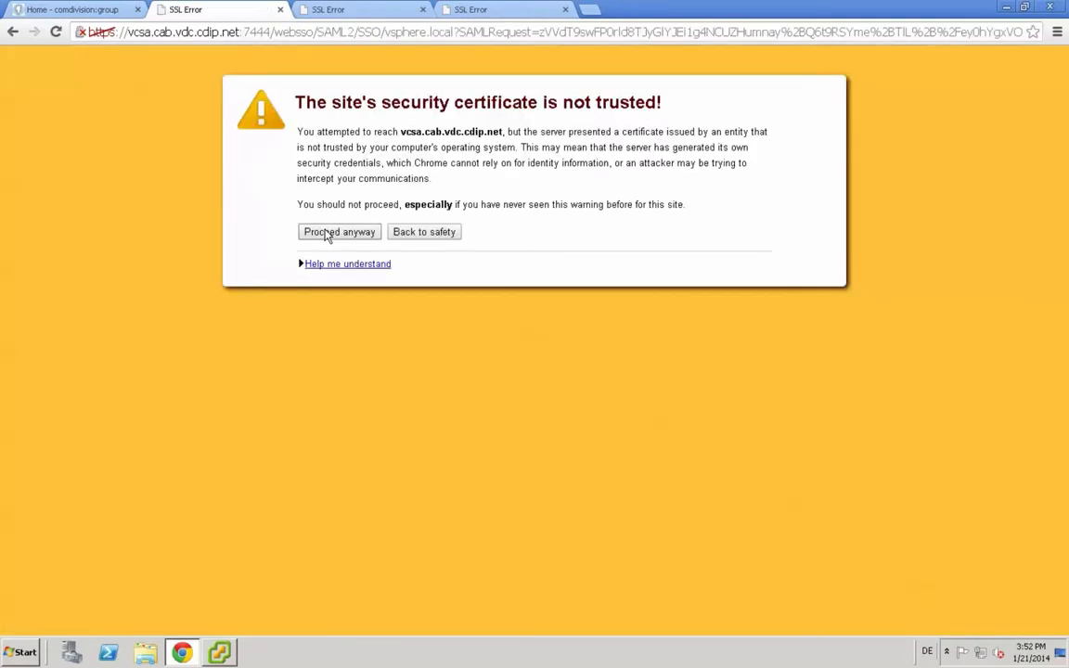
click(339, 231)
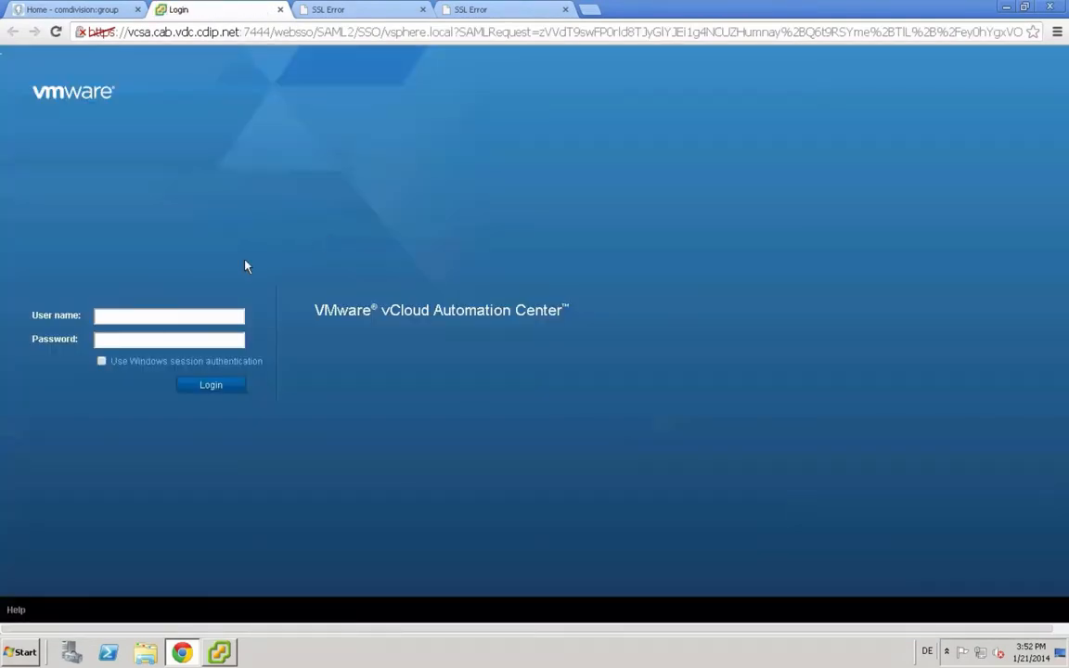
click(169, 315)
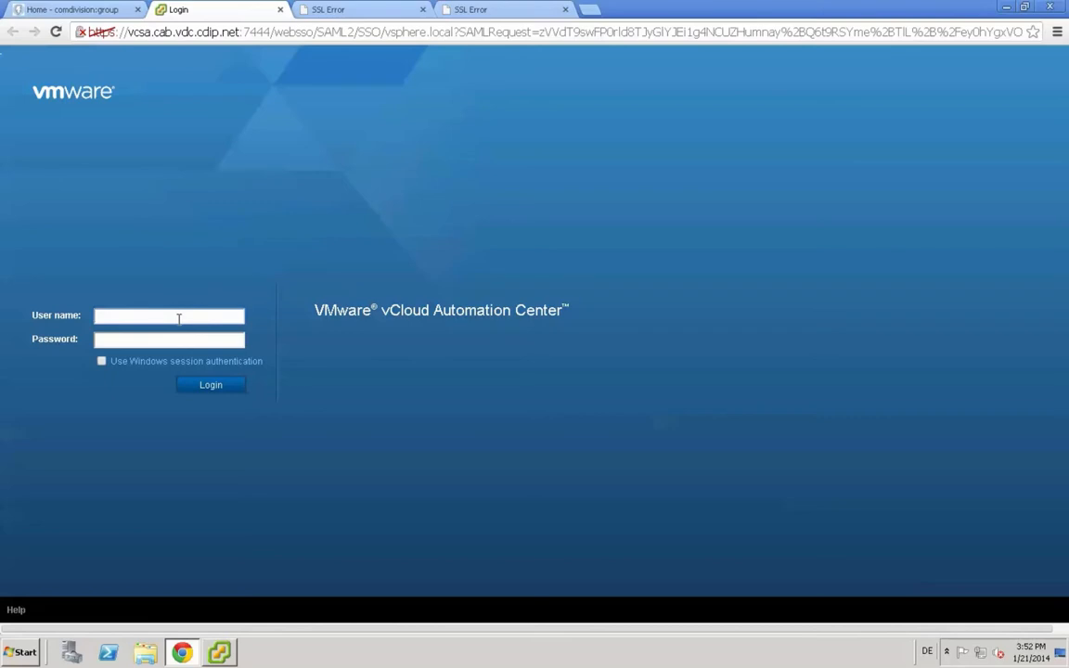
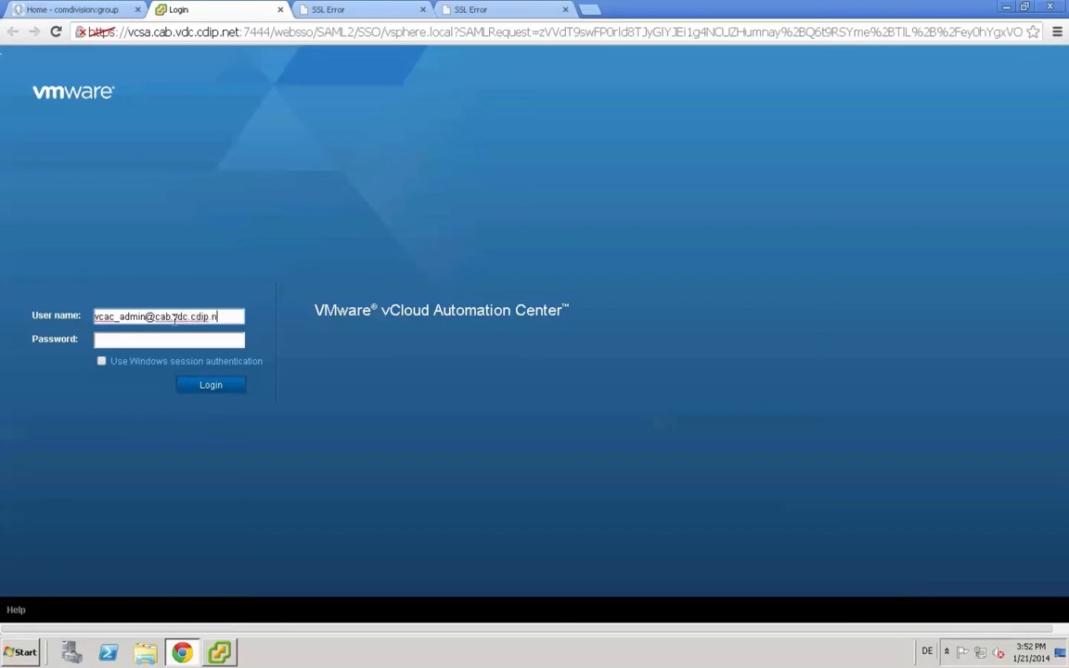
click(169, 339)
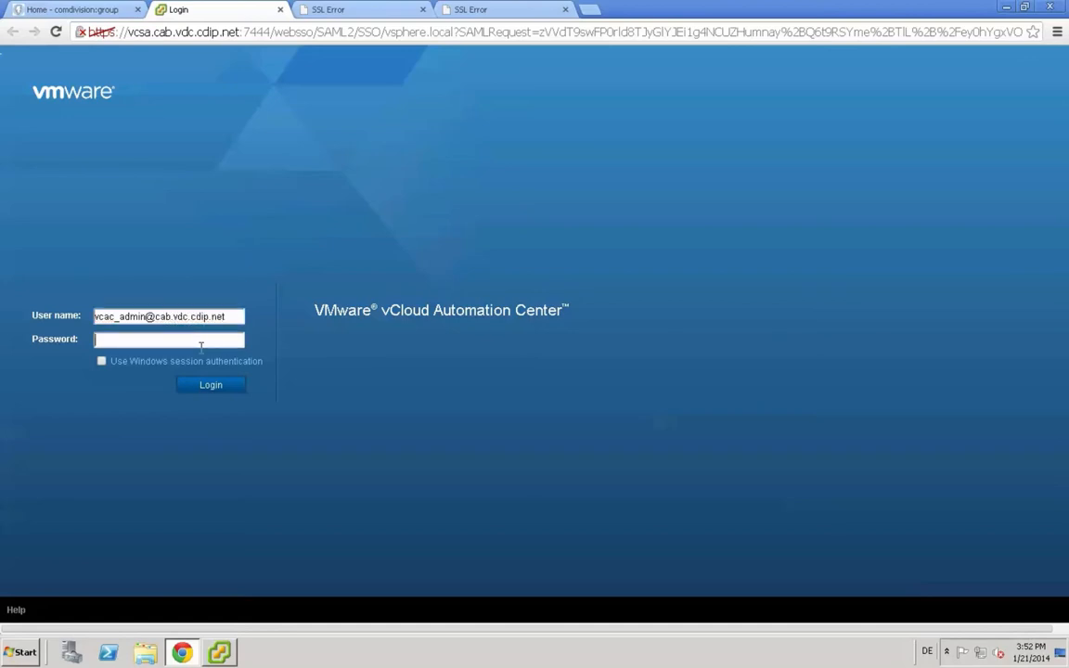
text(password)
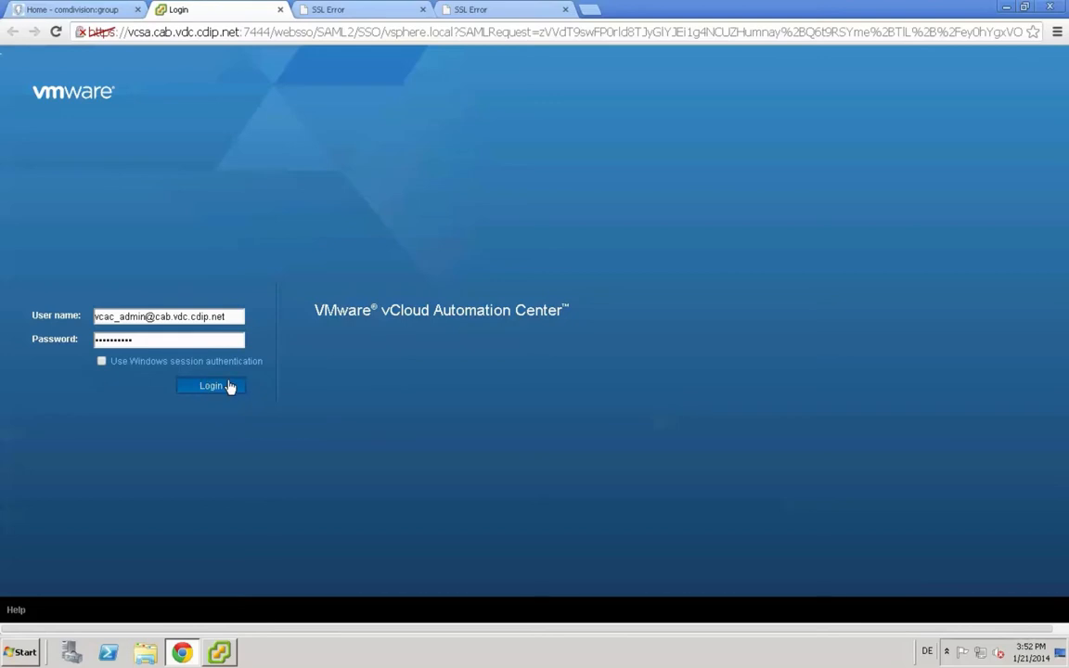
mouse_move(291, 398)
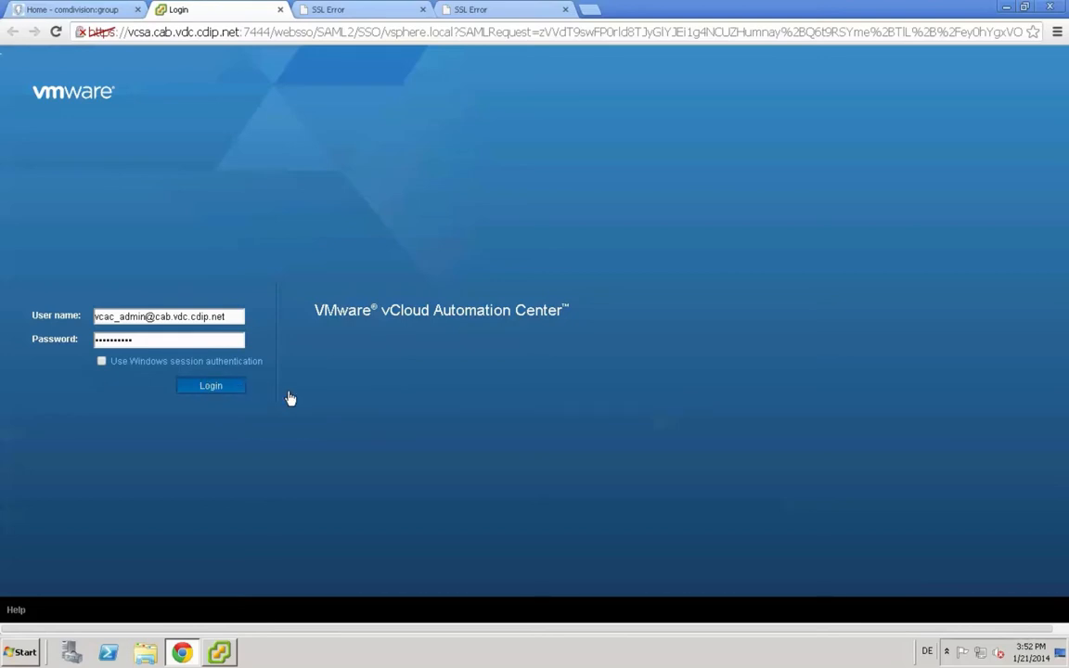
click(211, 385)
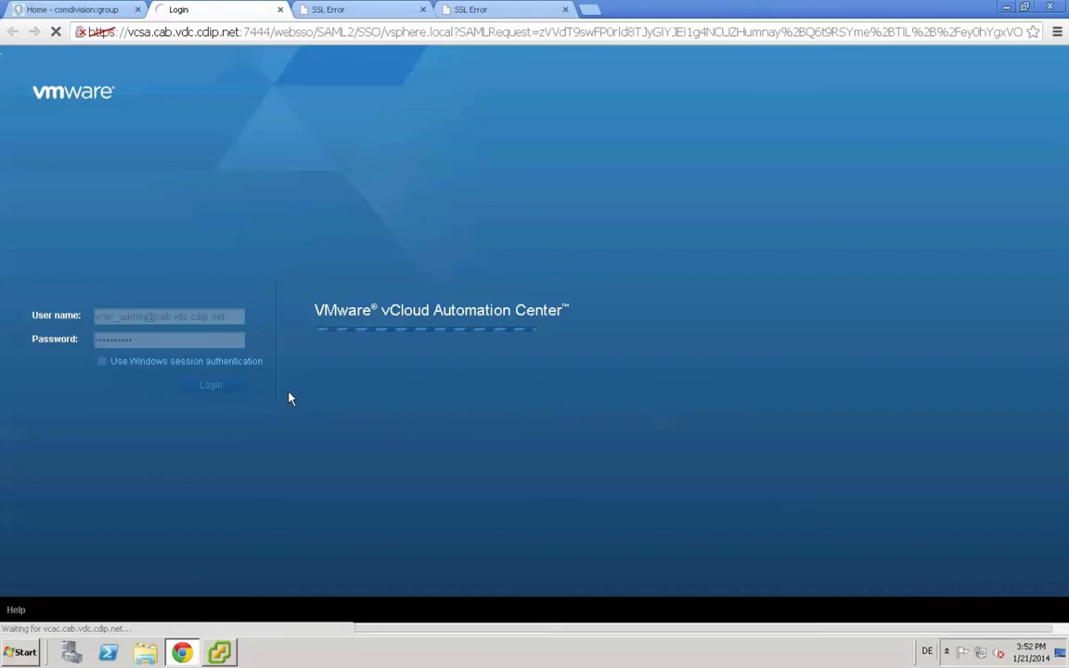
click(211, 385)
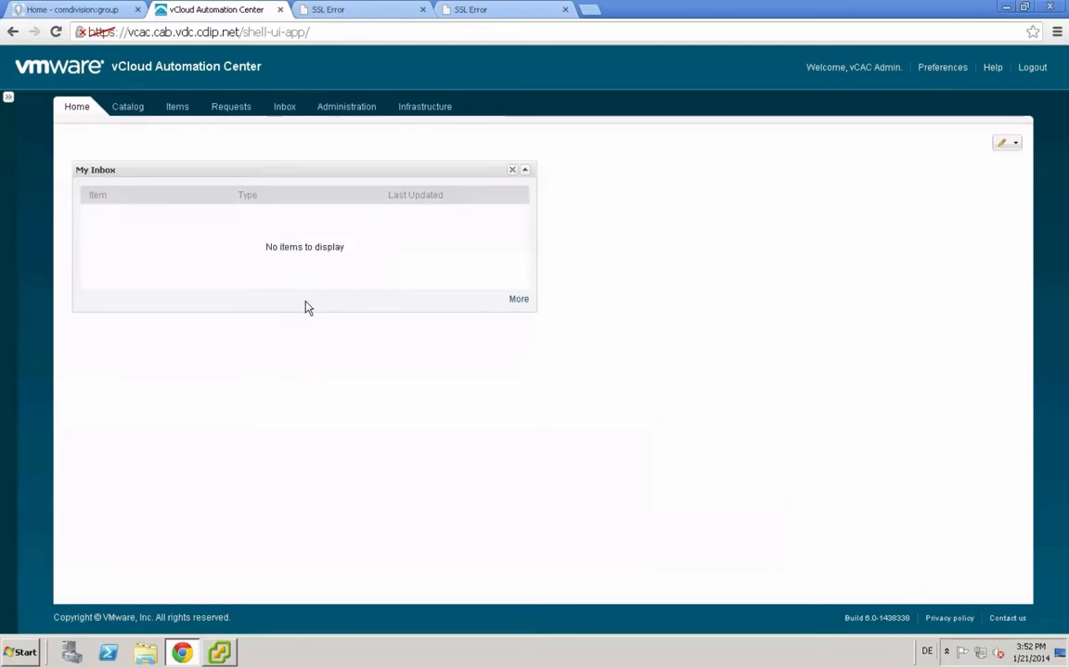
mouse_move(297, 197)
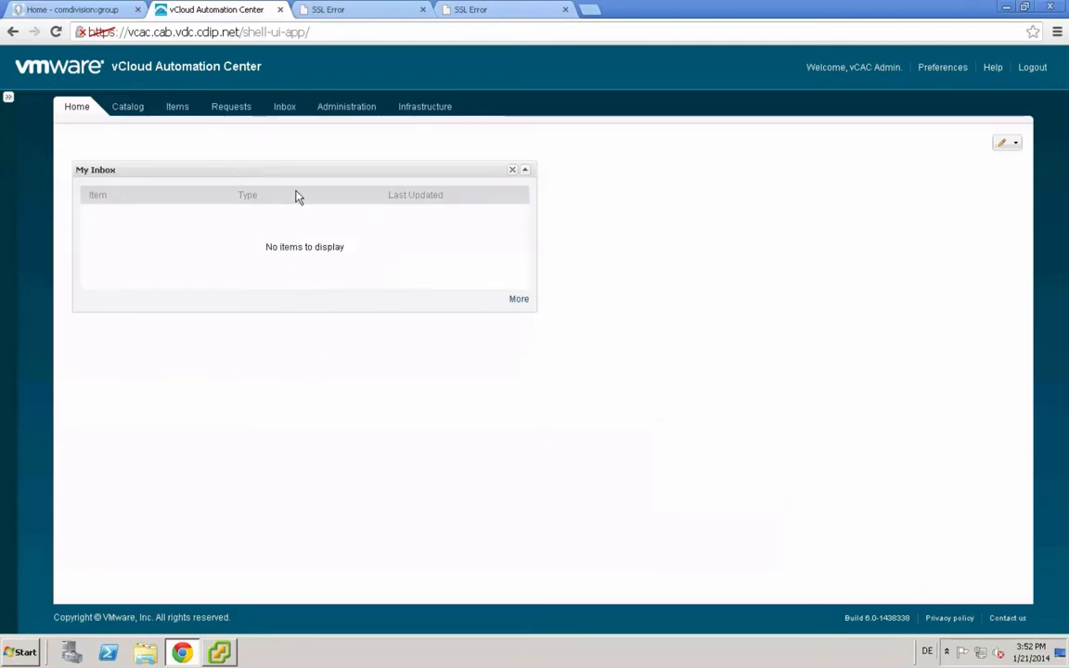
mouse_move(425, 106)
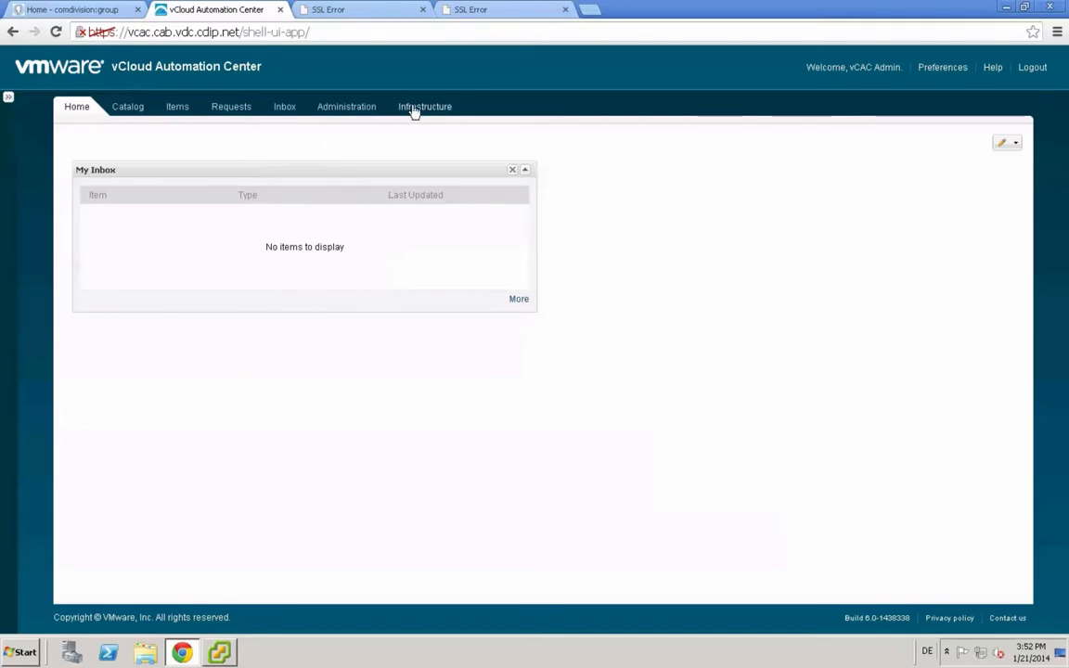
- Under Infrastructure > Blueprints, start a new Multi-Machine blueprint
click(424, 106)
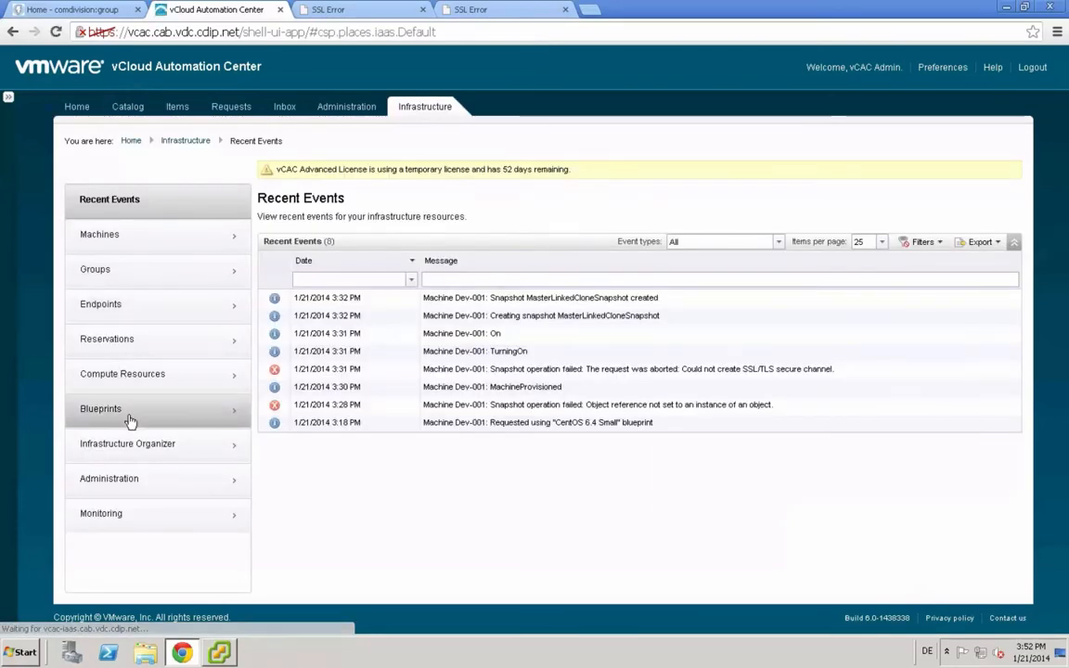
click(100, 409)
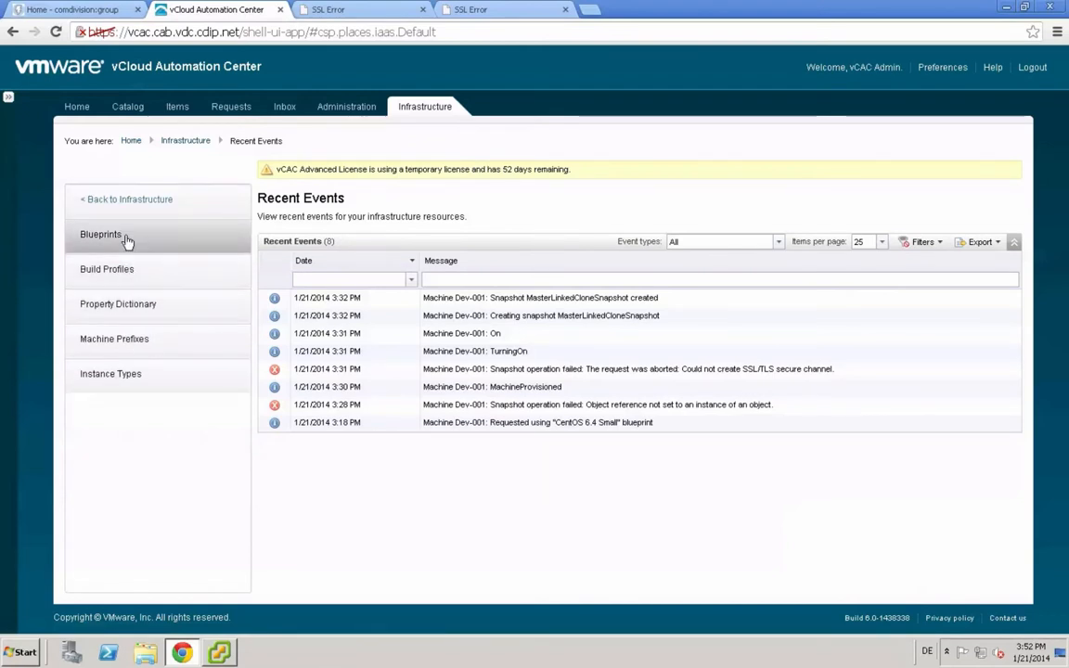
click(100, 234)
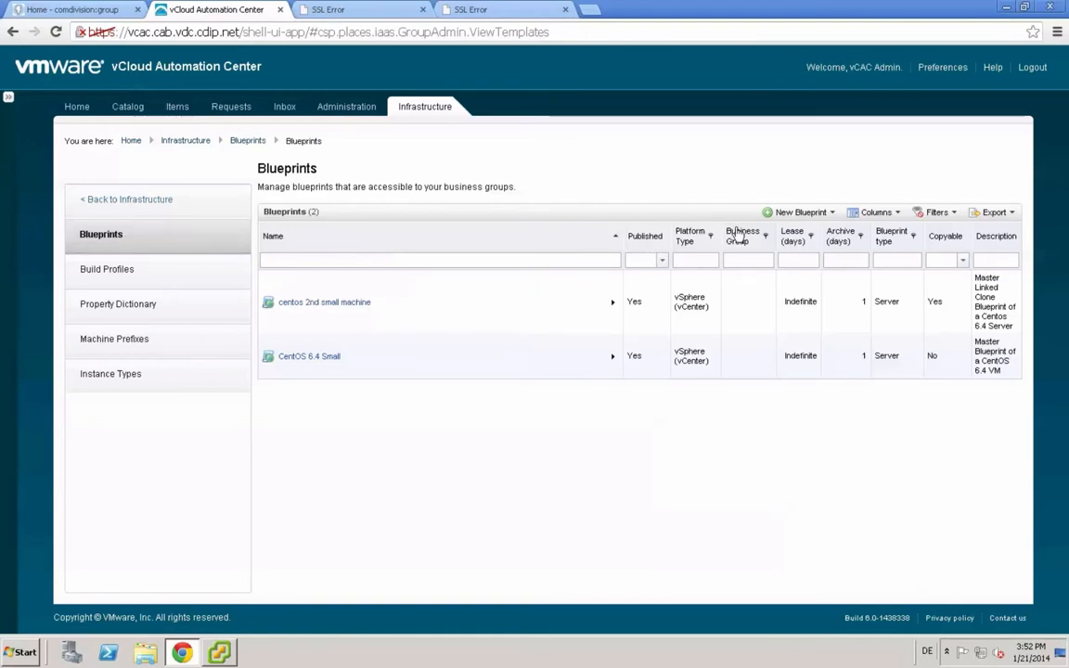
click(800, 212)
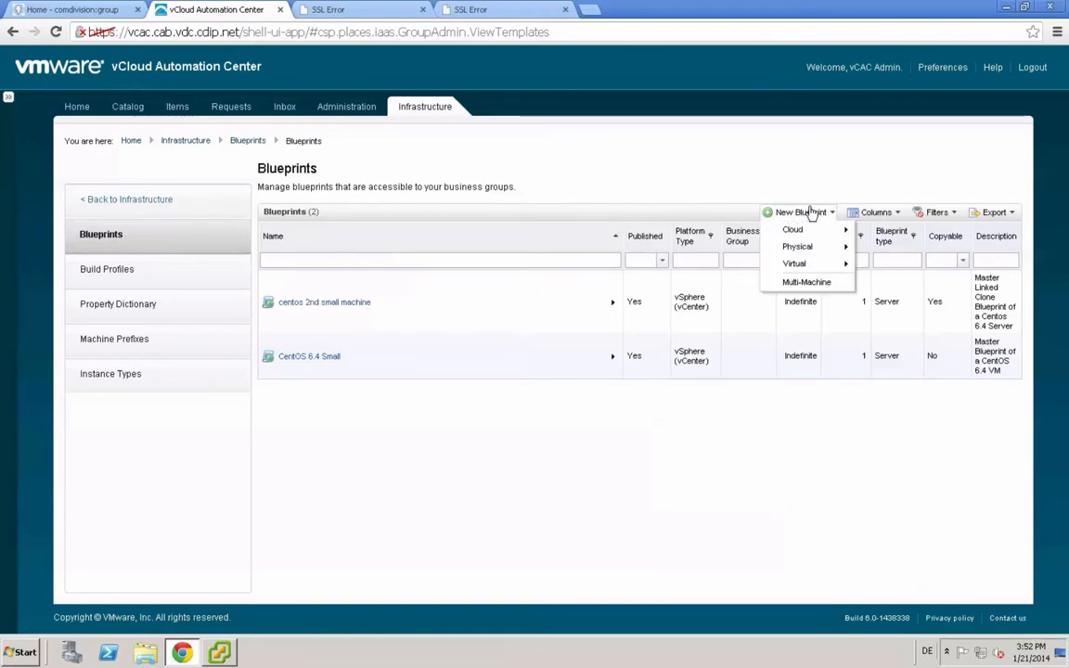
mouse_move(806, 282)
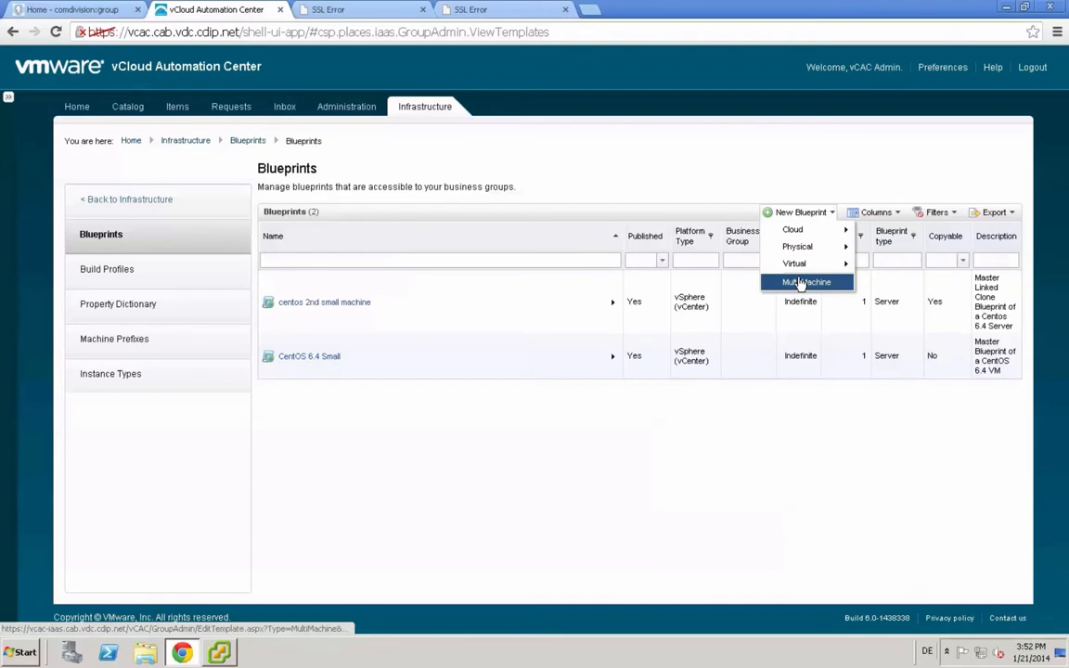
click(807, 282)
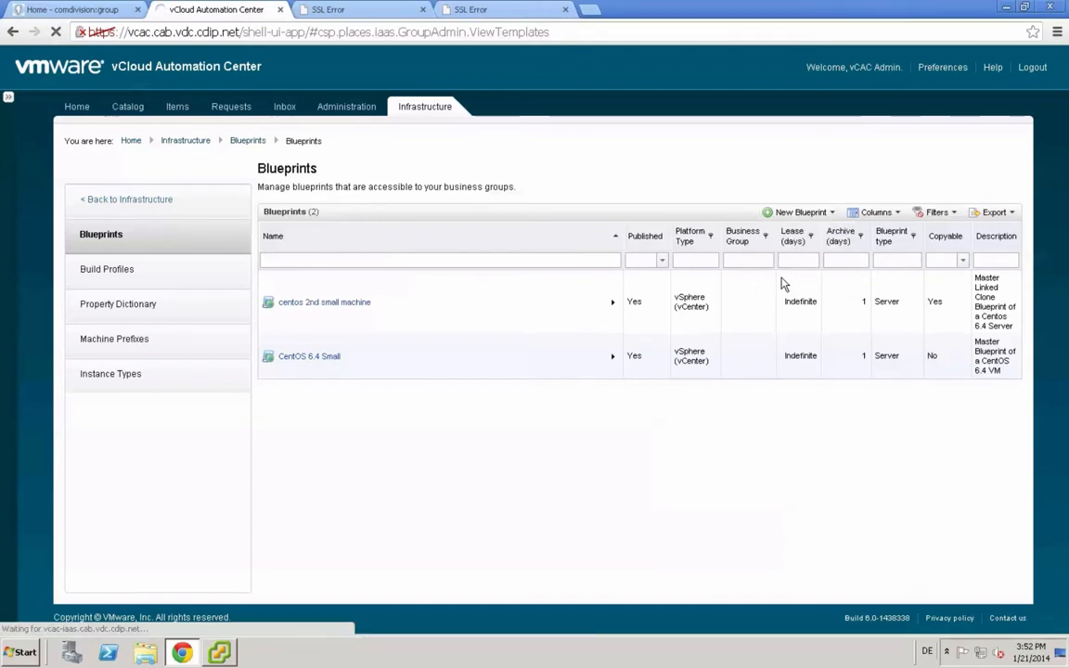
- Name the blueprint 'Multi Machine Example' and enter a daily cost of 1
click(800, 211)
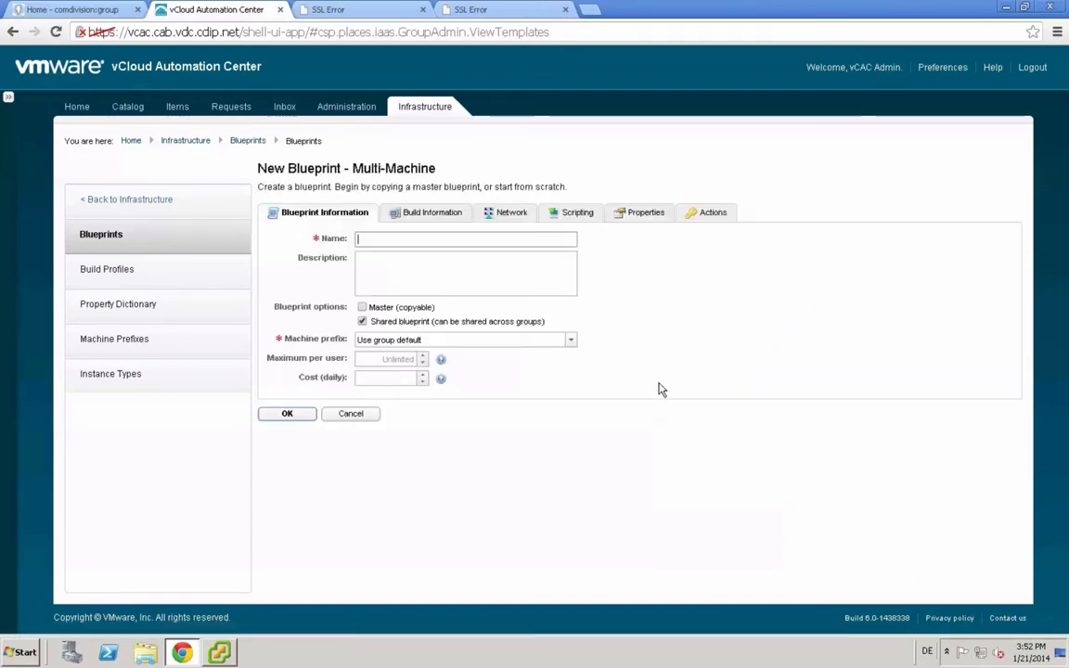
click(466, 239)
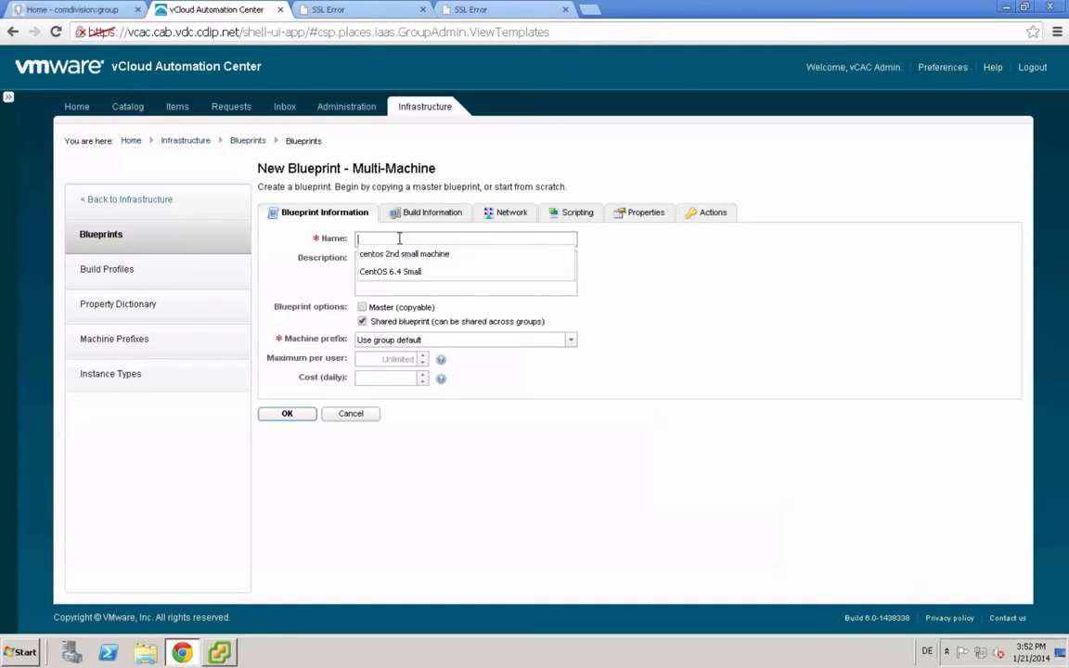
text(Mul)
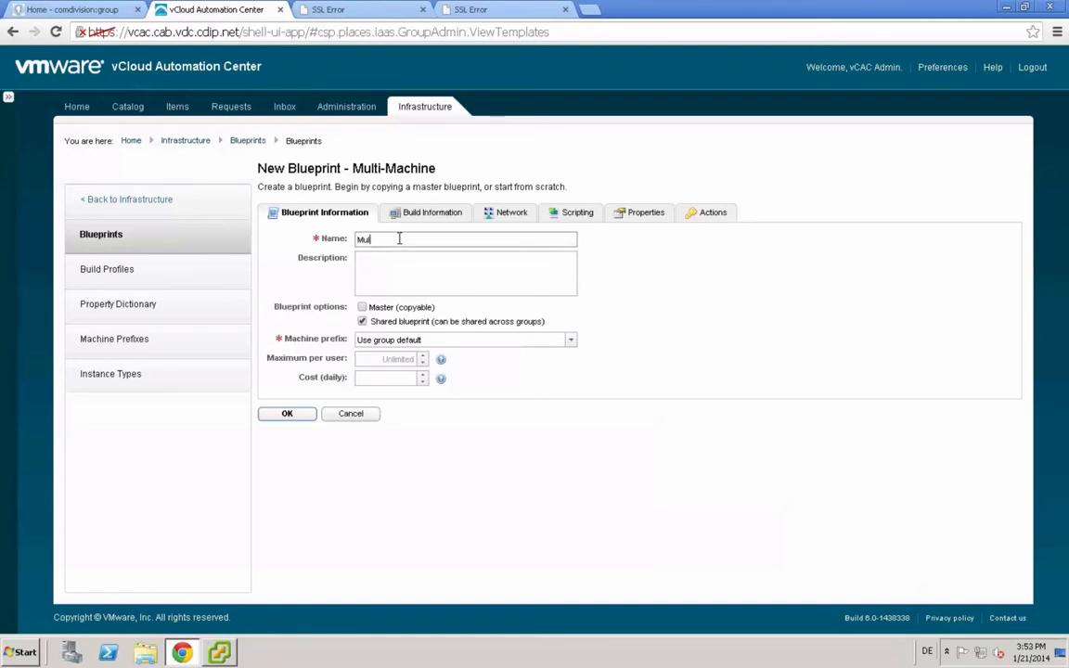
text(Multi Machine)
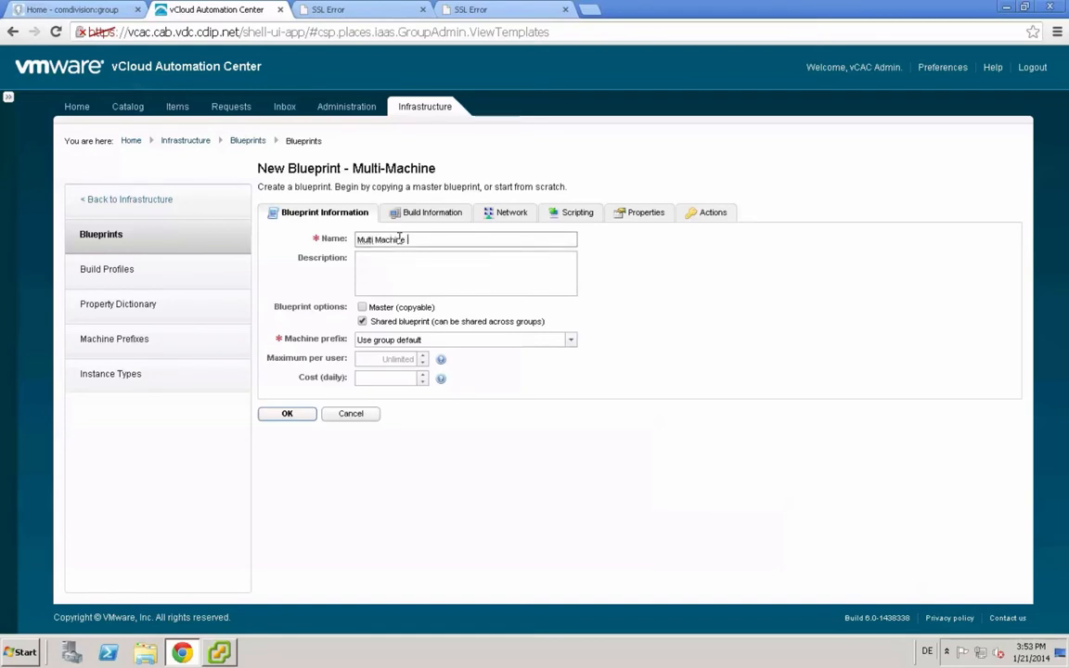
text(Example)
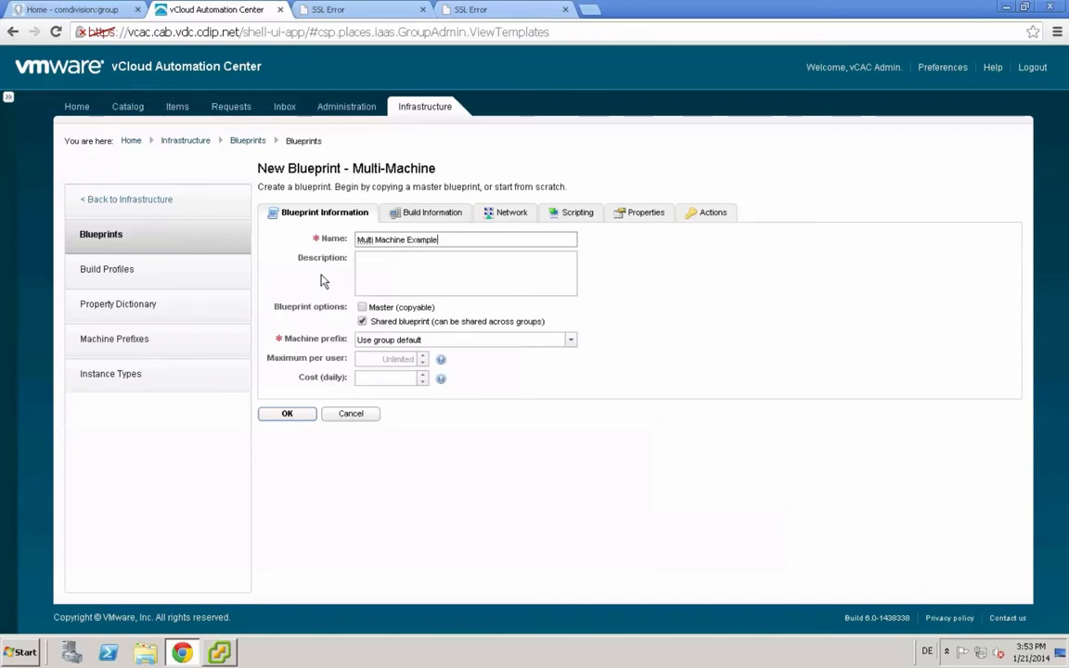
mouse_move(439, 357)
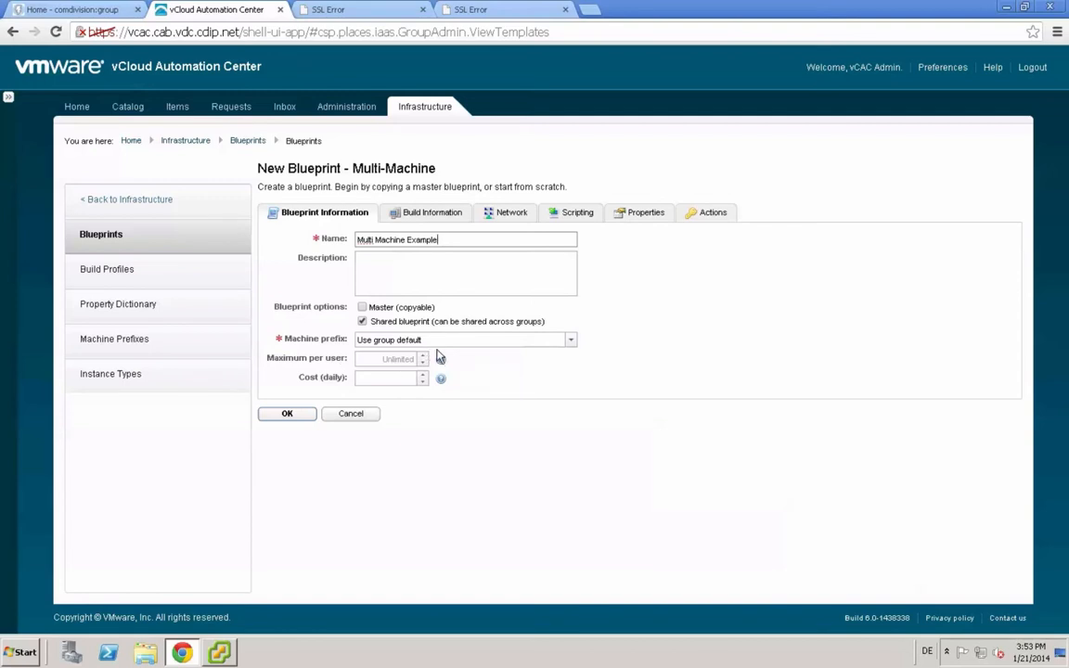
mouse_move(403, 379)
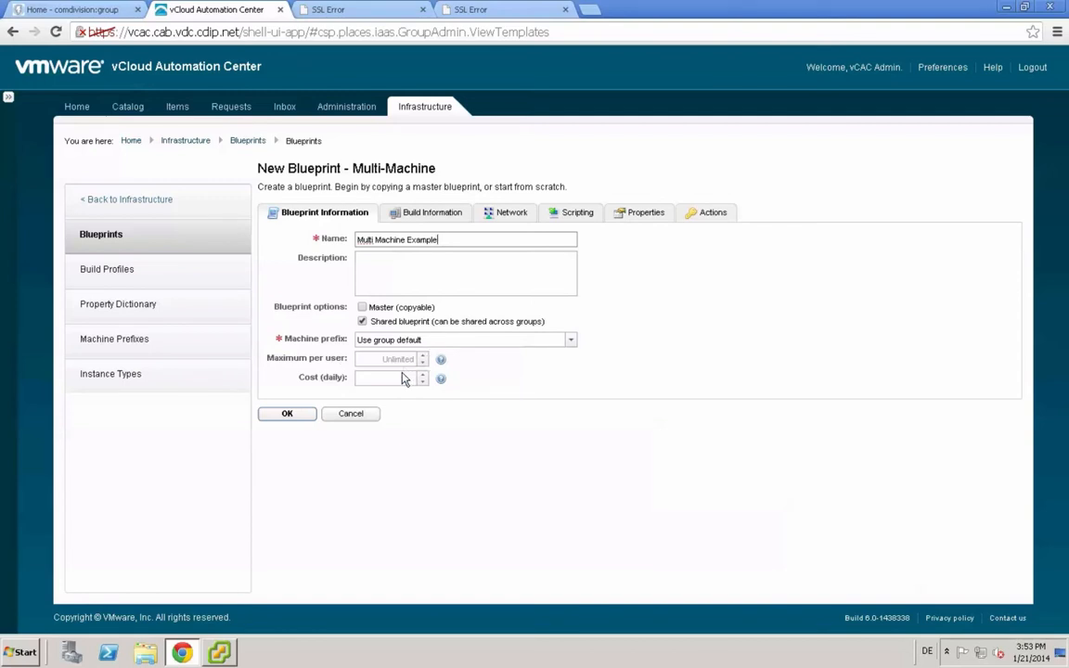
click(385, 378)
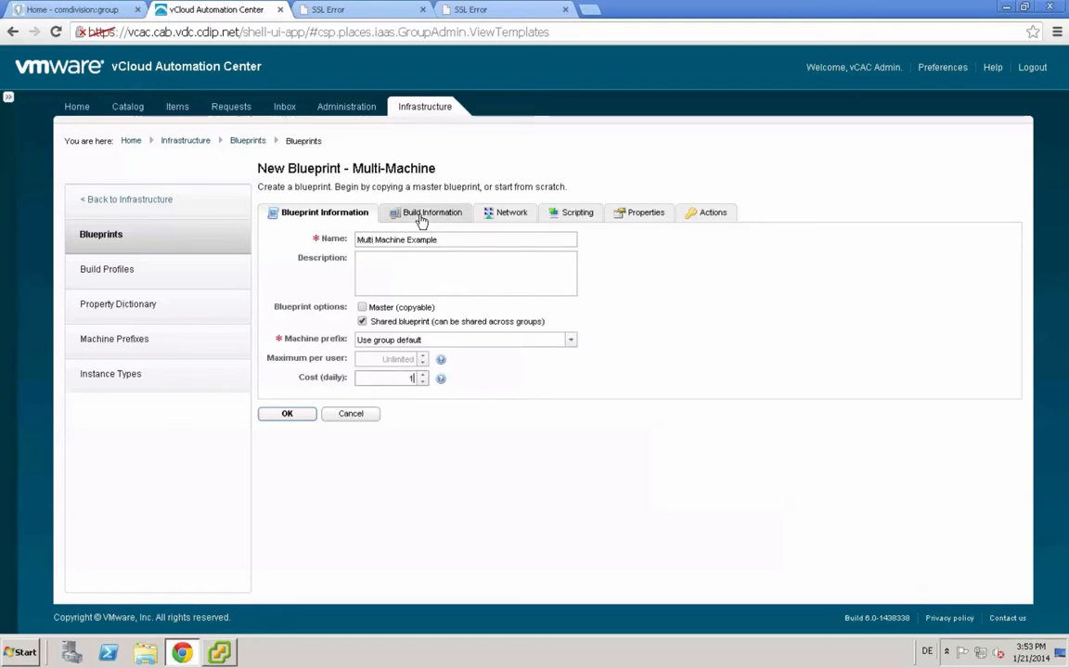
- Add 'centos 2nd small machine' and 'CentOS 6.4 Small' as component blueprints
click(424, 212)
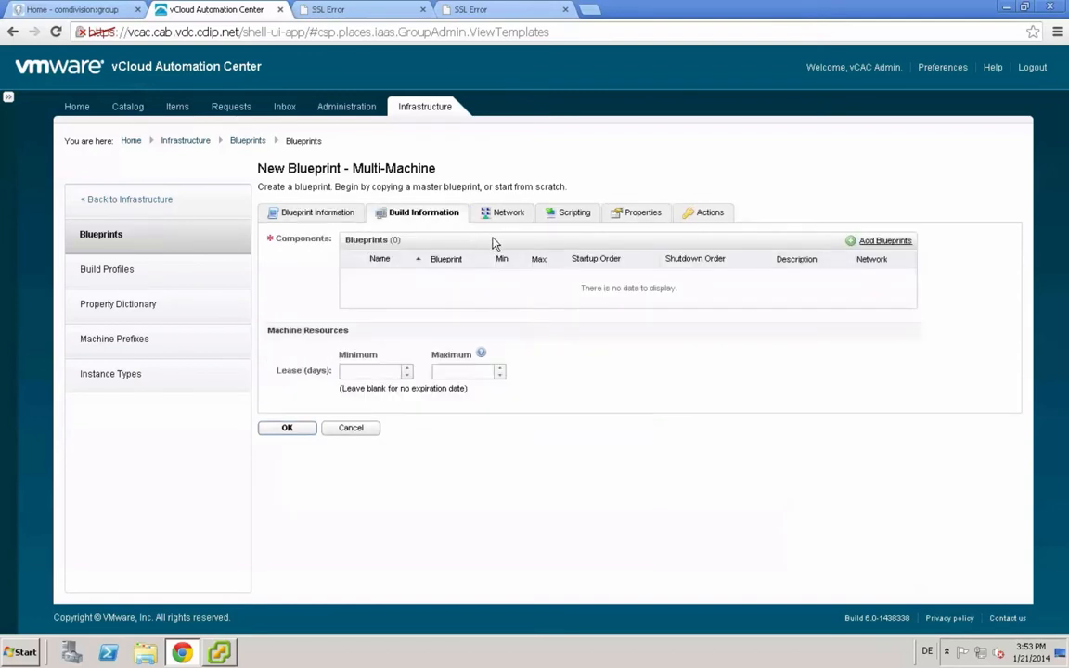
mouse_move(640, 263)
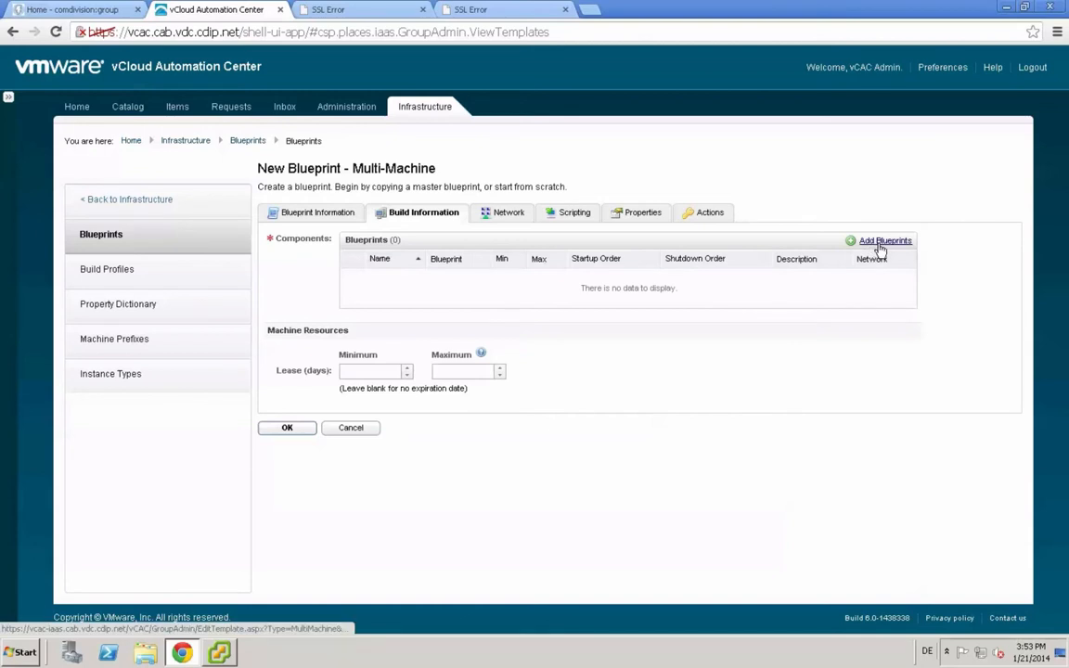
click(885, 241)
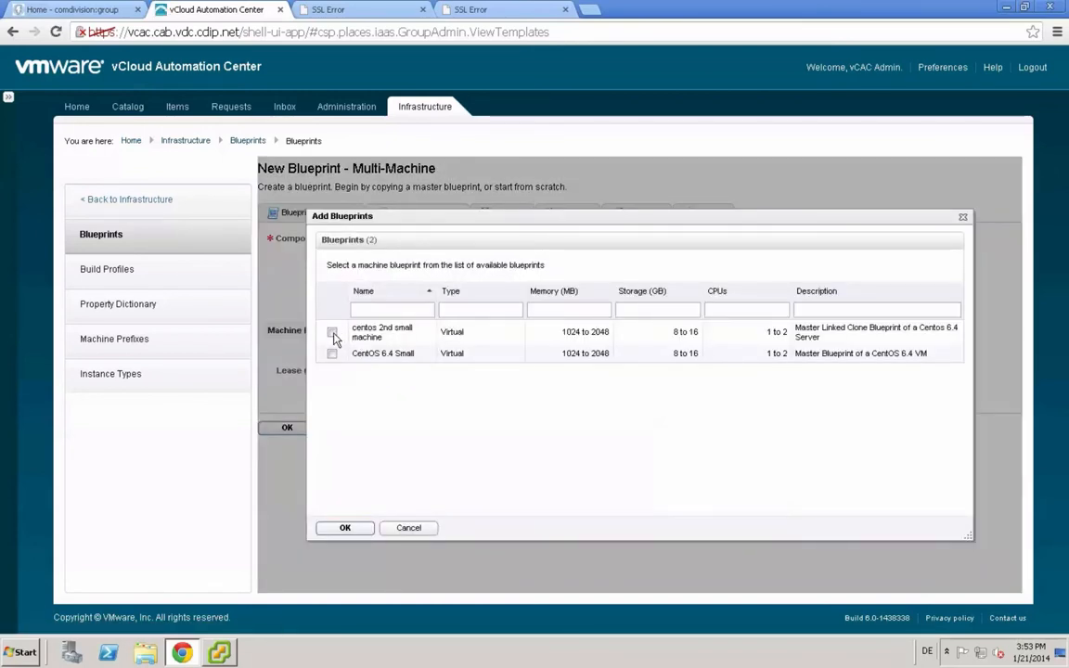
click(332, 331)
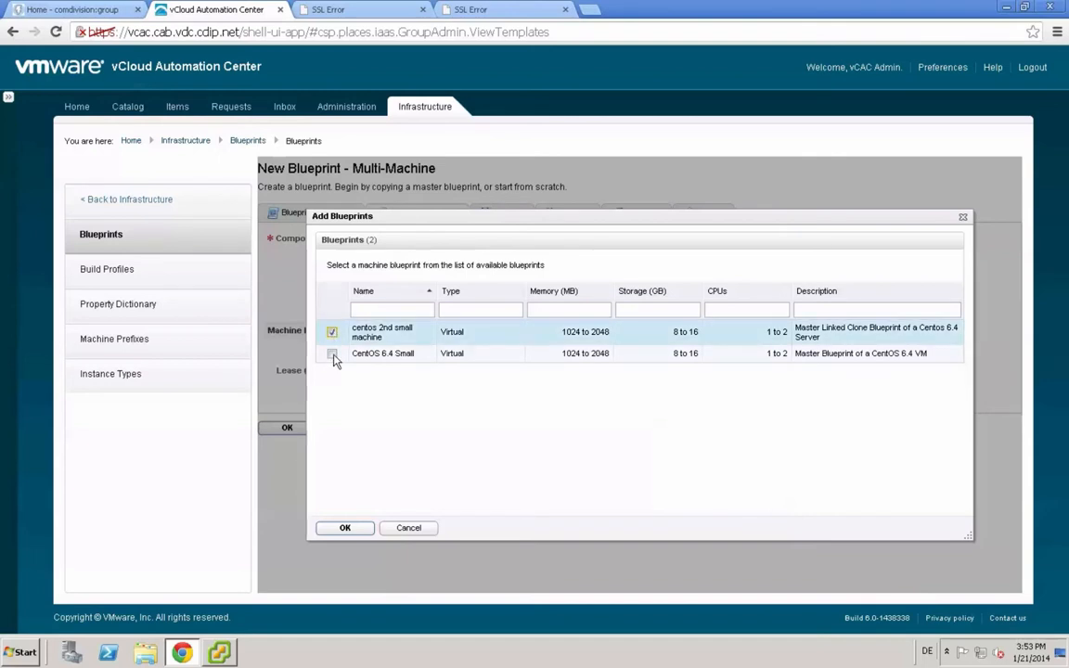
click(331, 353)
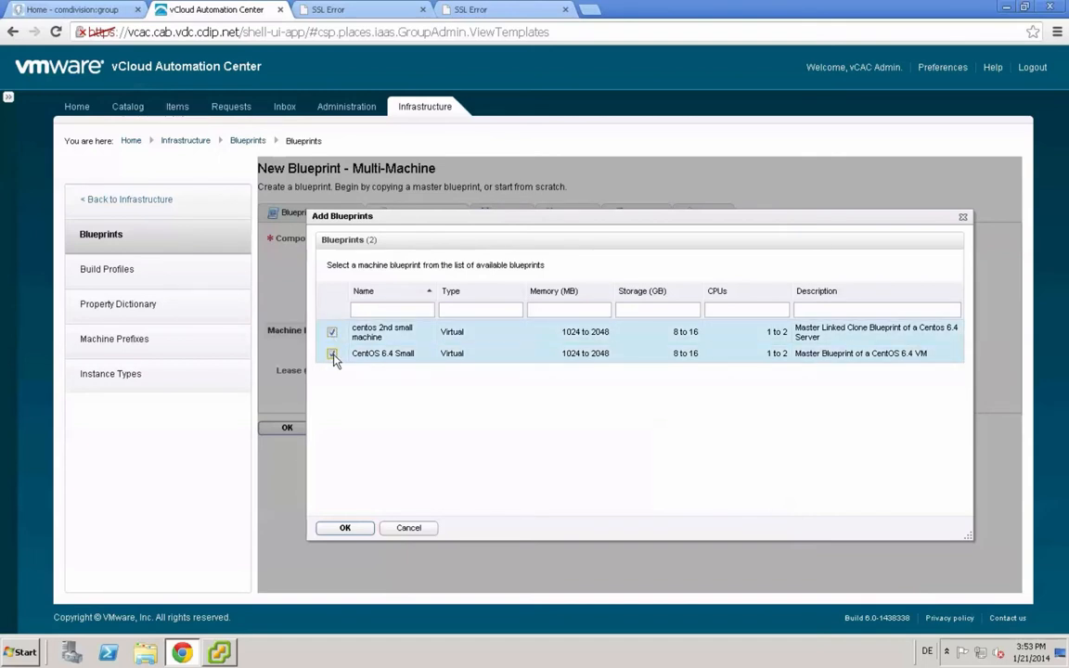
click(332, 353)
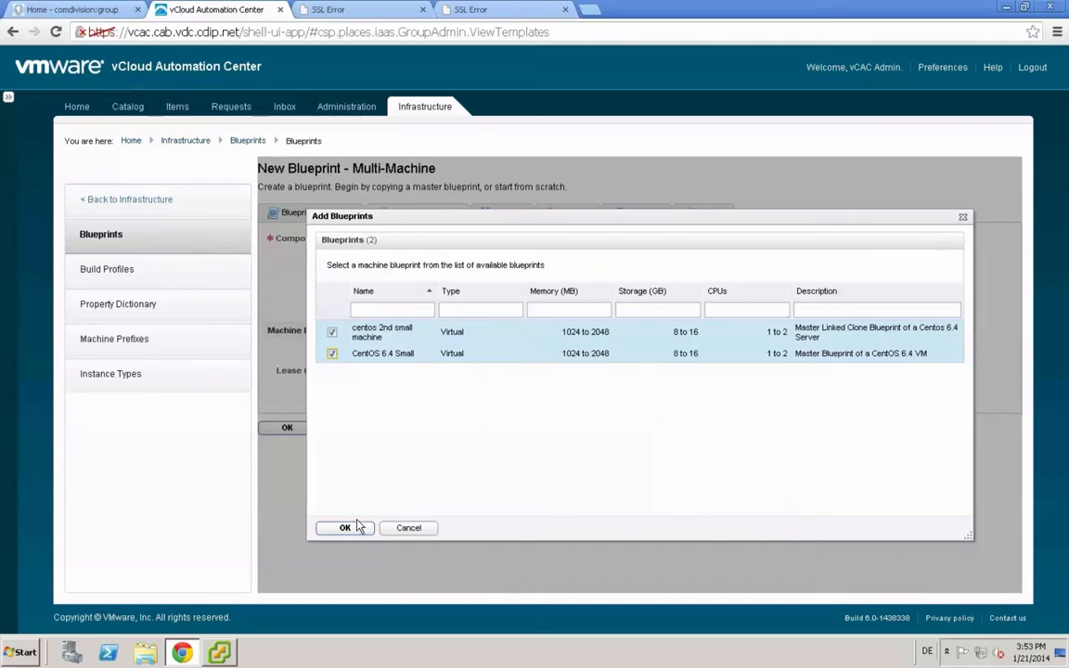
click(345, 527)
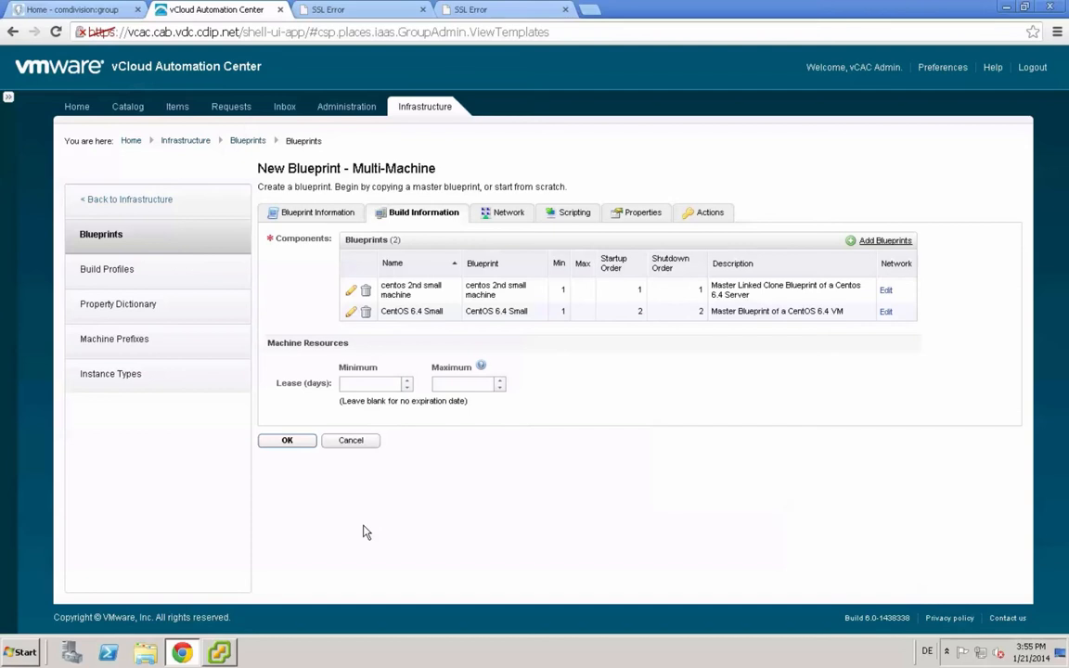
mouse_move(414, 535)
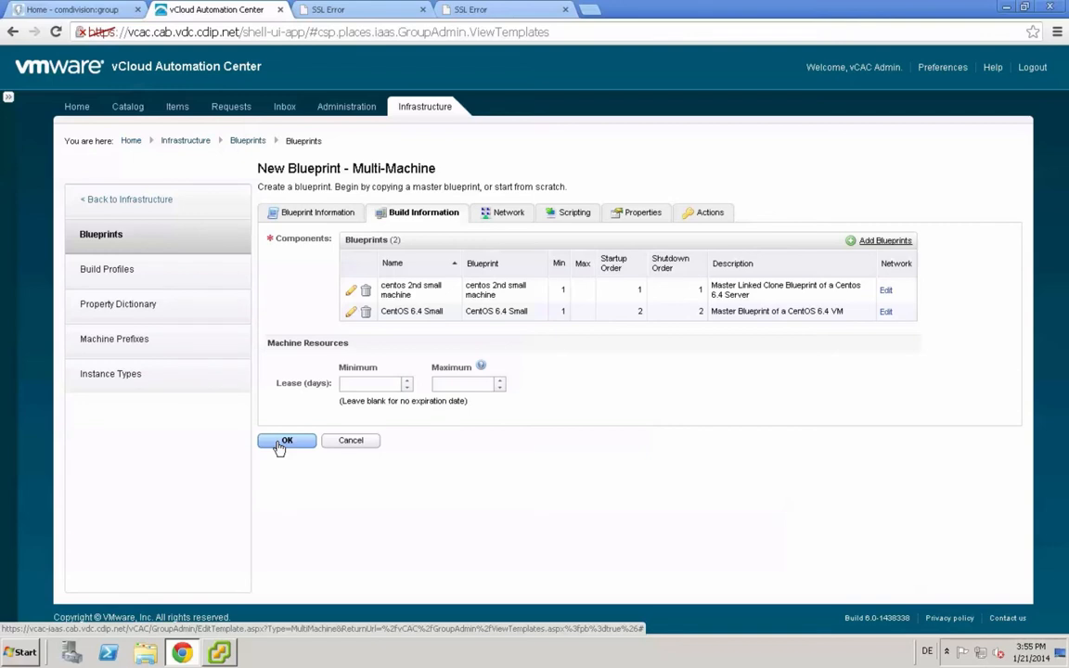
mouse_move(541, 230)
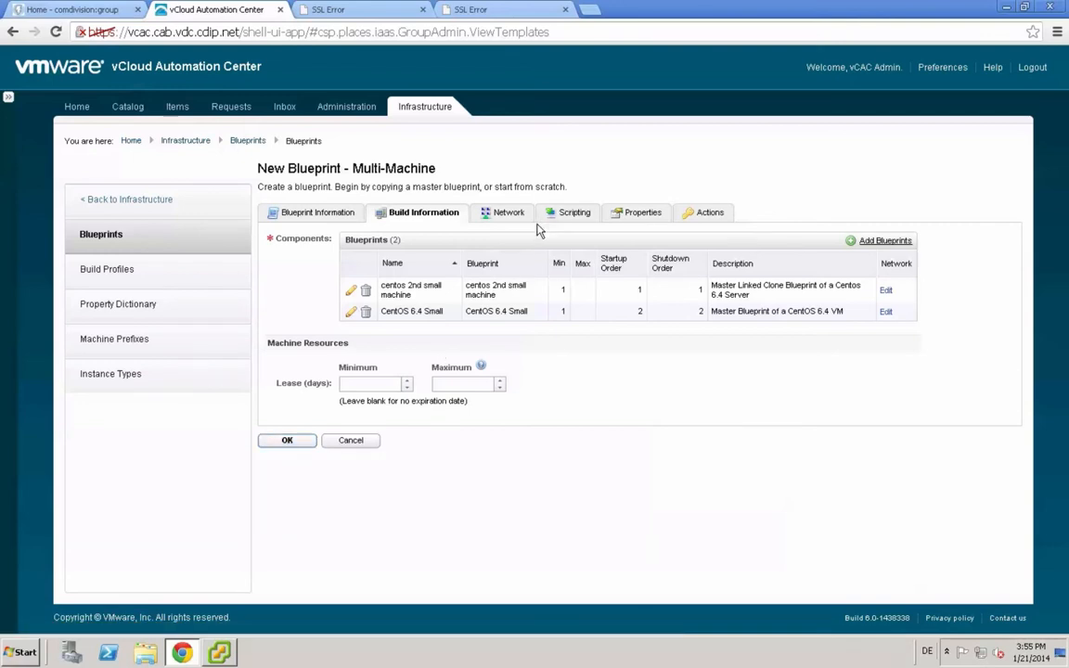
mouse_move(429, 297)
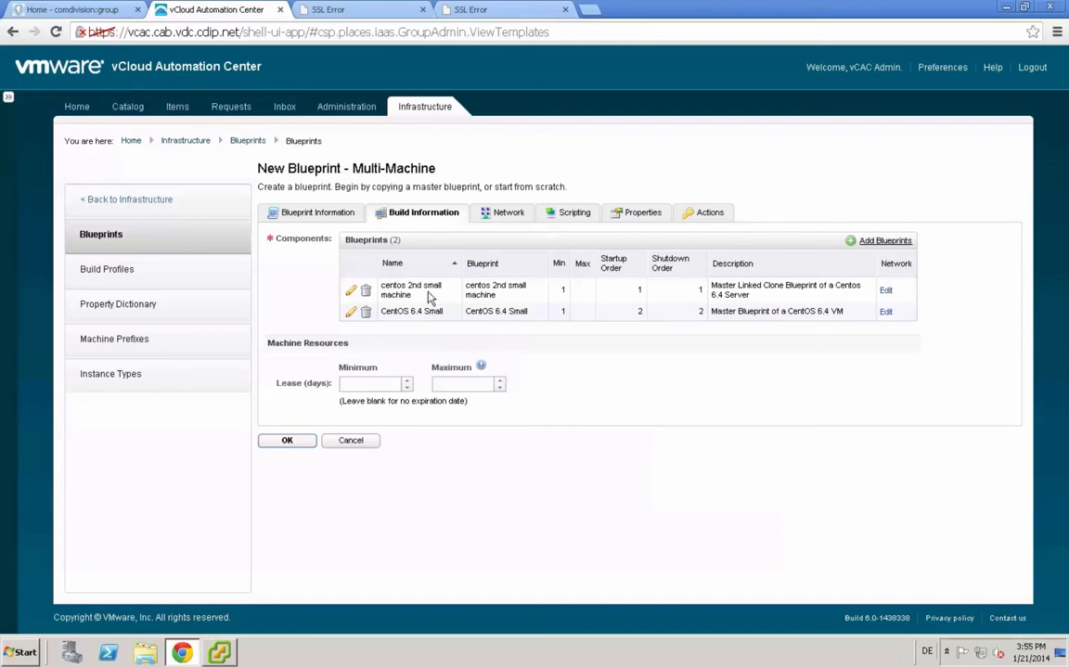
- Save the Multi Machine Example blueprint, then publish it and confirm
click(287, 440)
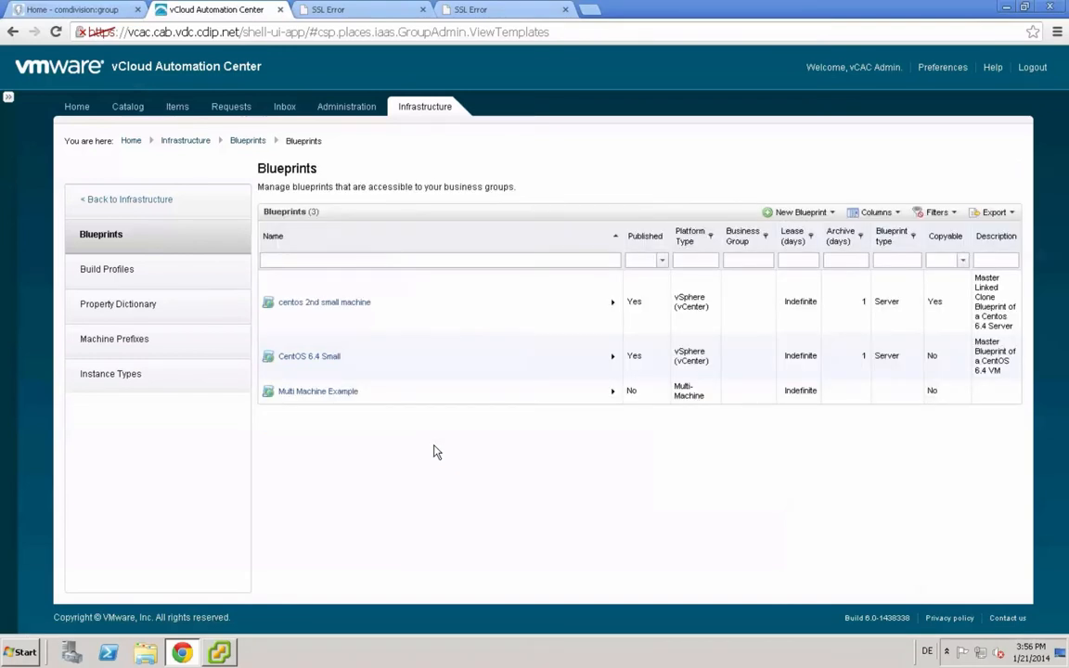
mouse_move(585, 403)
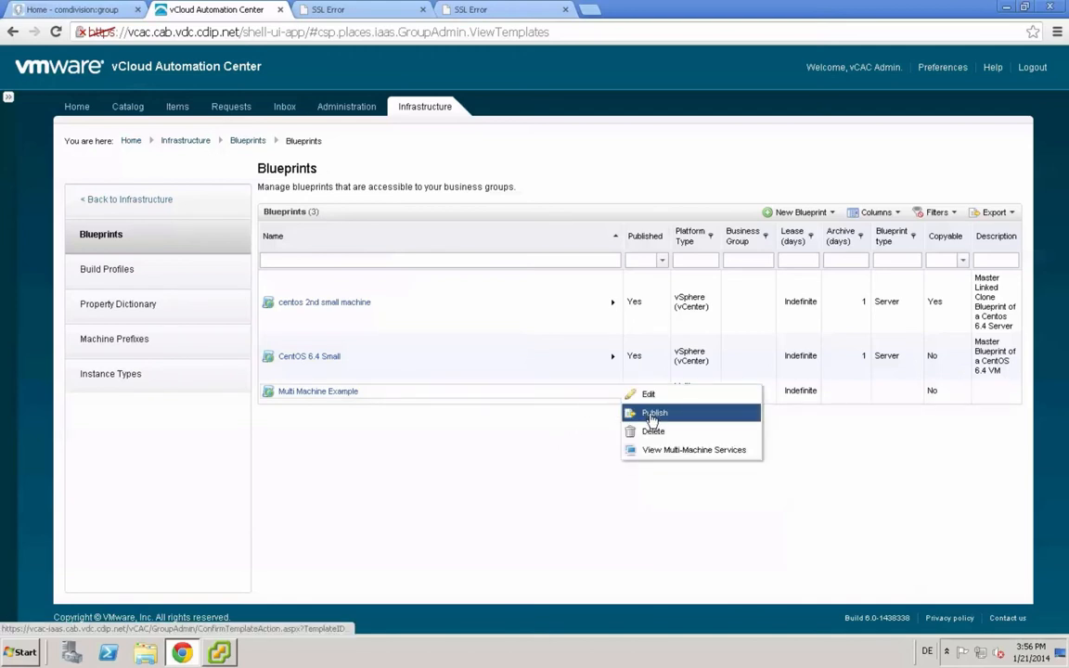
click(655, 412)
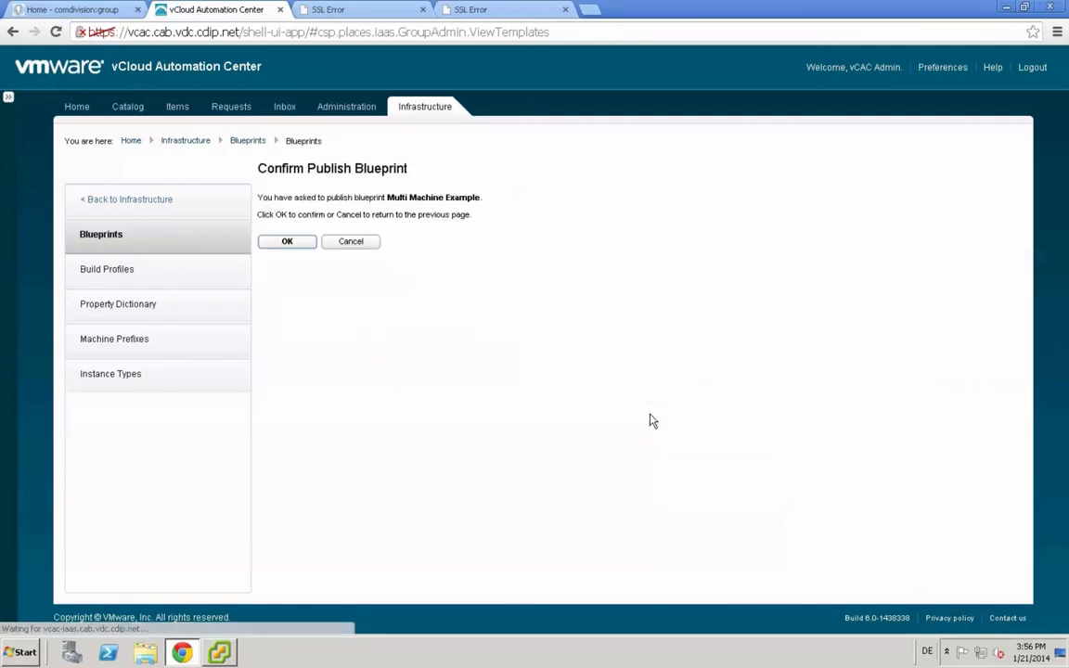
click(287, 241)
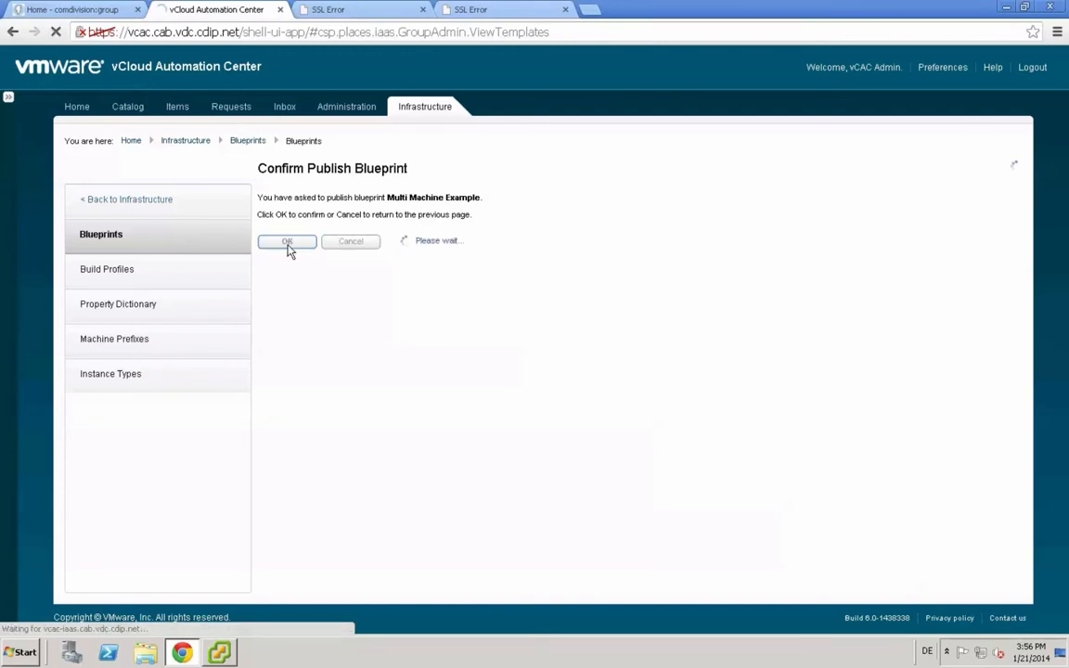
click(286, 242)
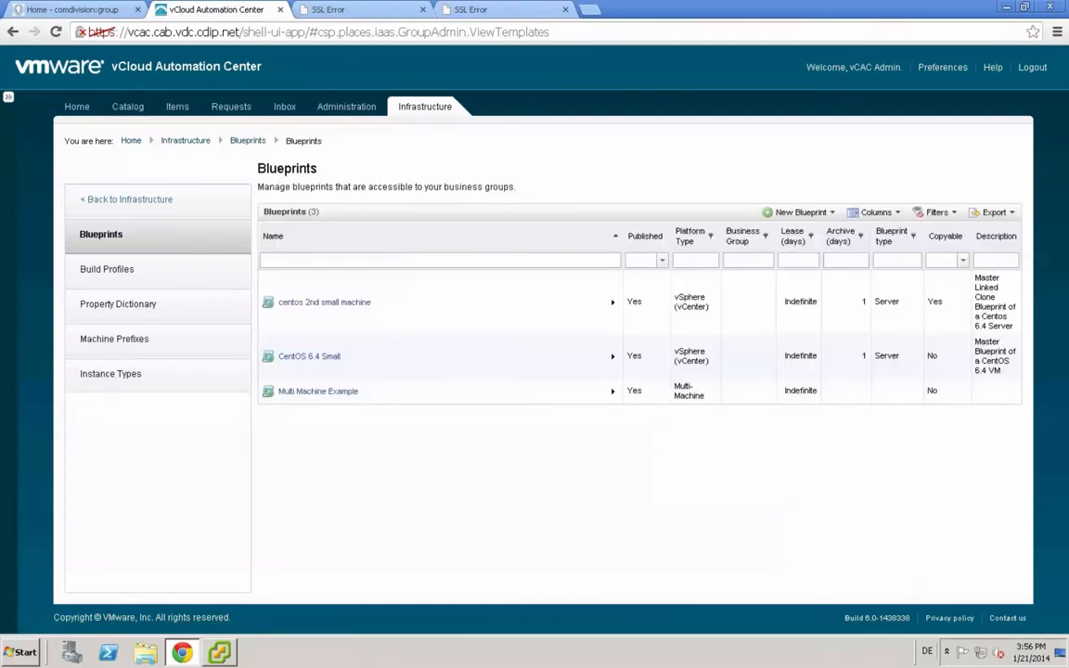
mouse_move(502, 503)
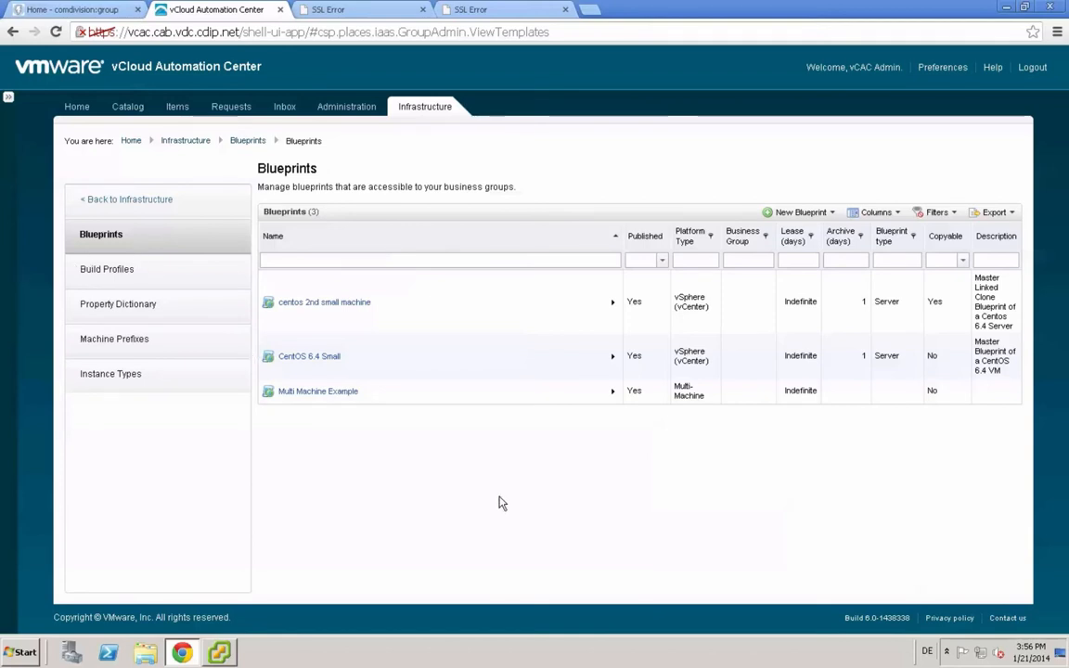
mouse_move(357, 111)
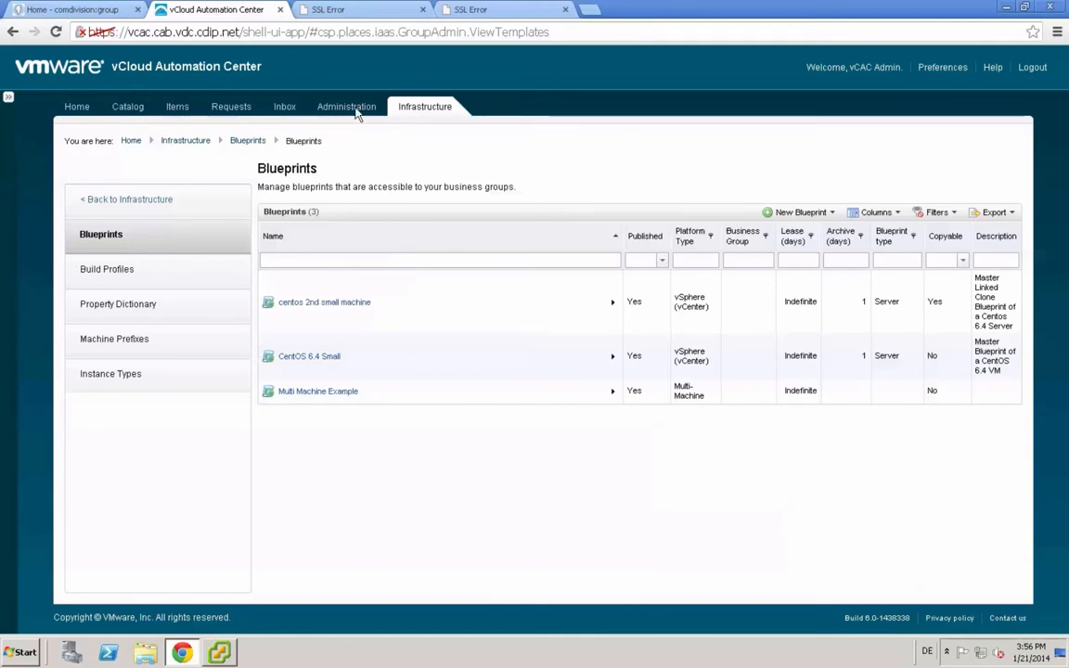
- Open the CentOS service's catalog item management under Administration > Catalog Management
click(347, 106)
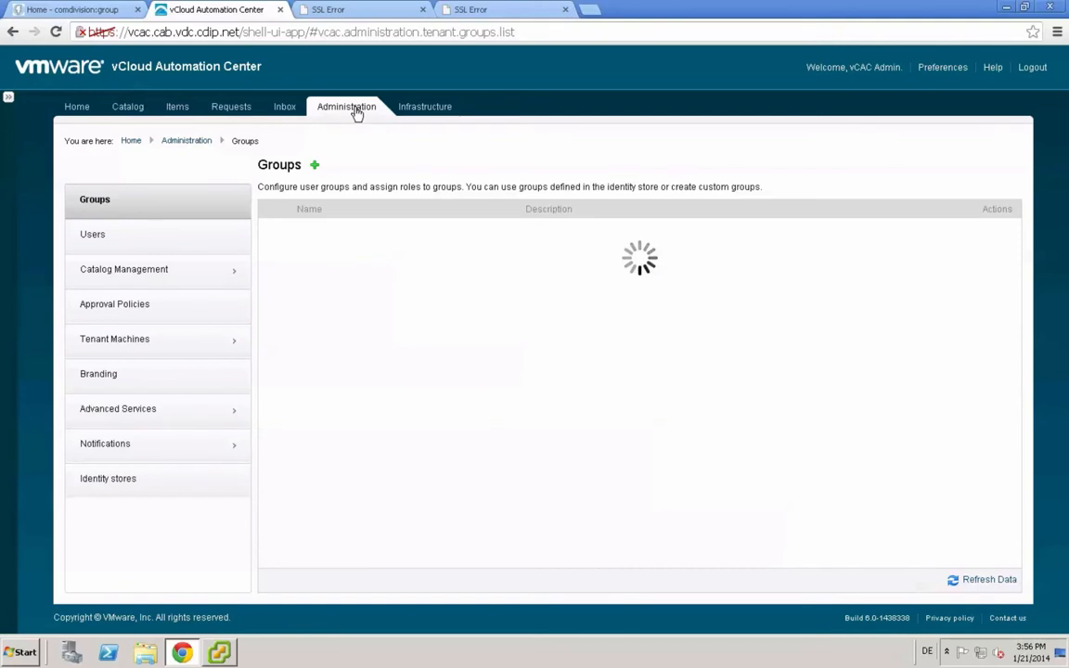
mouse_move(341, 124)
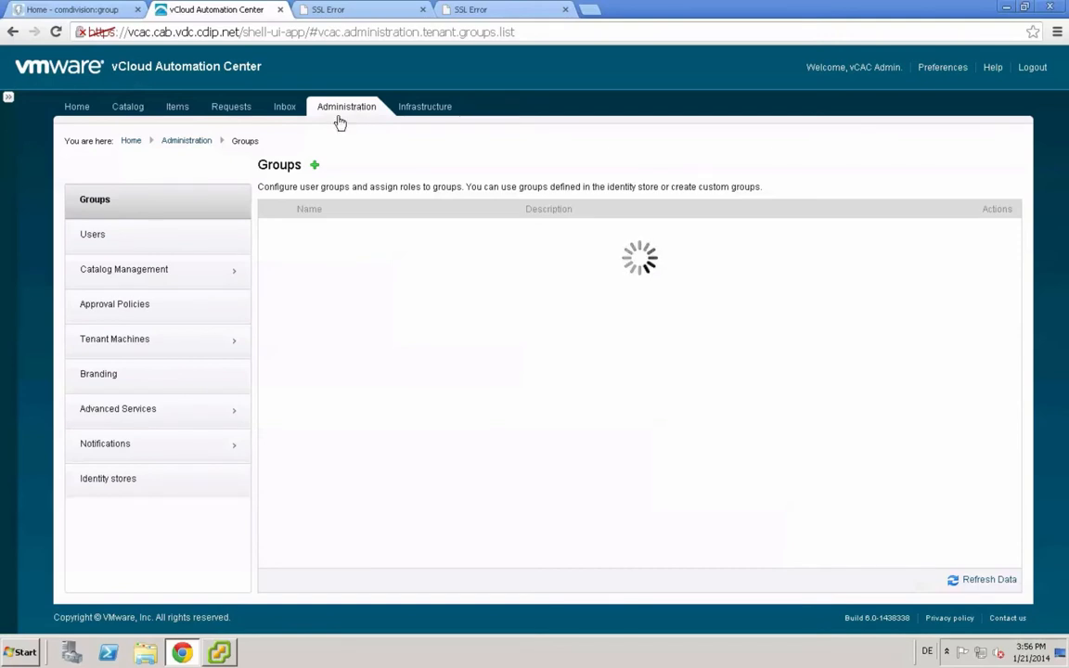
click(124, 270)
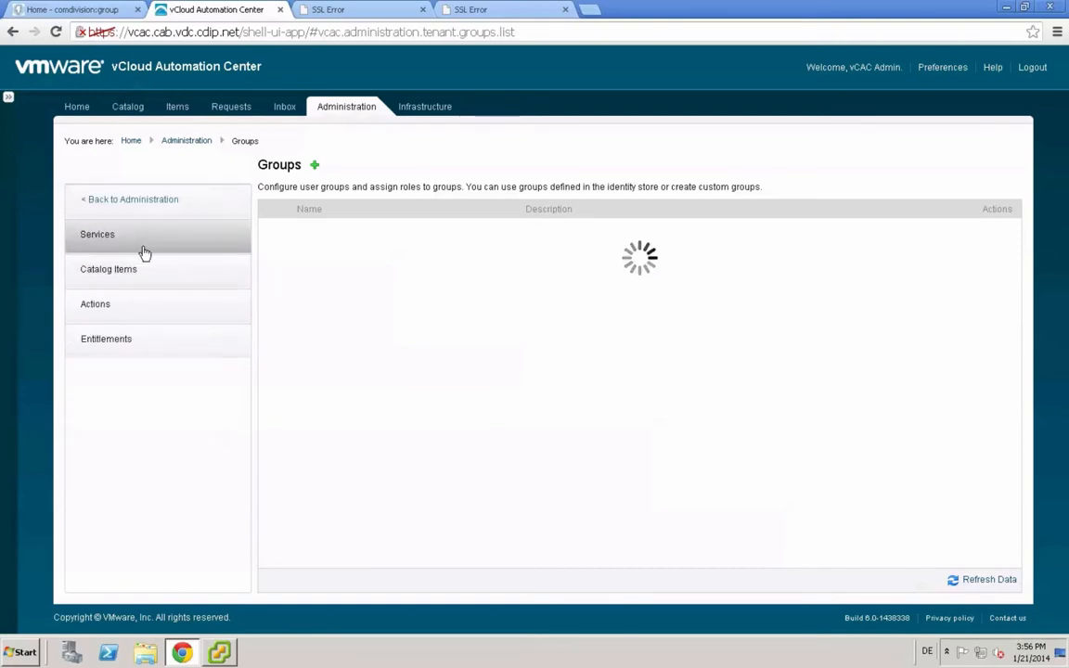
click(97, 234)
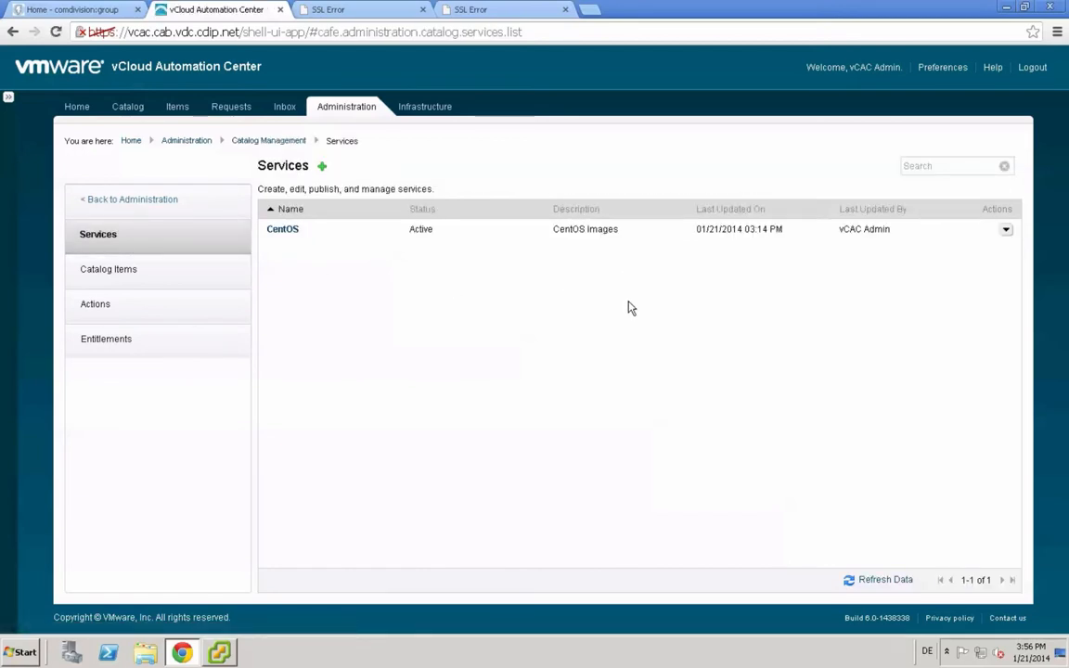
click(1005, 230)
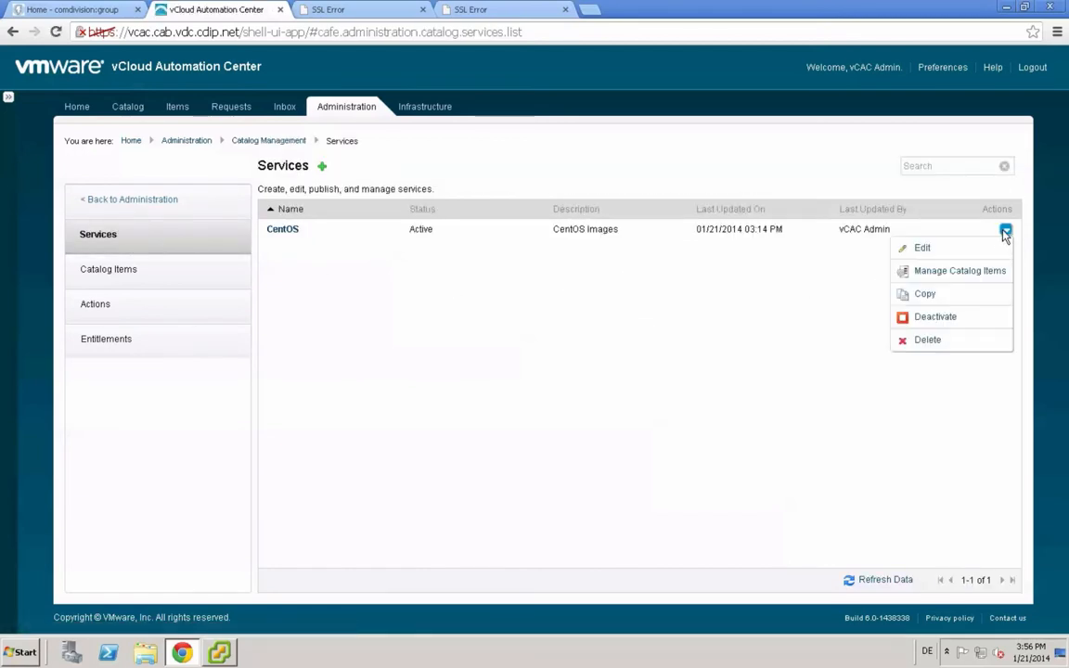
click(959, 270)
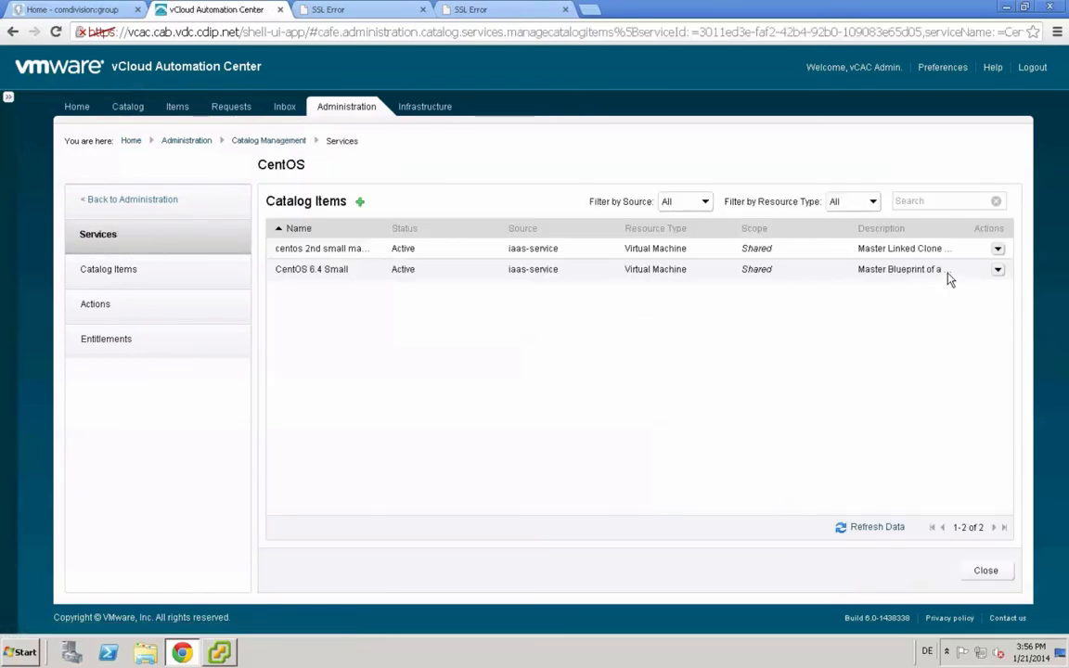
mouse_move(385, 269)
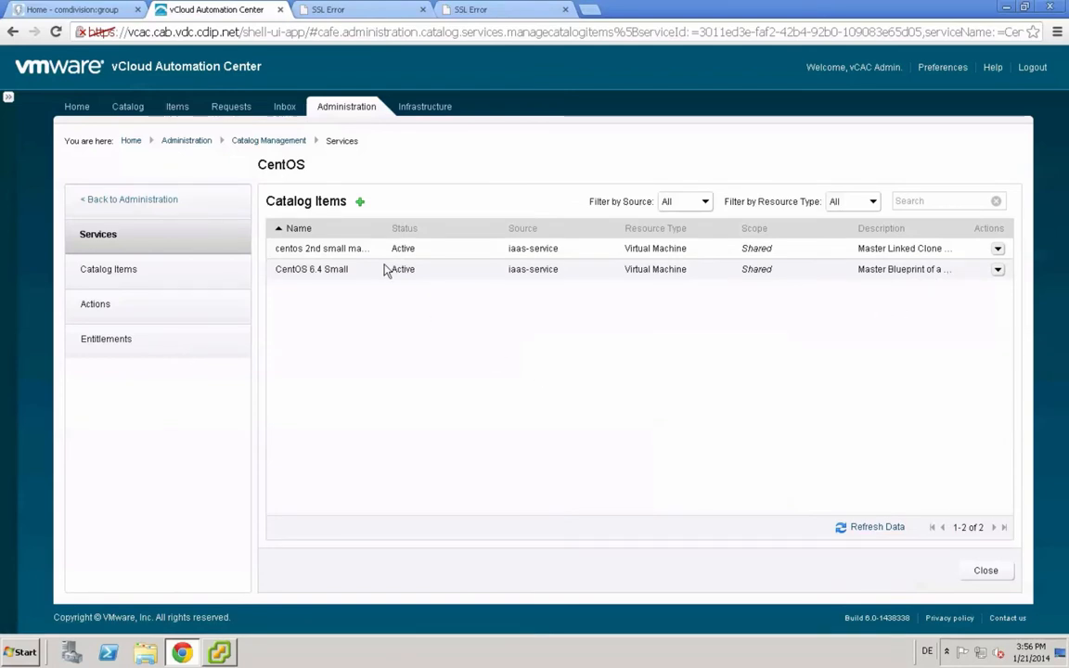
- Select Multi Machine Example and add it to the CentOS service
click(359, 201)
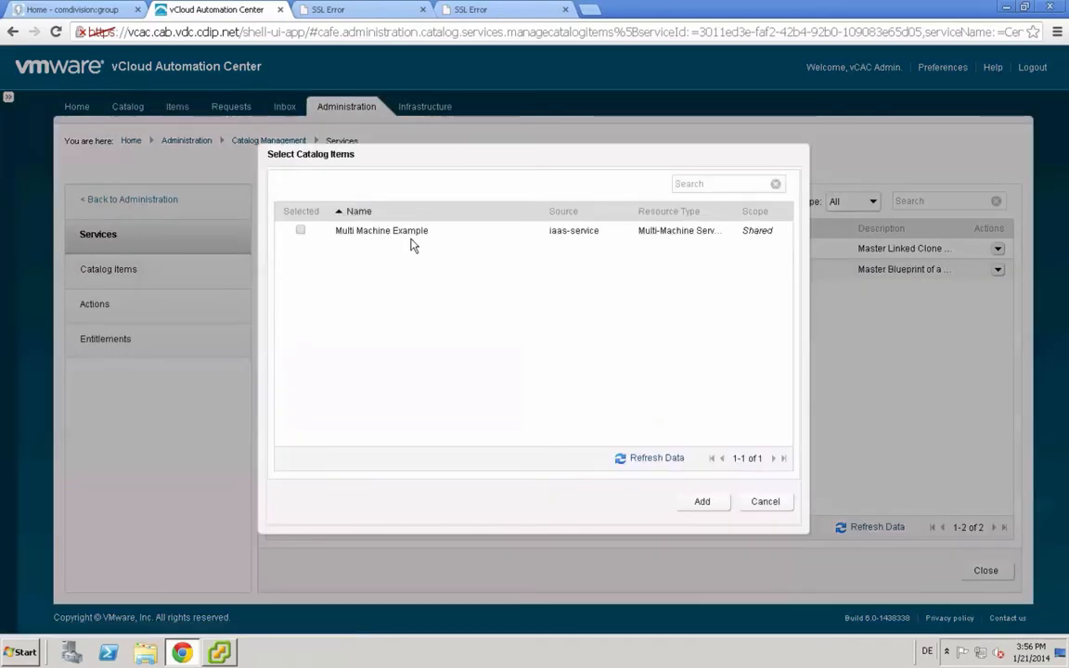
click(301, 230)
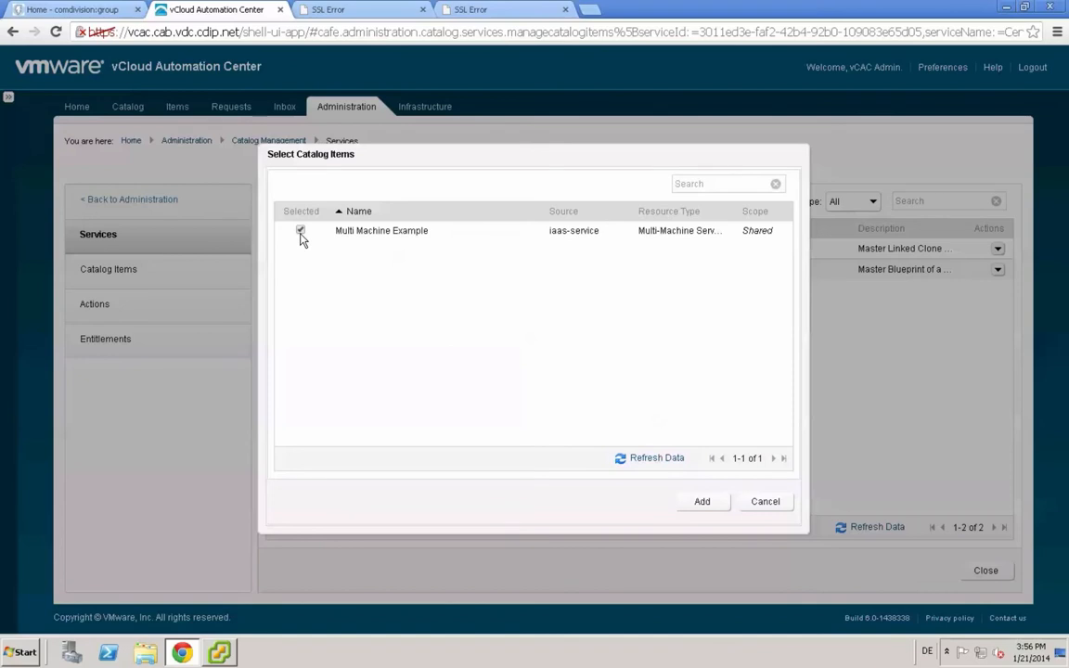
click(300, 231)
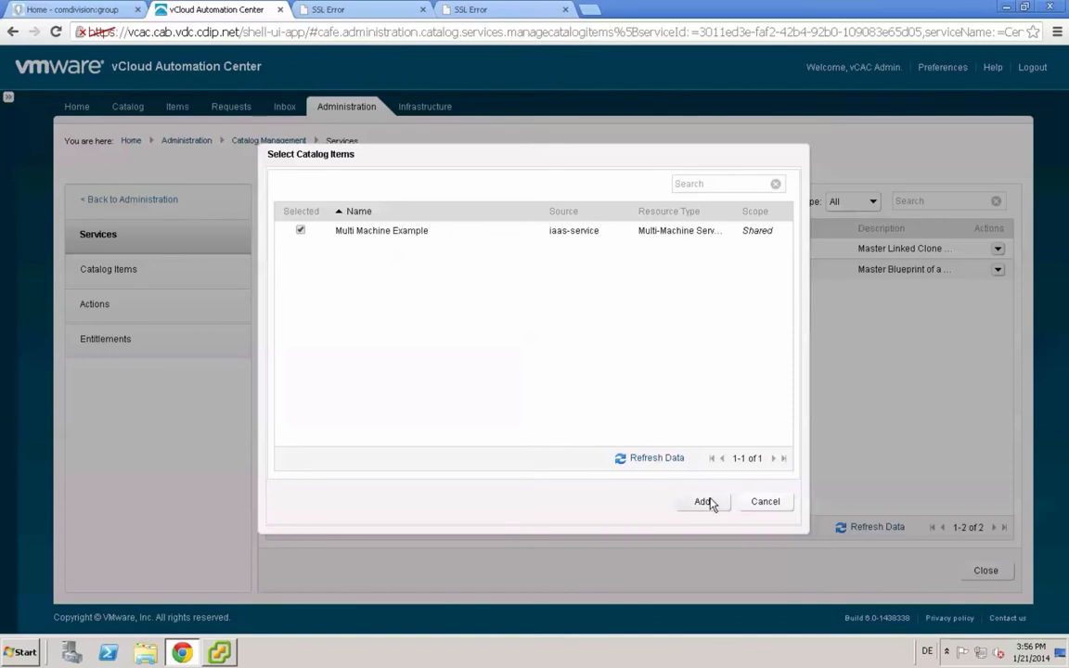
click(704, 501)
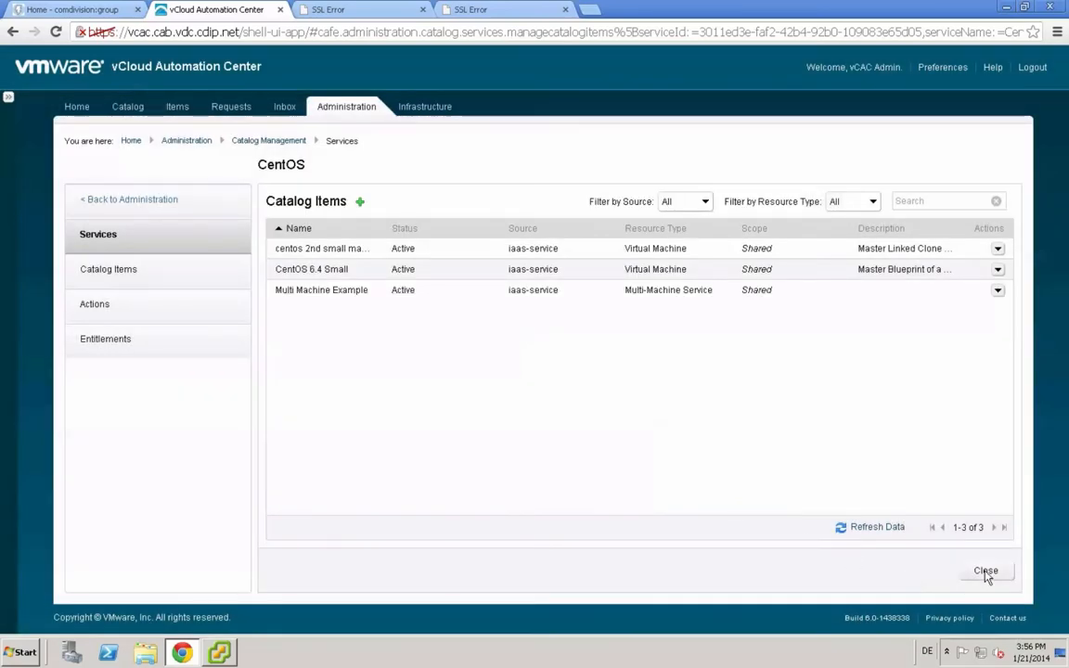
- Close the CentOS service's items and show the catalog Entitlements list
click(985, 571)
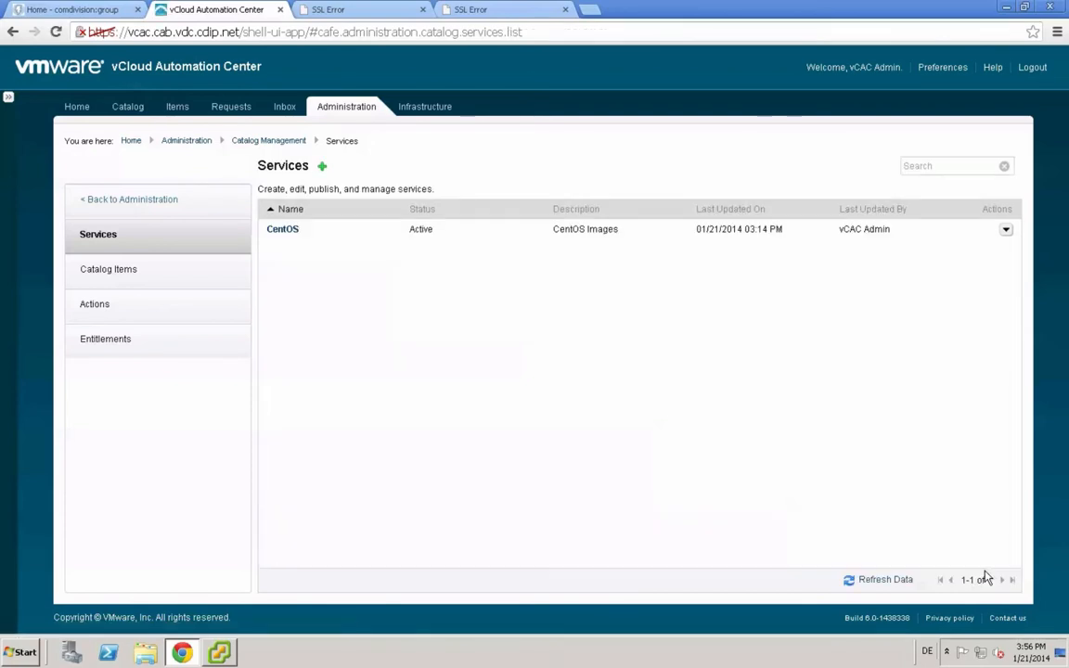
mouse_move(673, 442)
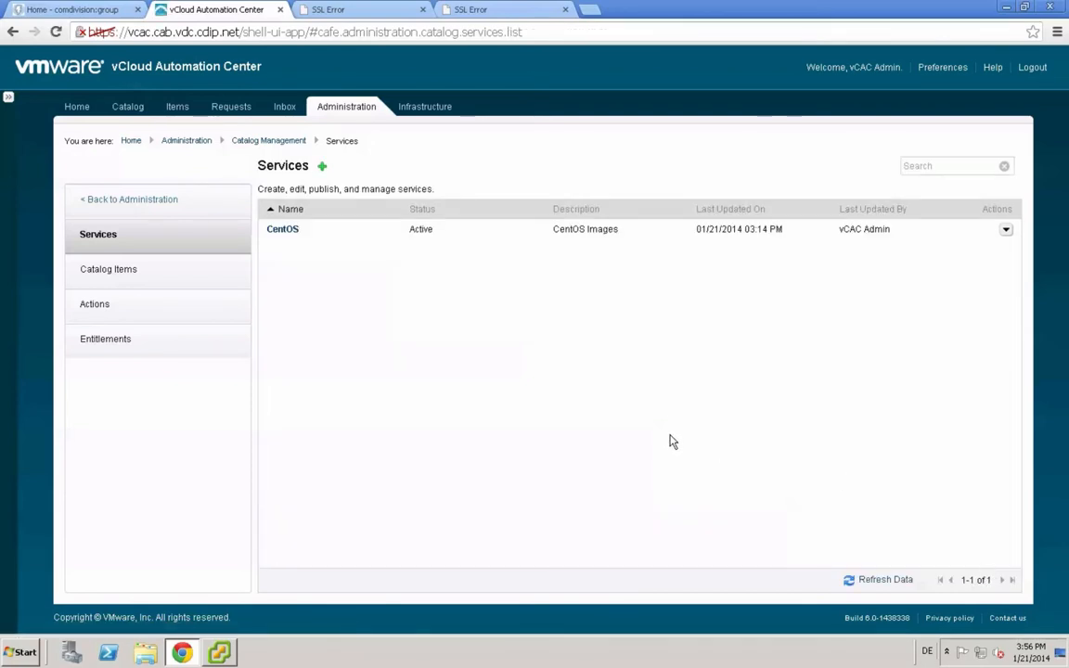
mouse_move(397, 294)
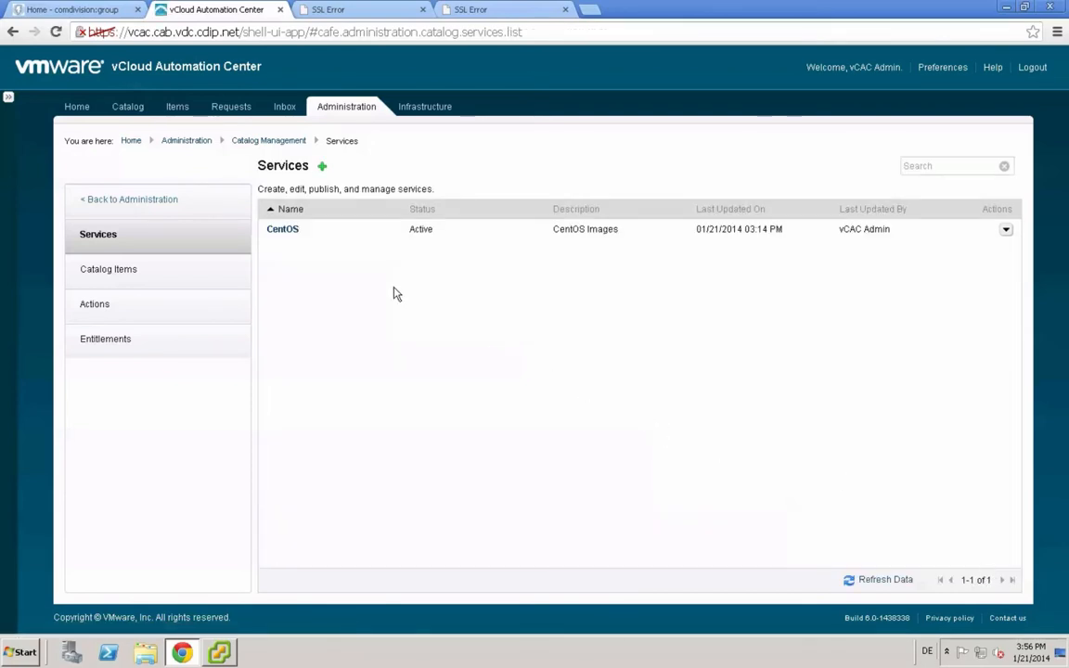
click(105, 339)
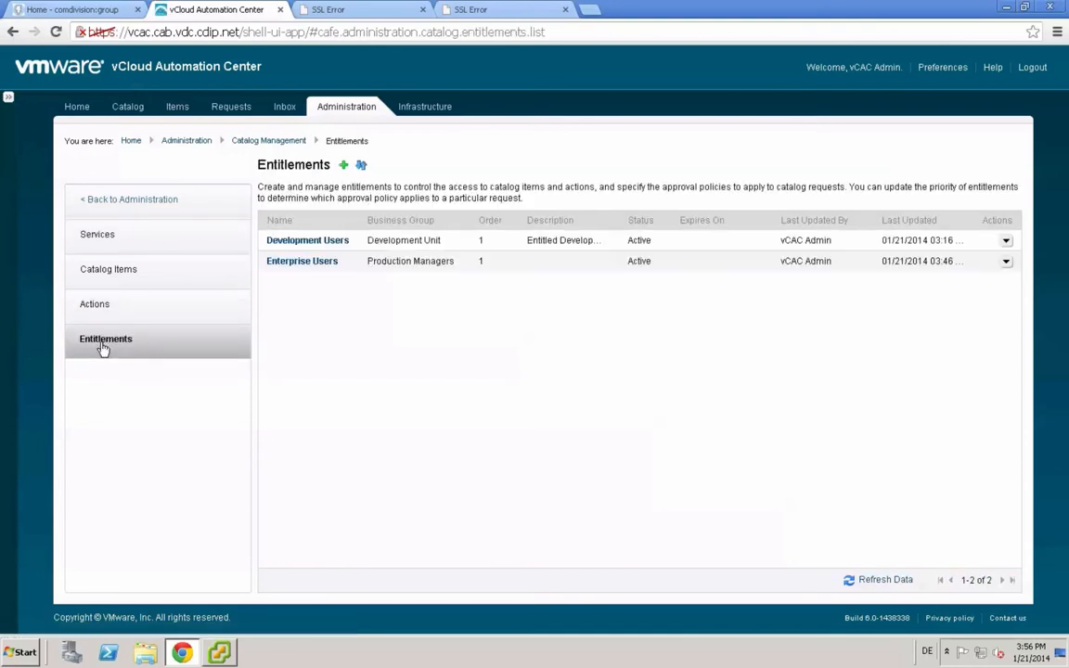
mouse_move(701, 410)
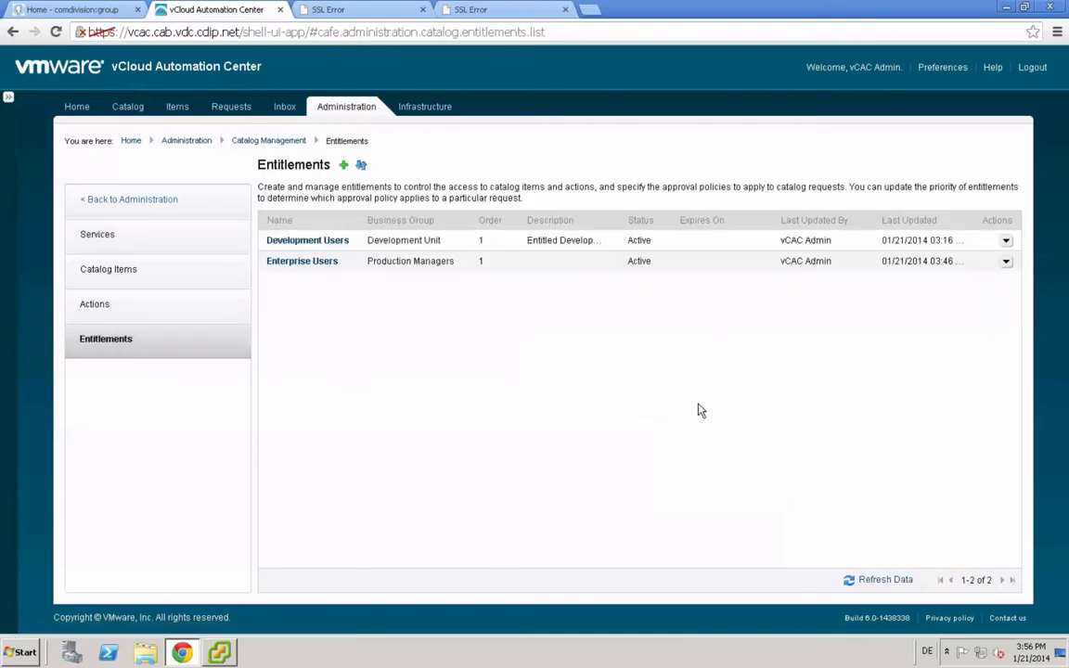
mouse_move(888, 330)
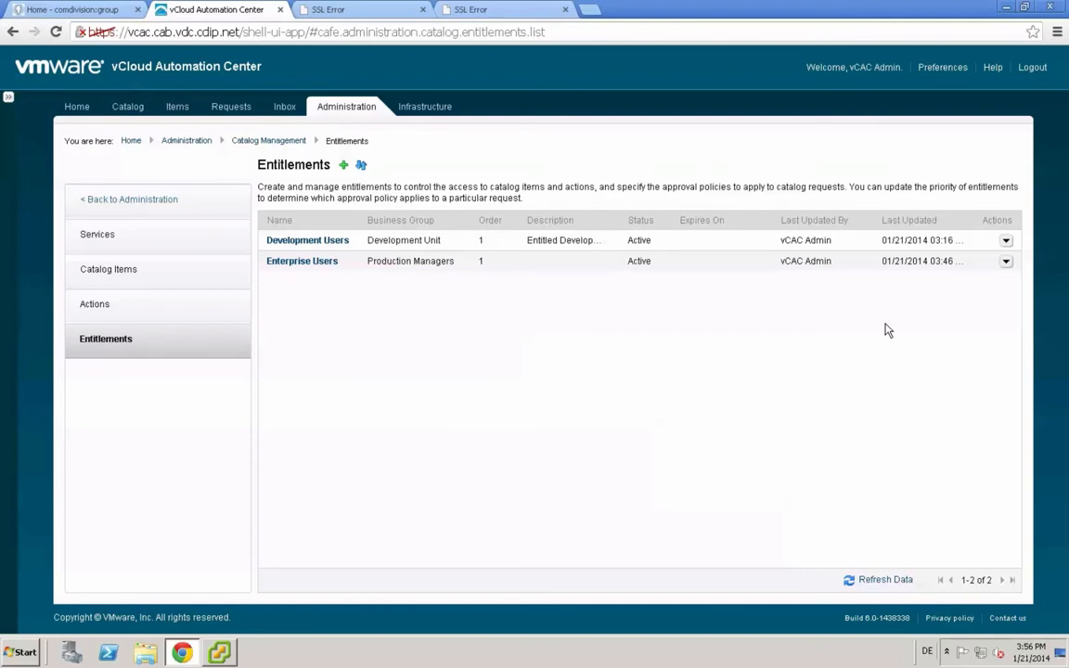
mouse_move(1005, 243)
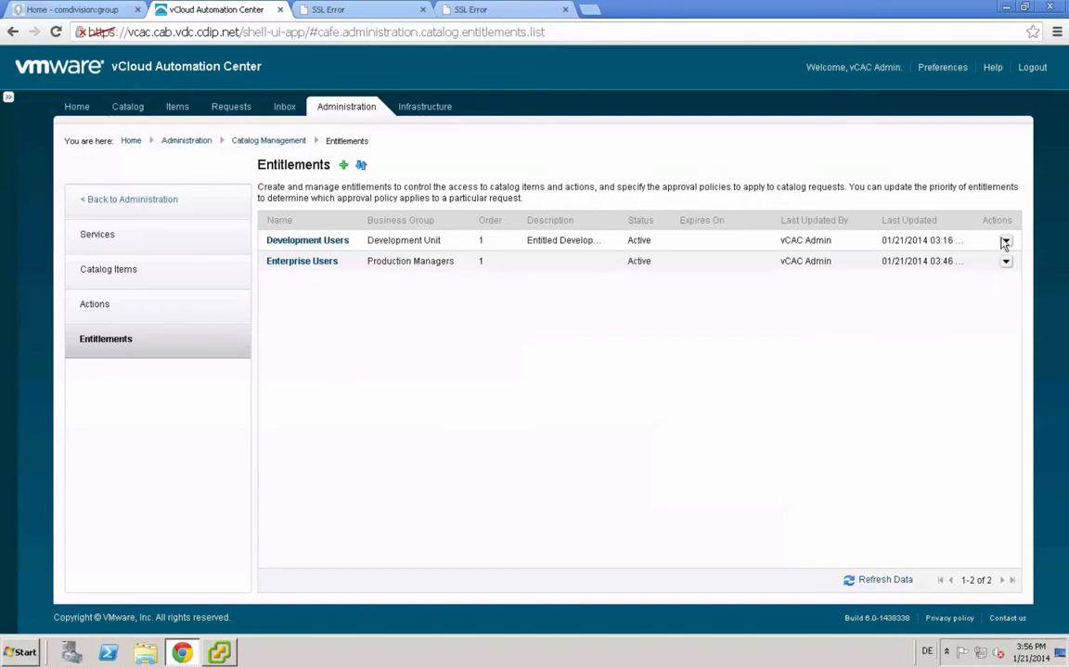
mouse_move(993, 248)
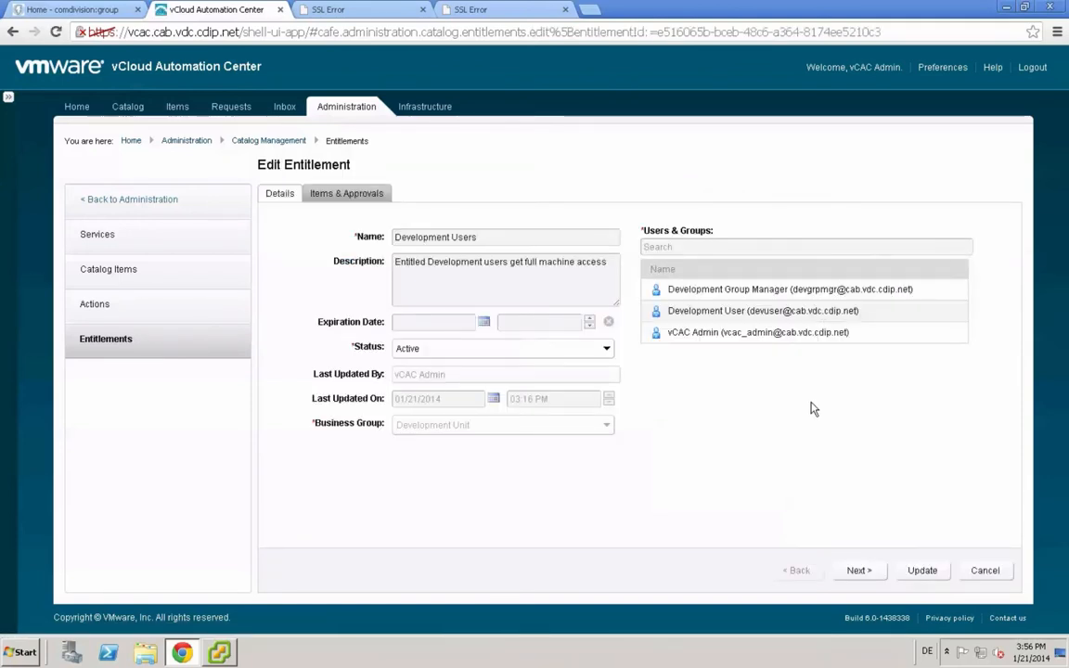
mouse_move(346, 194)
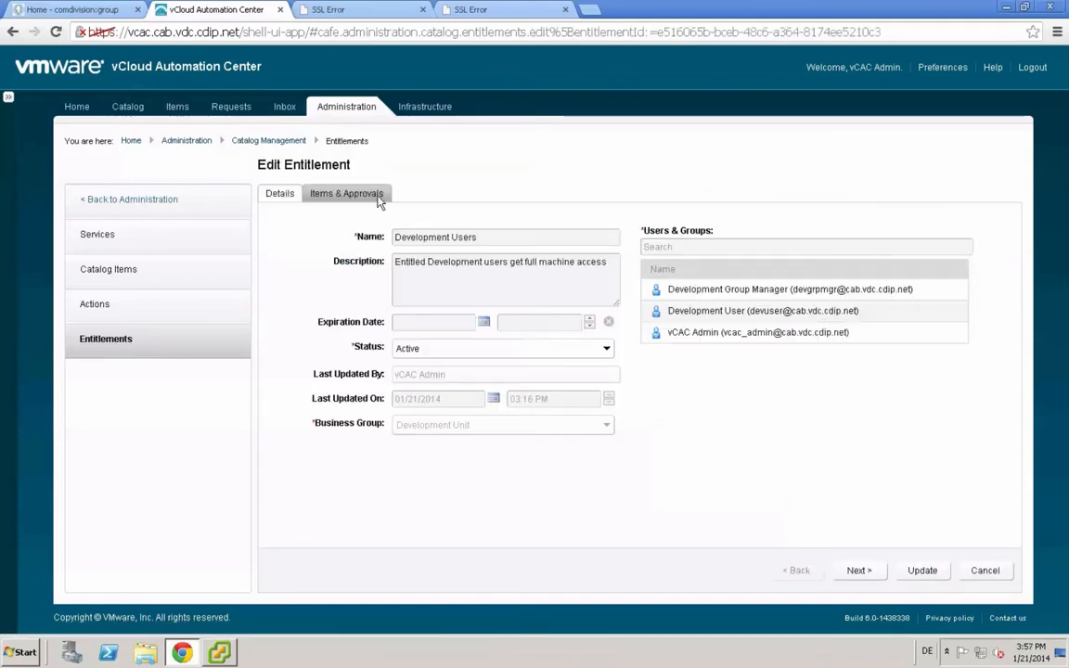
- Entitle Development Users to the Multi Machine Example catalog item on Items & Approvals
click(346, 193)
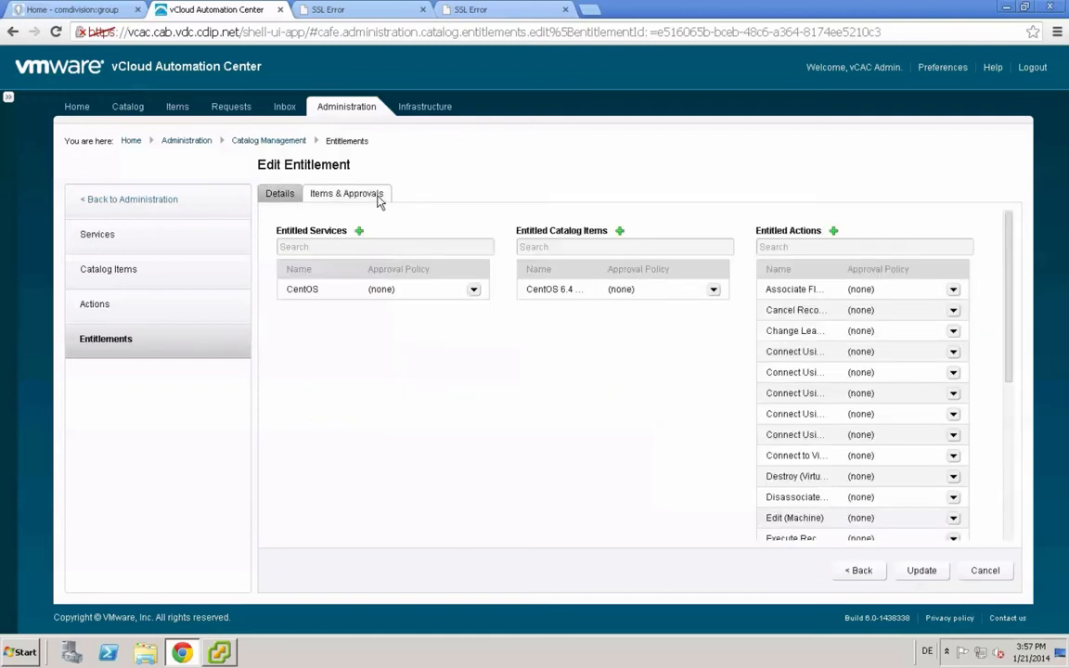
mouse_move(629, 246)
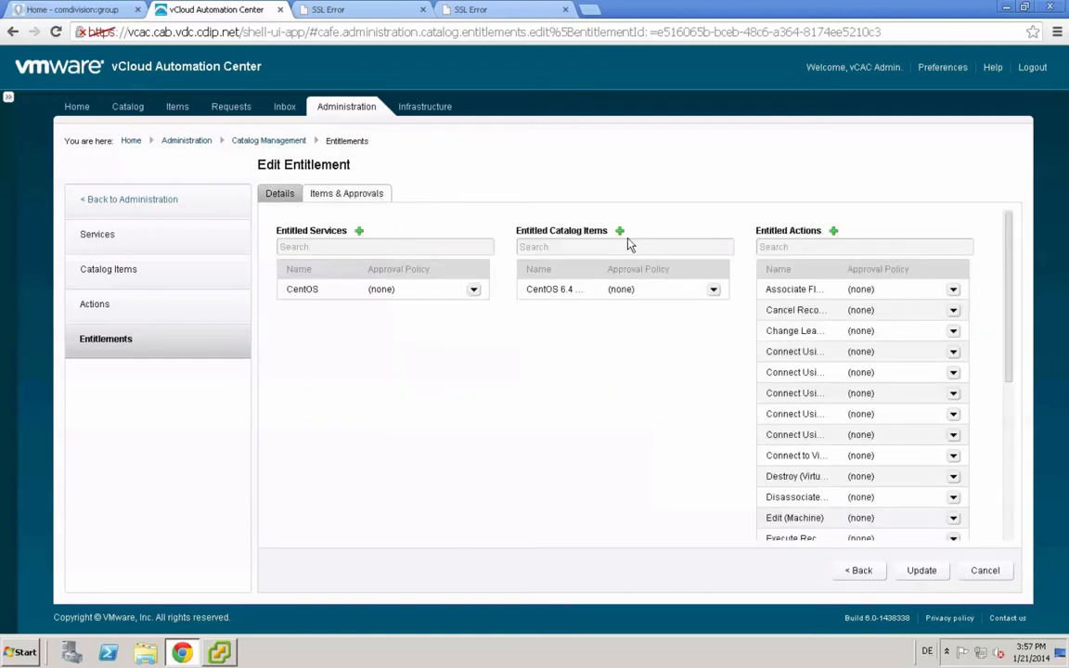
click(619, 230)
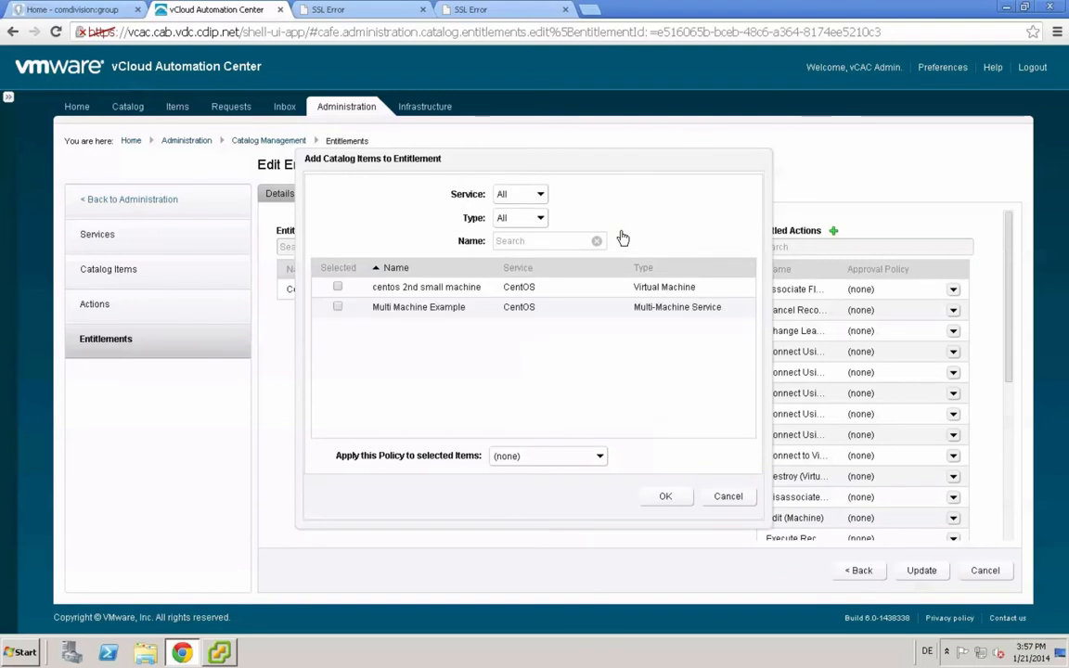
mouse_move(399, 262)
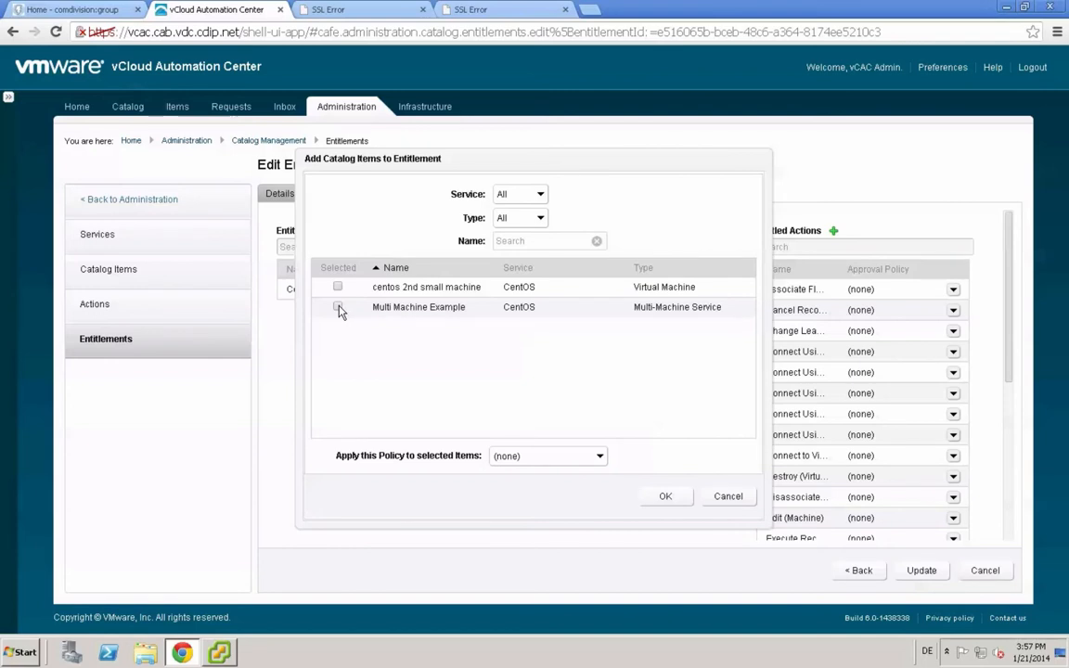
click(338, 306)
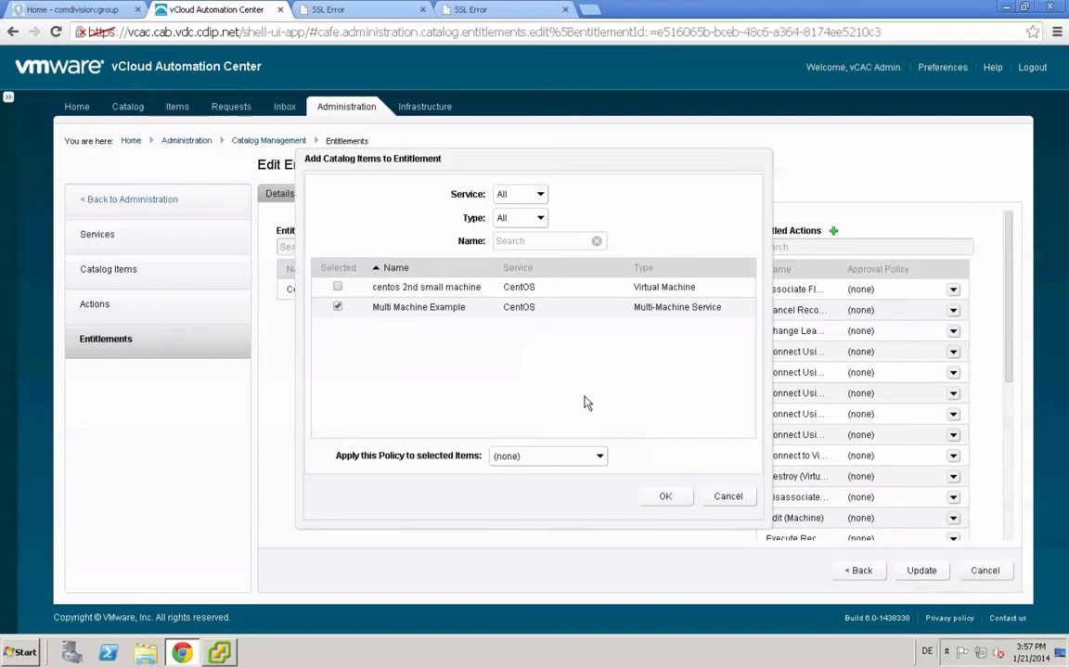
click(666, 496)
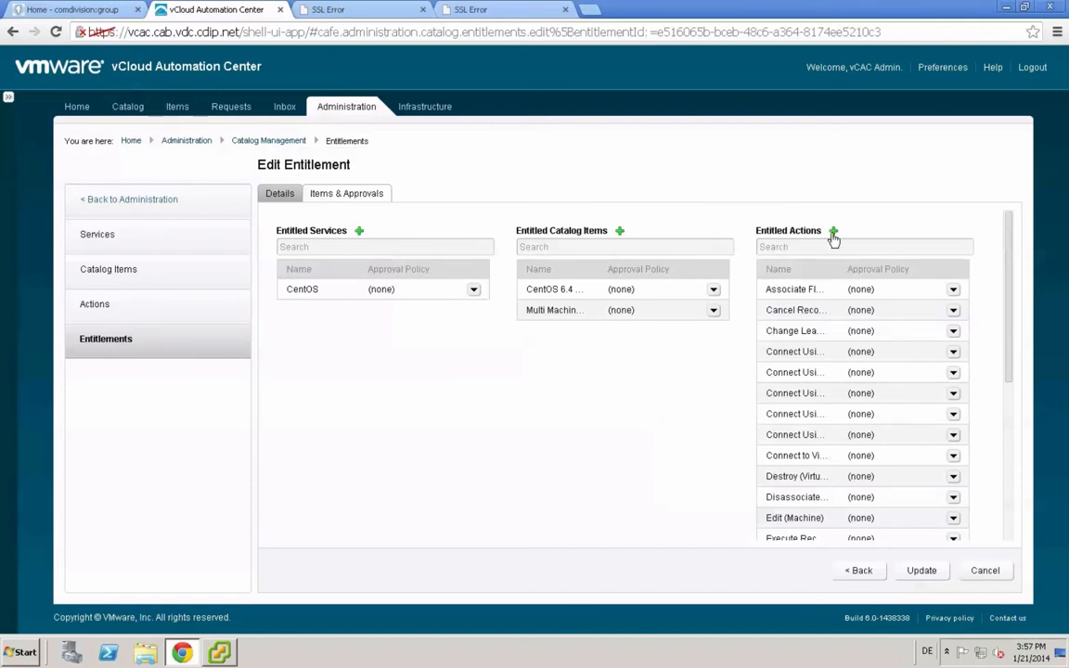
- Add the Add Components and multi-machine Destroy actions, then update the entitlement
click(833, 231)
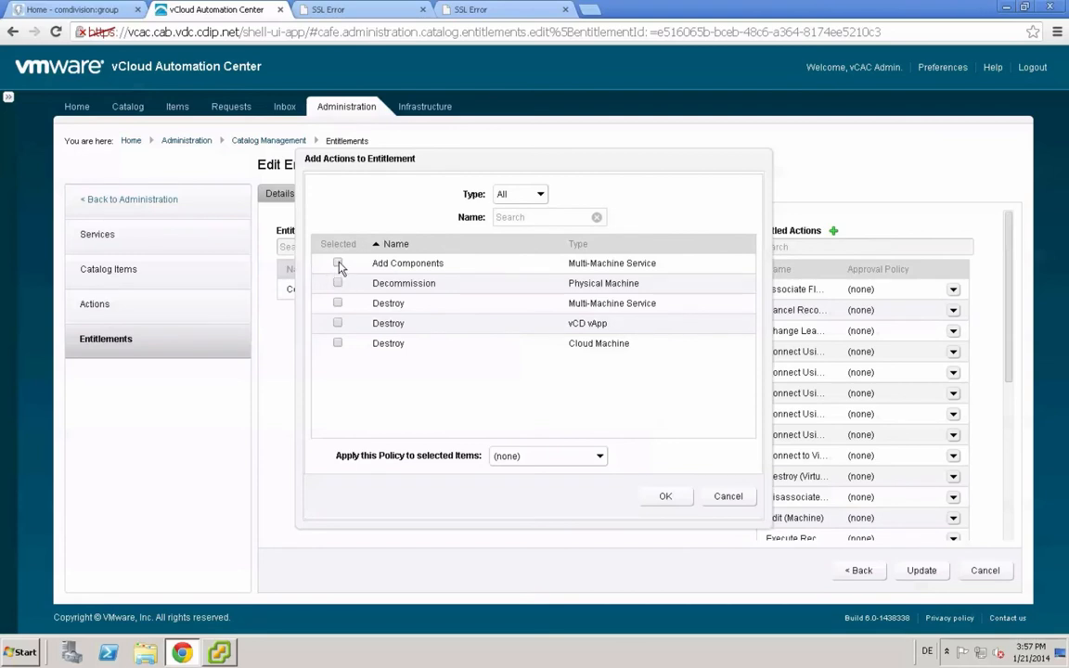
click(338, 263)
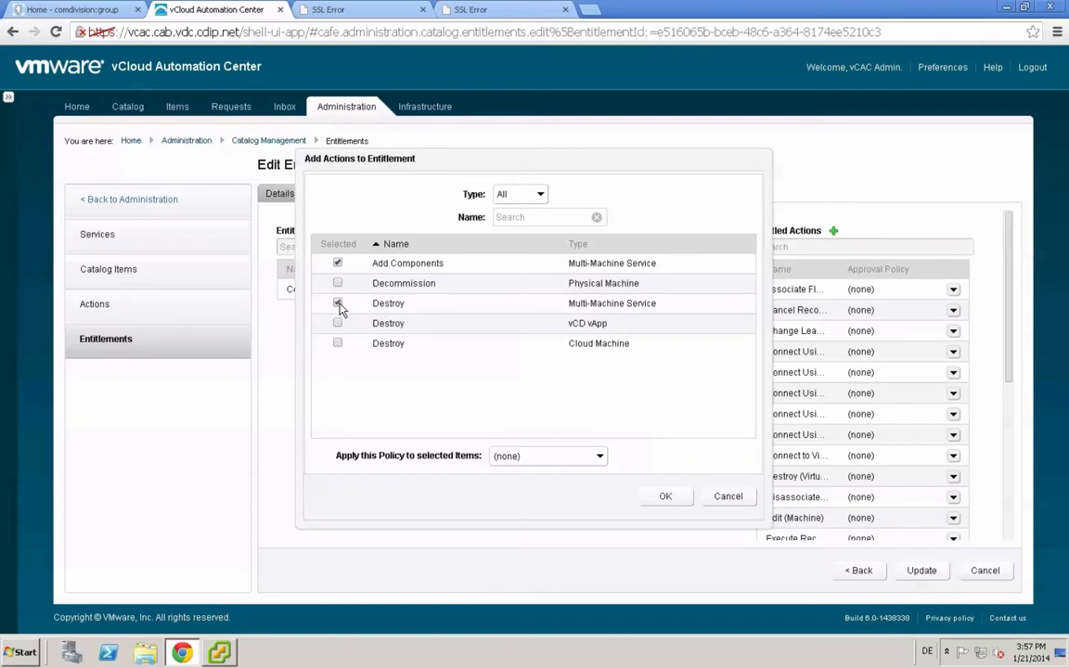
click(337, 302)
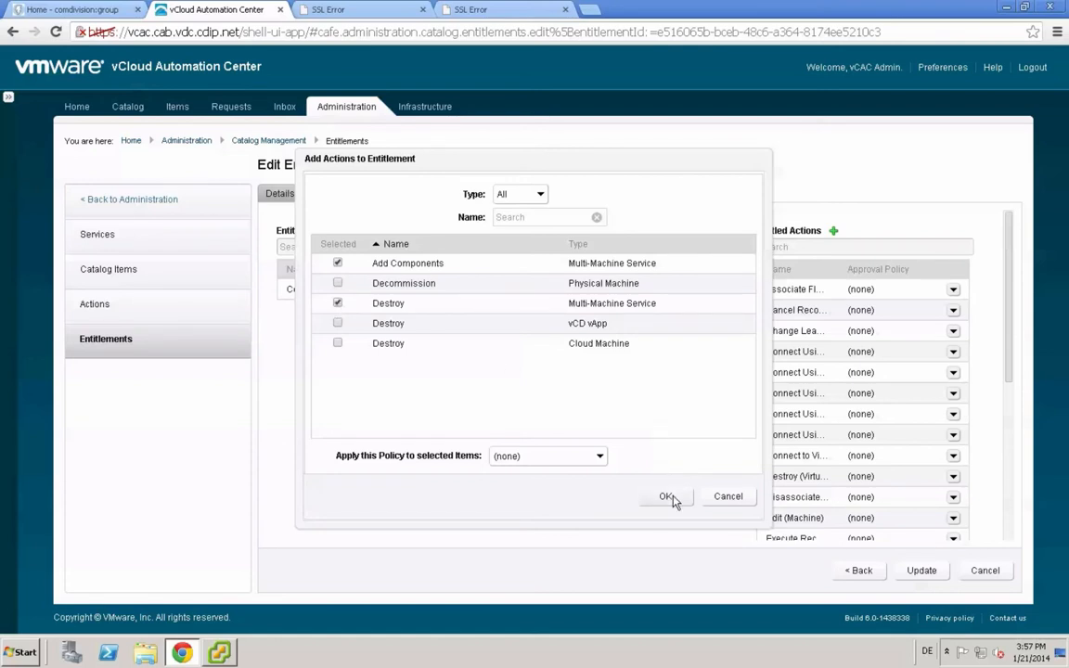
click(666, 497)
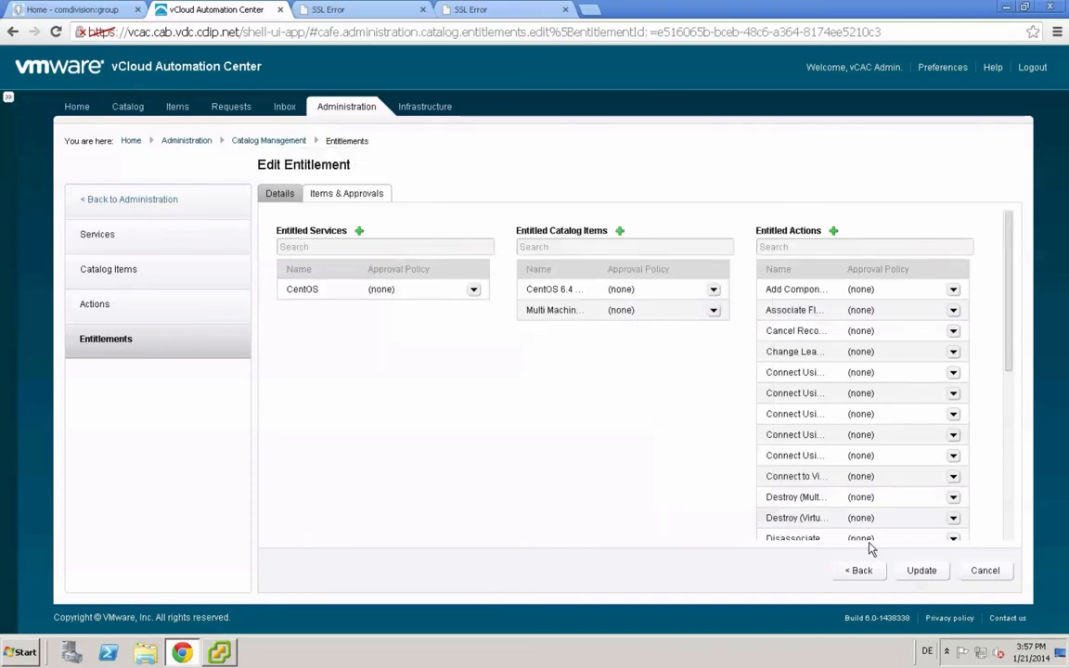
click(921, 570)
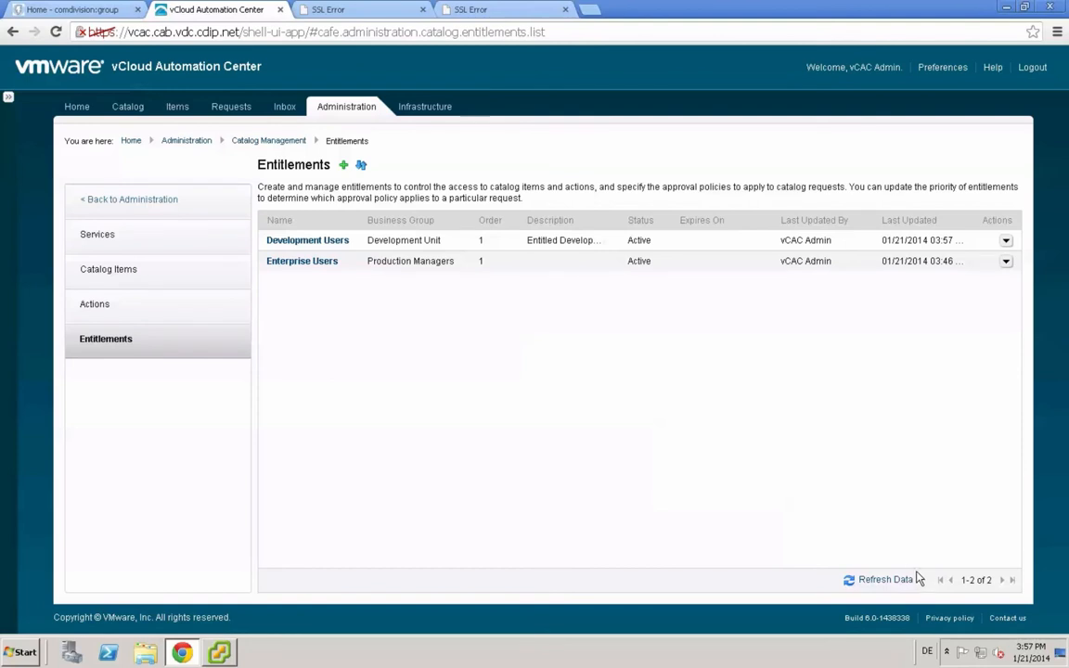
mouse_move(128, 106)
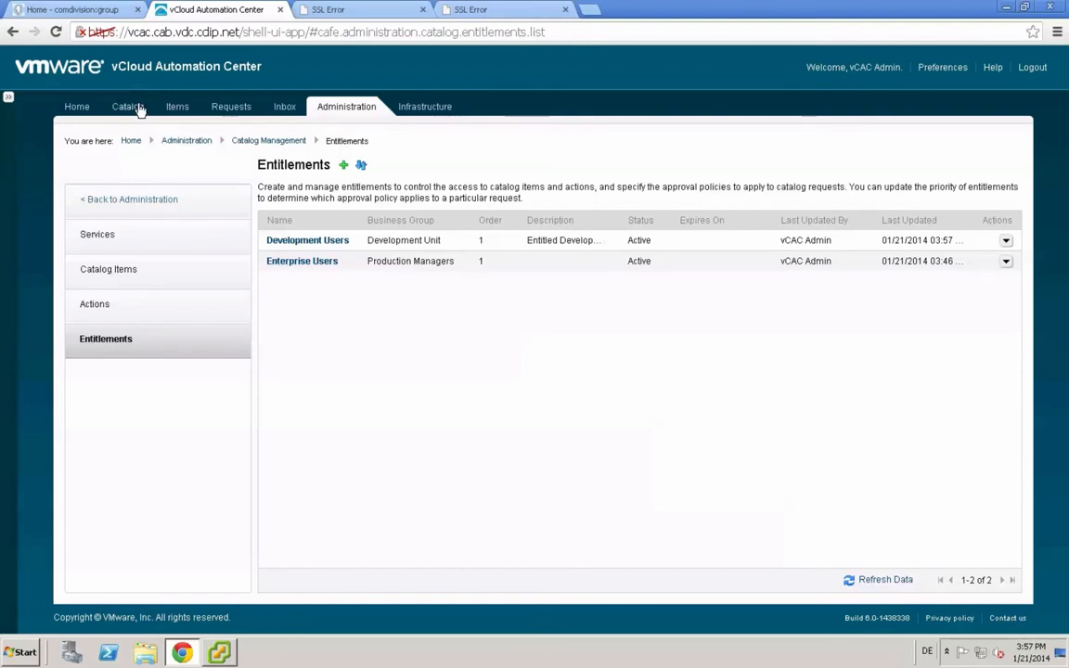
- Switch the service catalog's On behalf of user to Development User
click(127, 105)
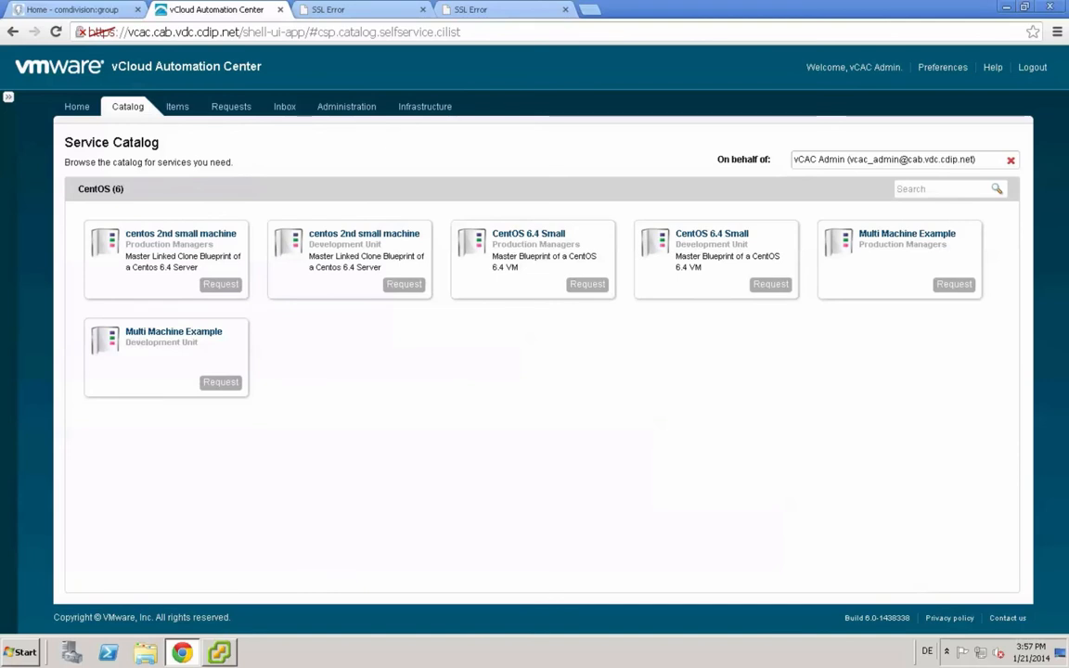
mouse_move(249, 353)
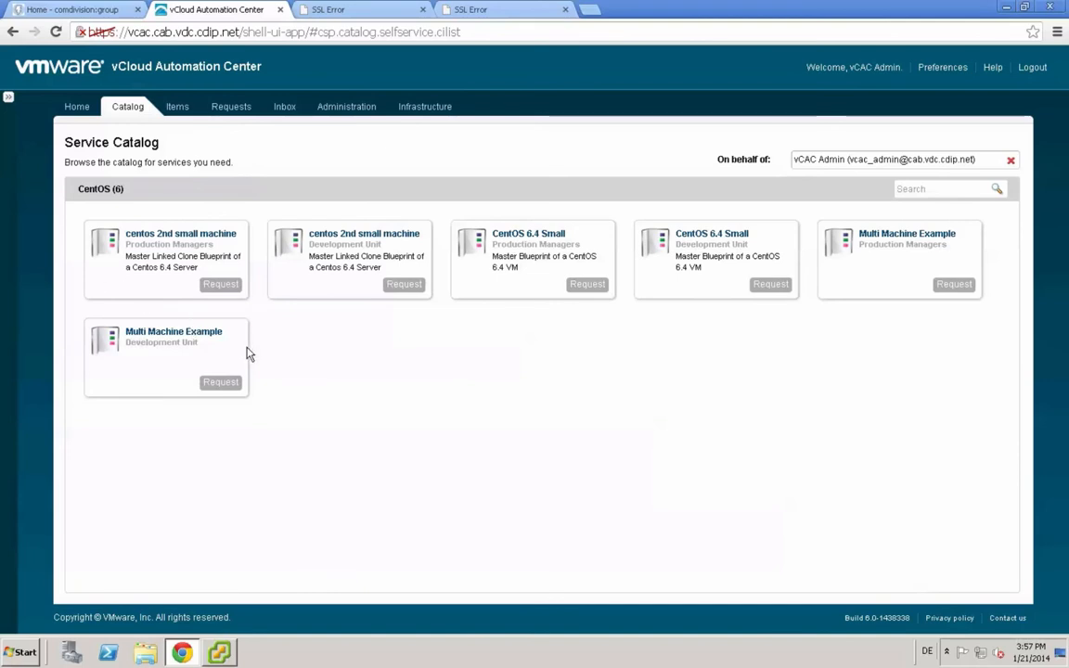
mouse_move(371, 432)
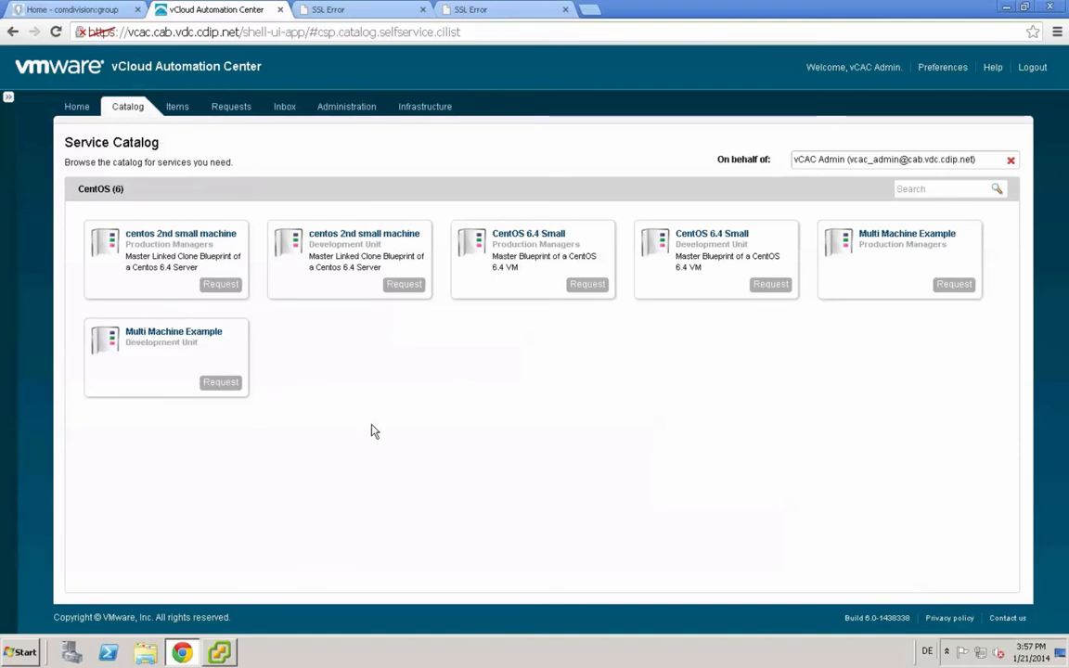
mouse_move(530, 464)
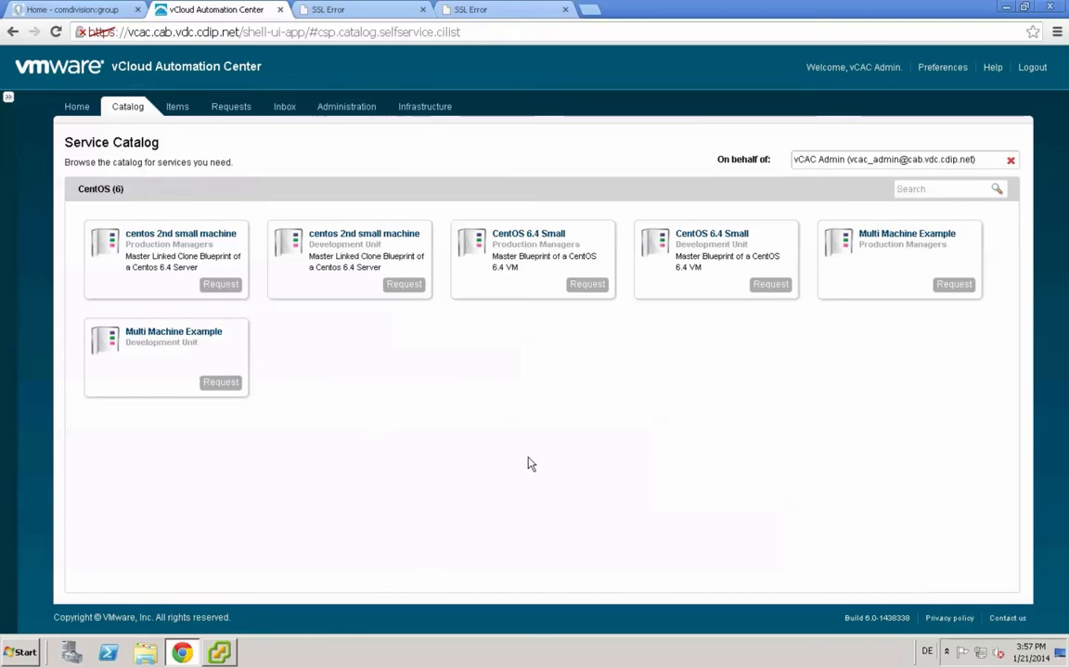
mouse_move(620, 440)
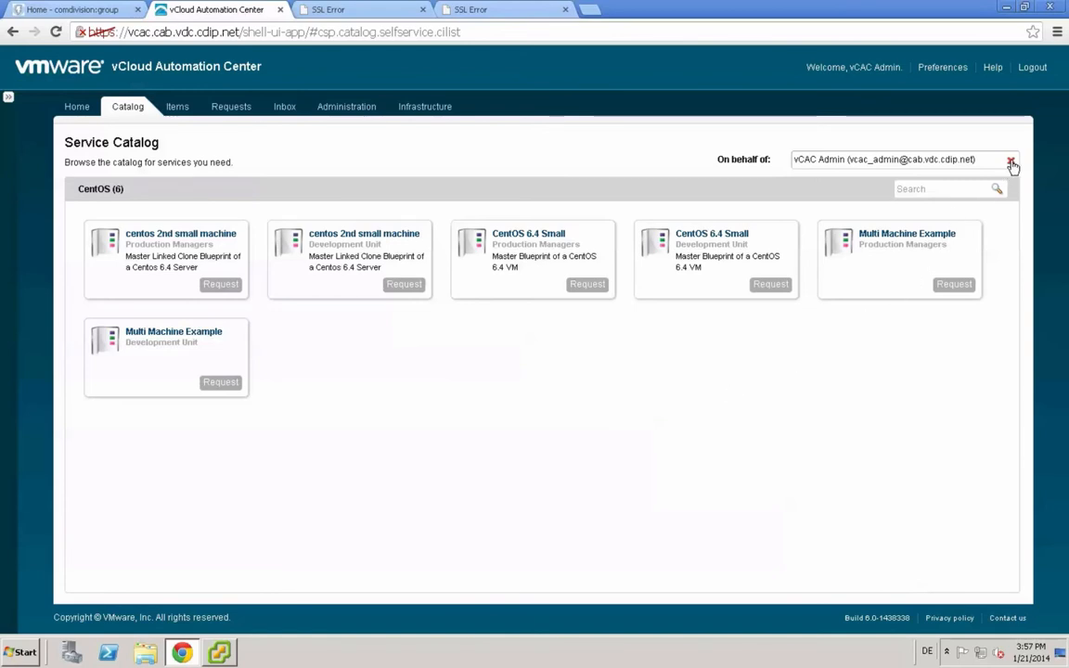
click(1012, 159)
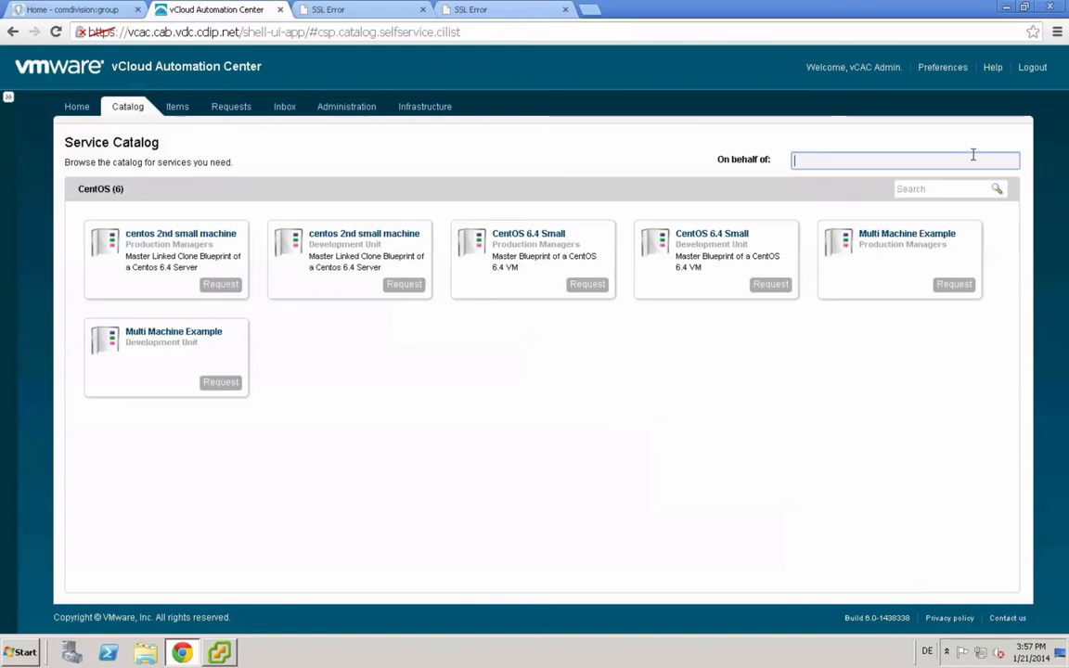
text(dev)
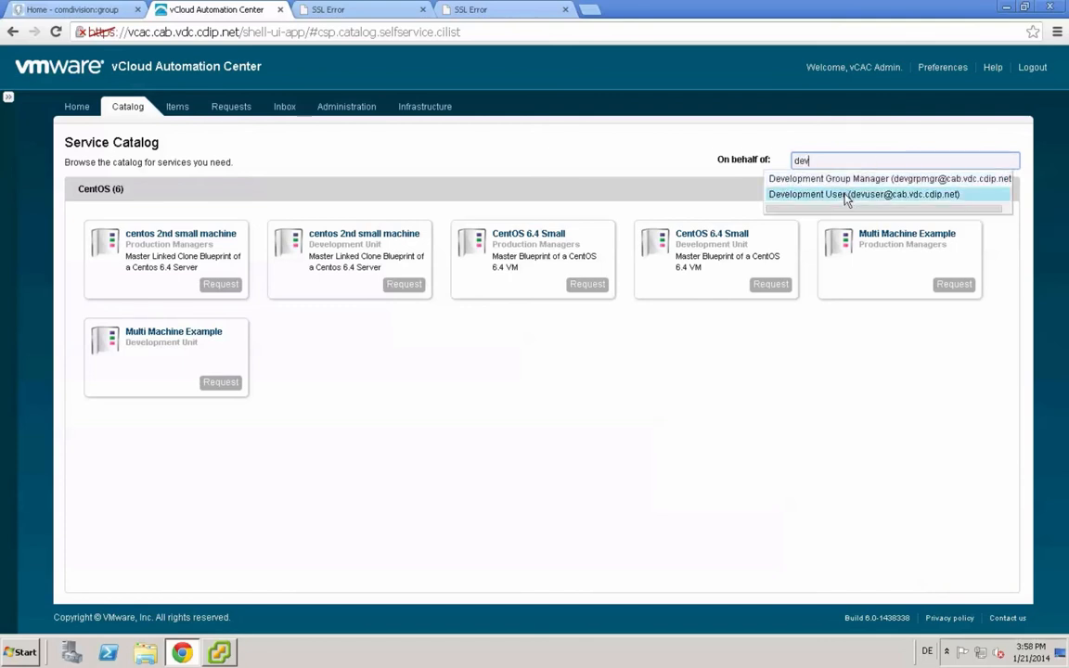
click(863, 194)
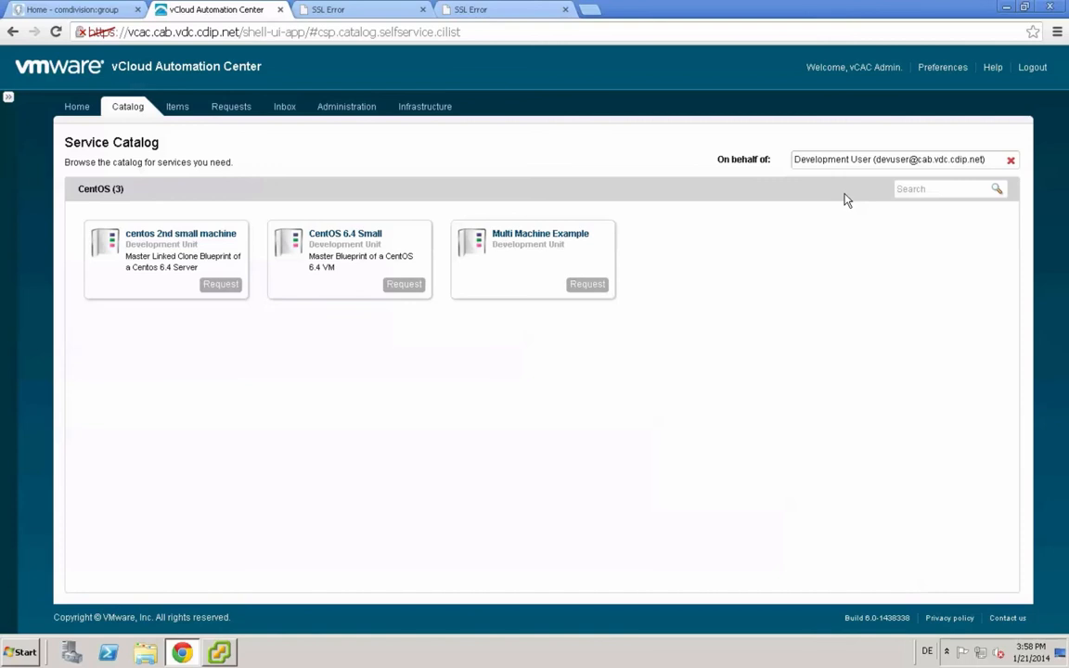
mouse_move(852, 206)
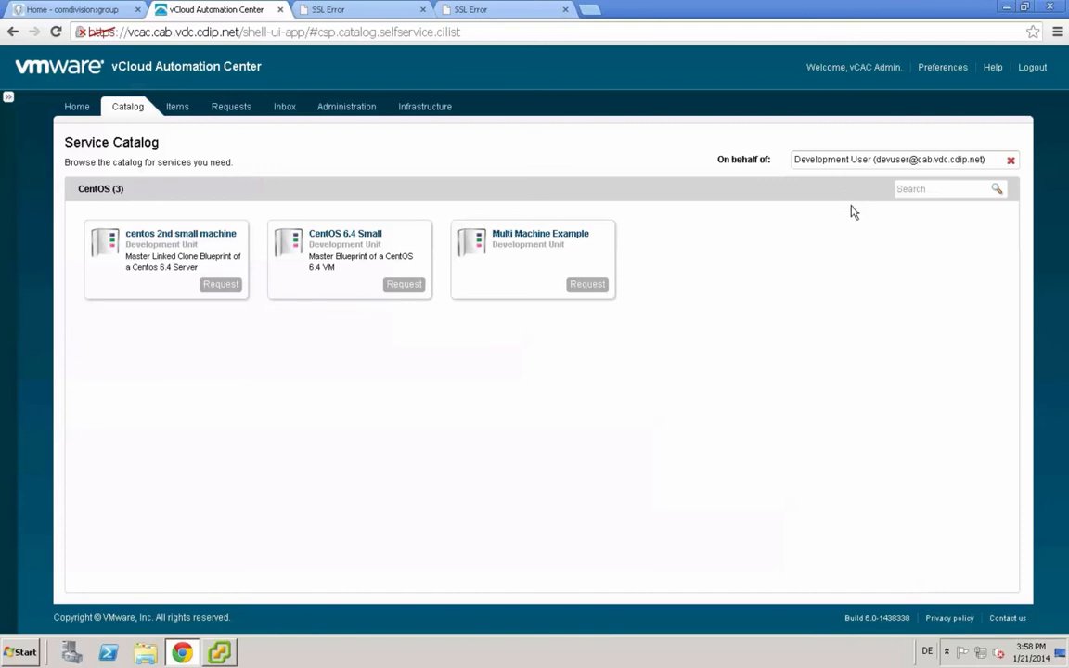
mouse_move(588, 285)
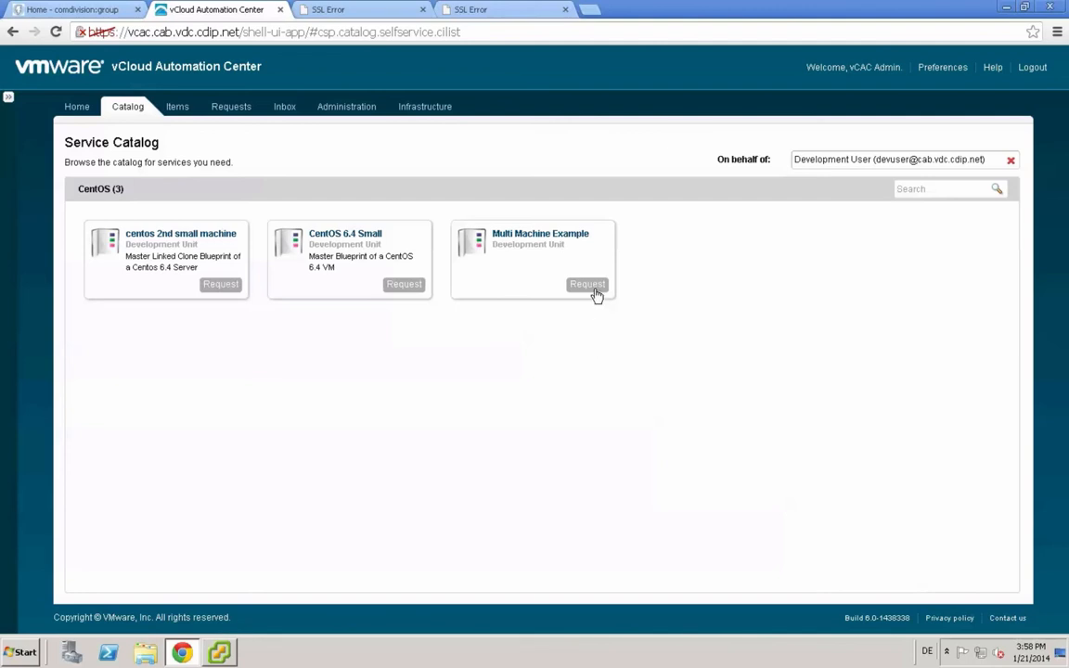
- Request Multi Machine Example with Project ID 333, submit, and acknowledge the confirmation
click(588, 284)
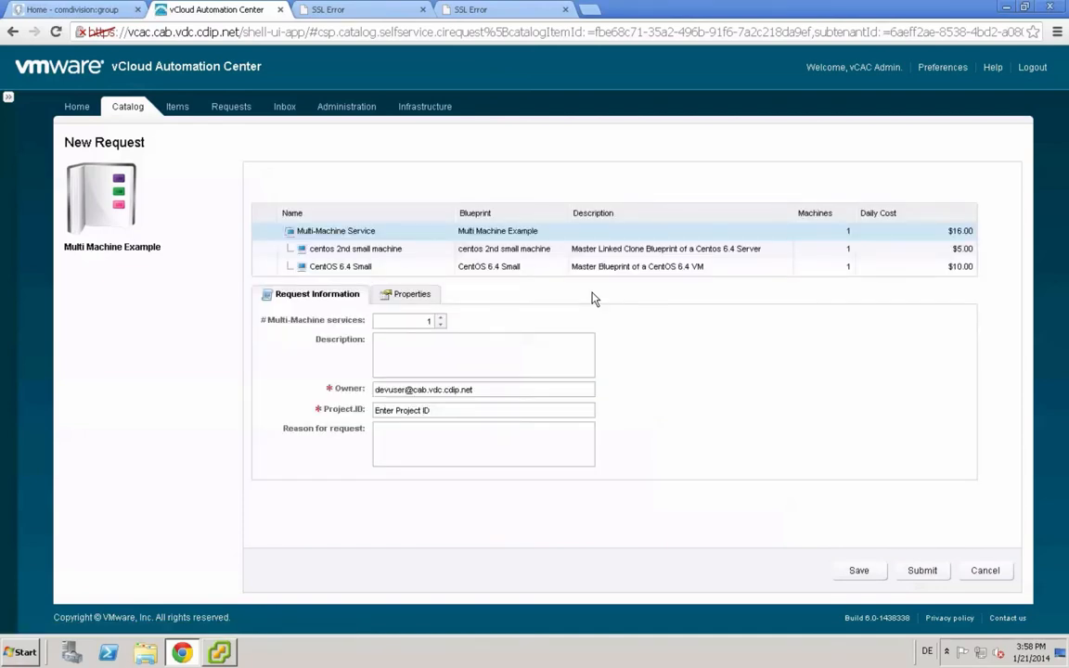
mouse_move(543, 297)
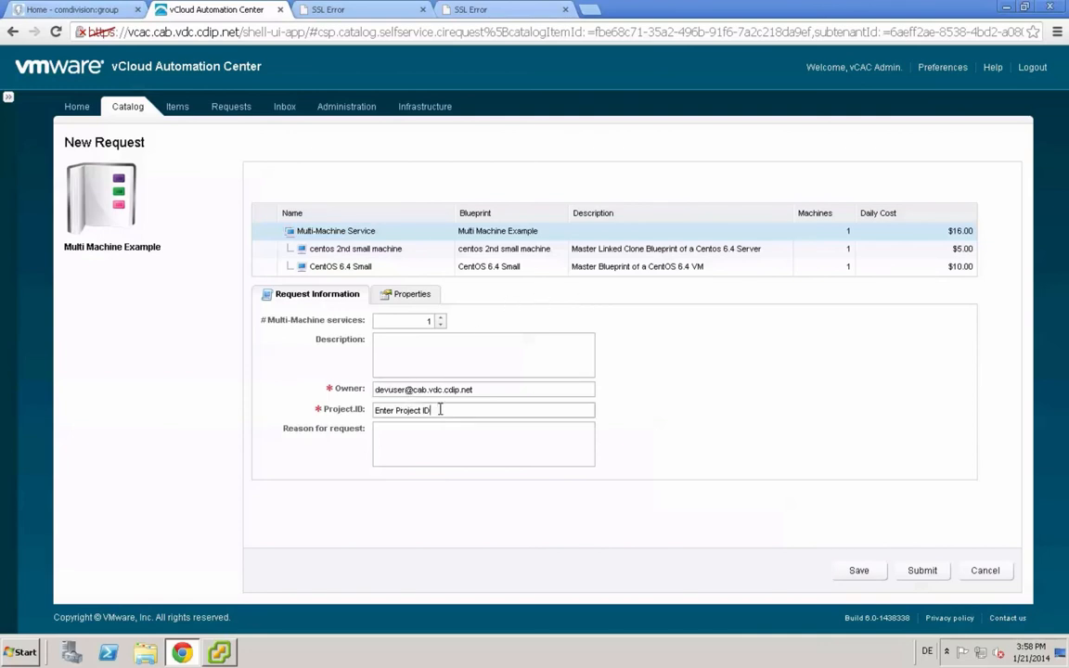
text(33)
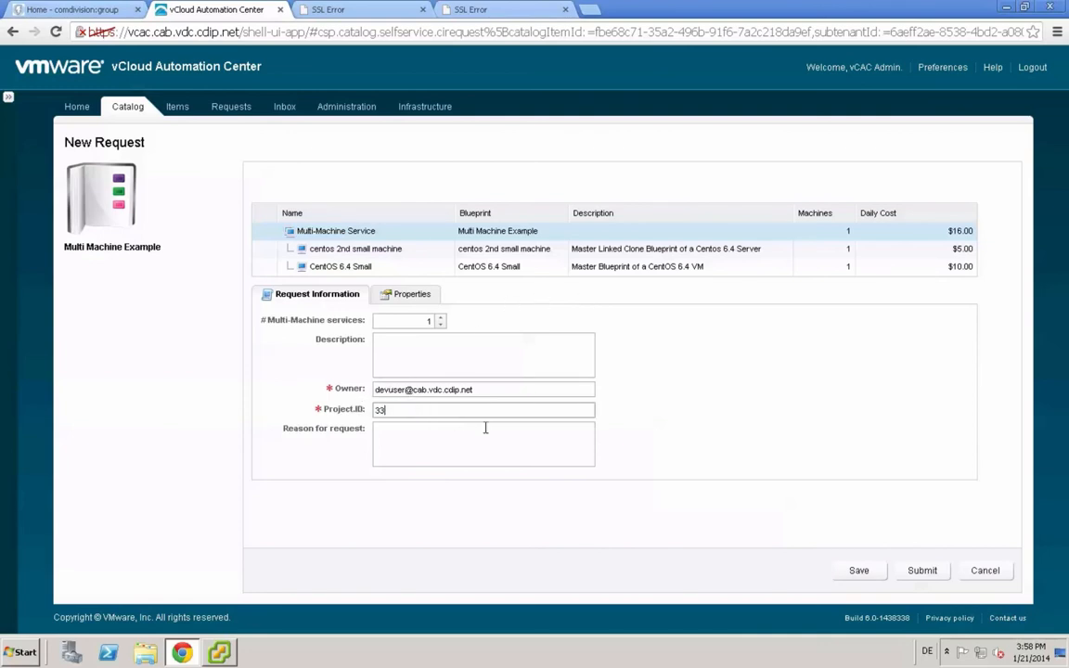
text(3)
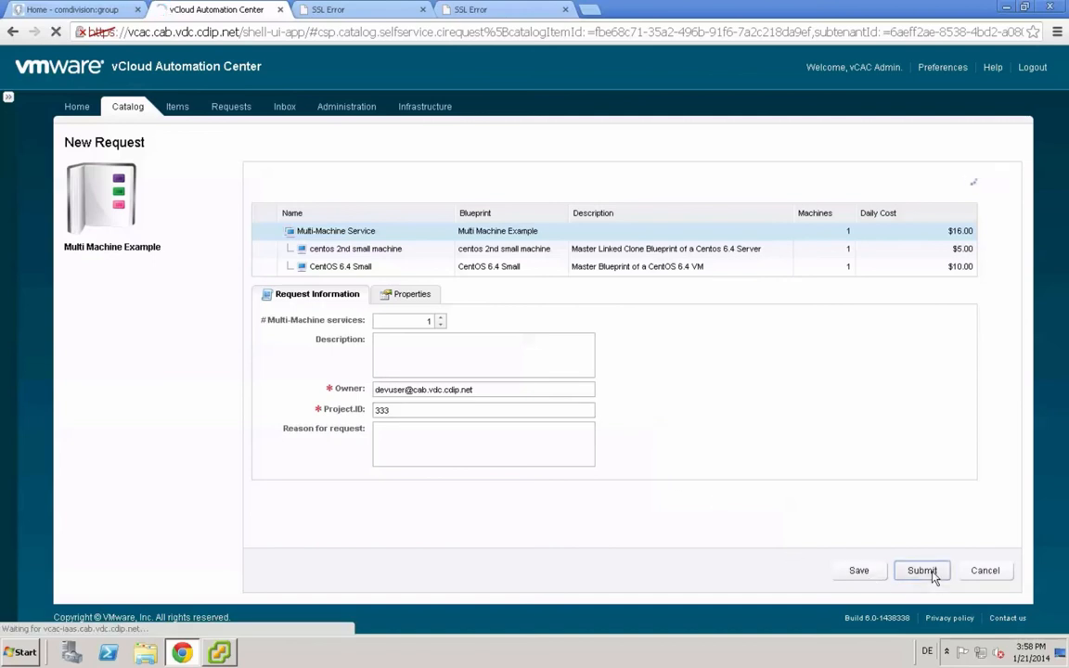
click(922, 570)
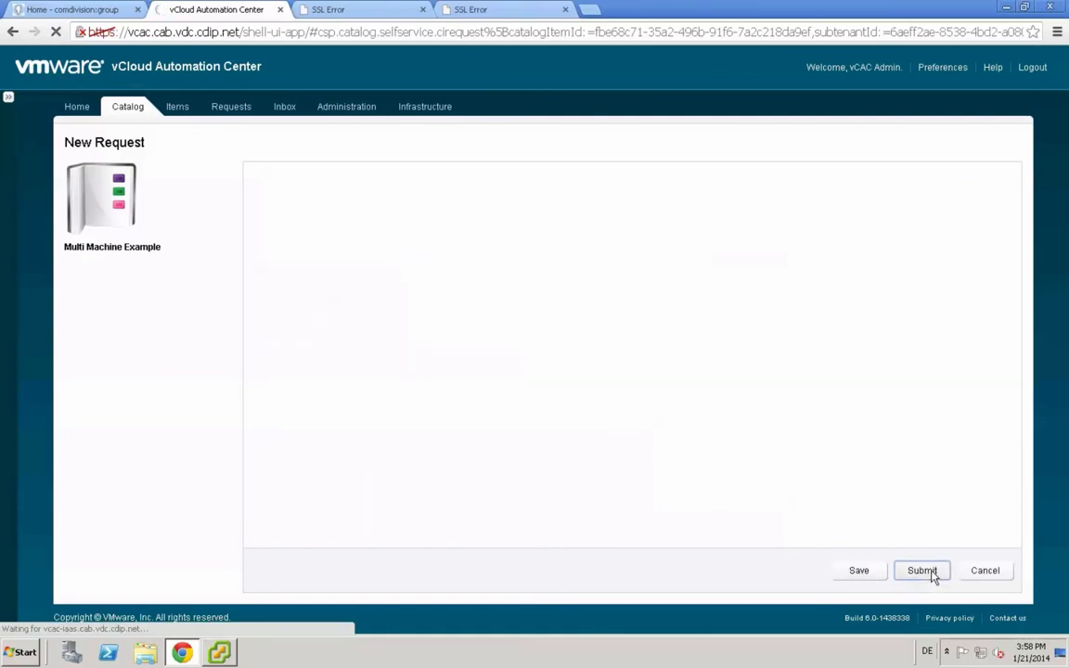
click(921, 569)
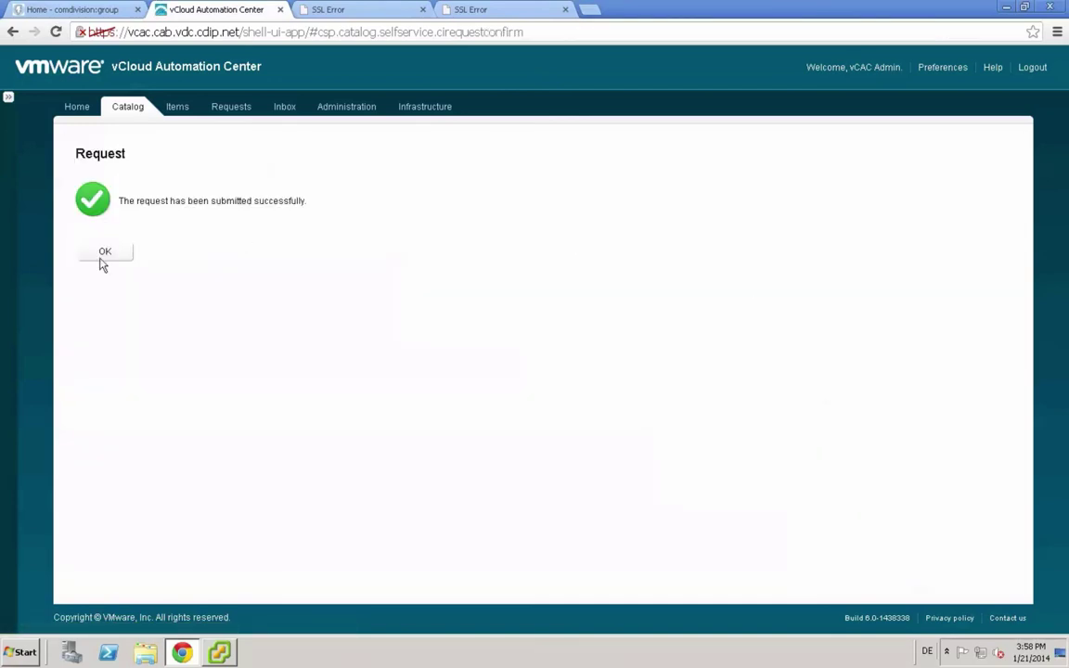
click(105, 252)
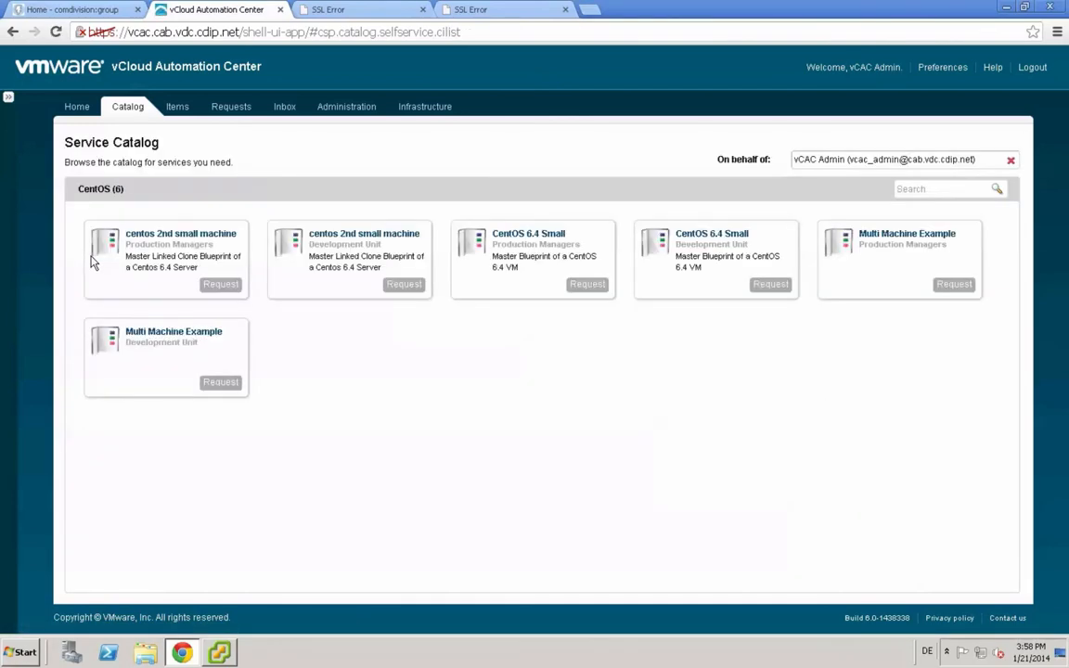
mouse_move(647, 490)
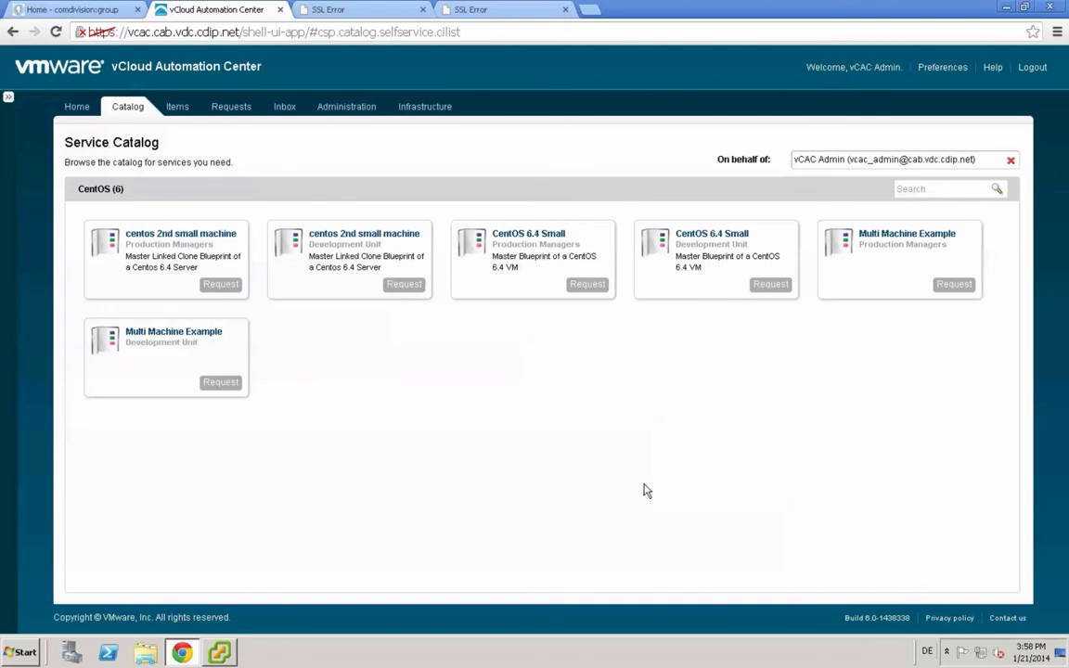
mouse_move(231, 110)
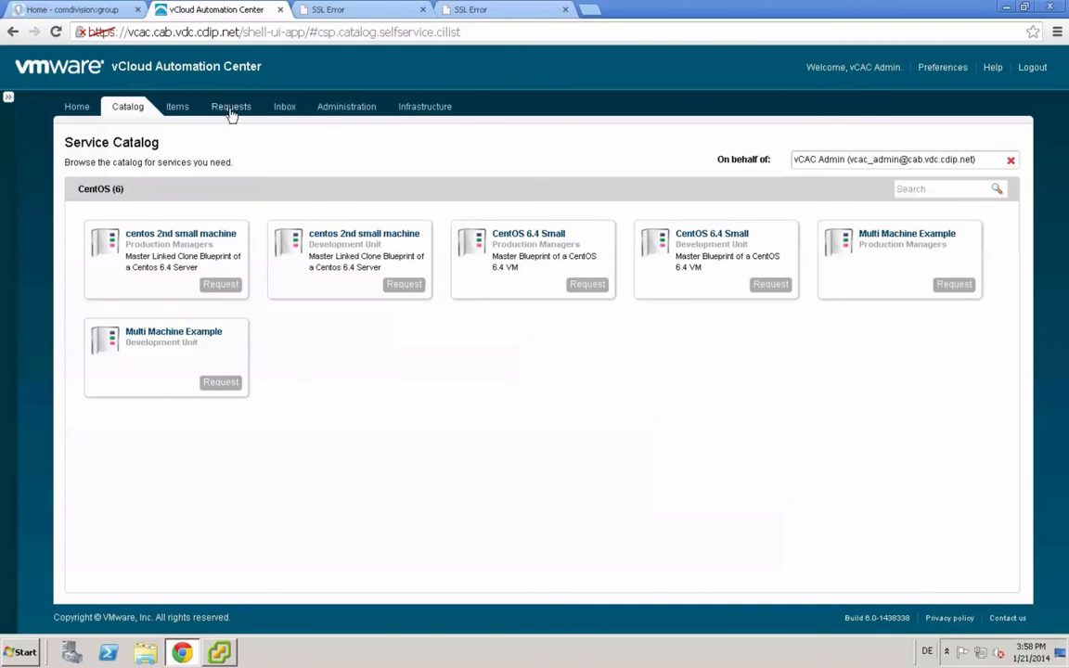
- View the Requests list showing the Multi Machine Example request as Successful
click(232, 106)
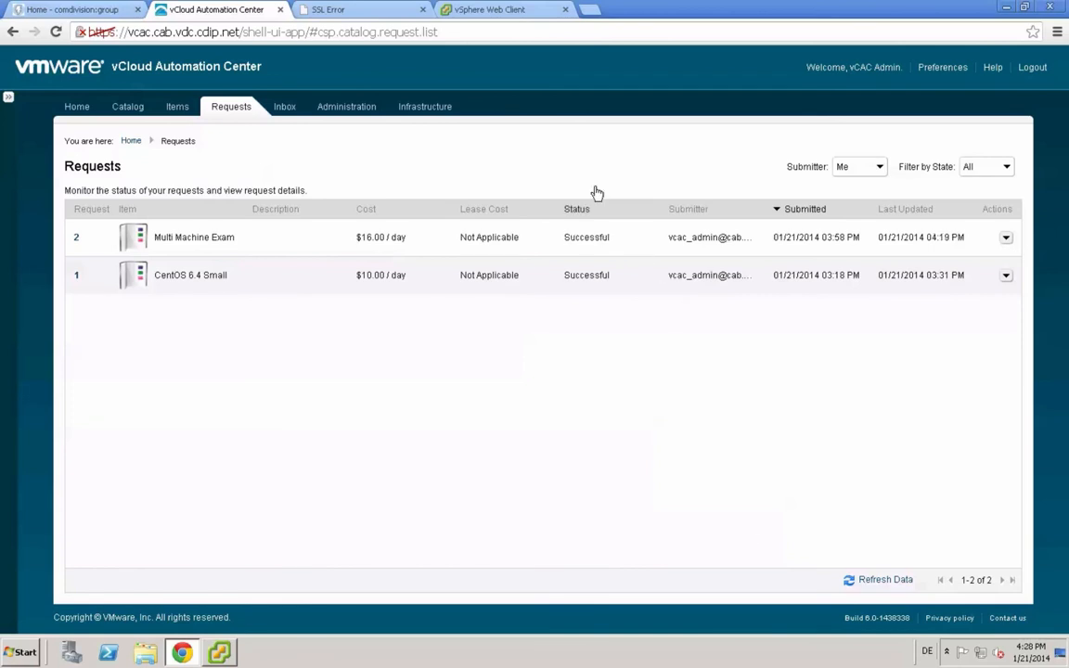
mouse_move(611, 286)
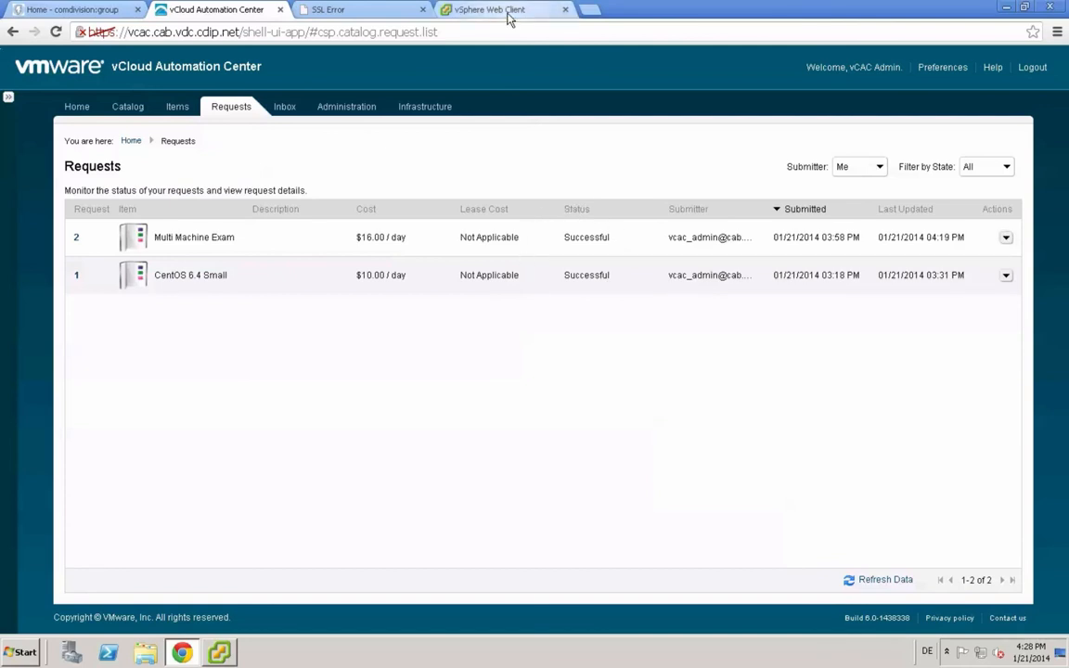
- Check vSphere vCenter inventory for Dev-001, Dev-003, Dev-004, then return to vCAC
click(489, 9)
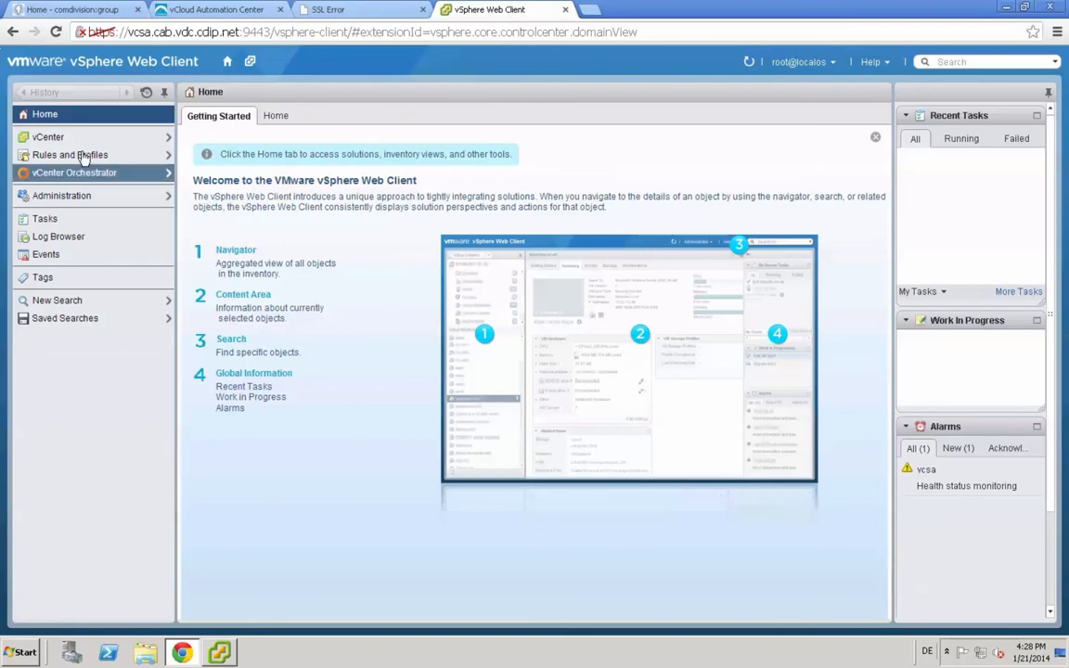
click(48, 136)
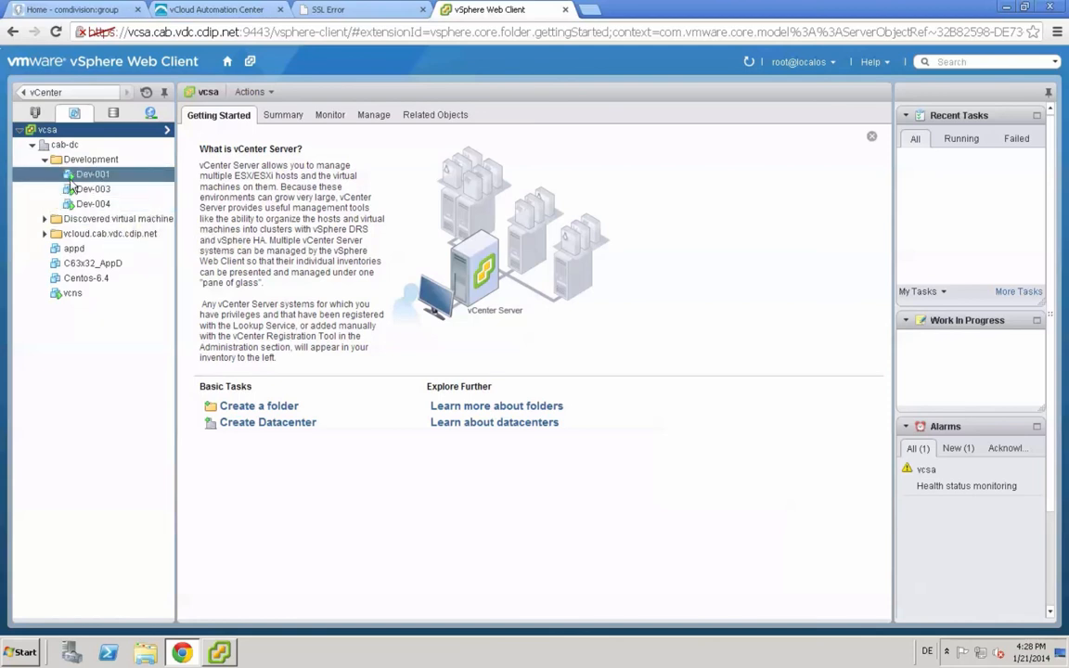
click(217, 10)
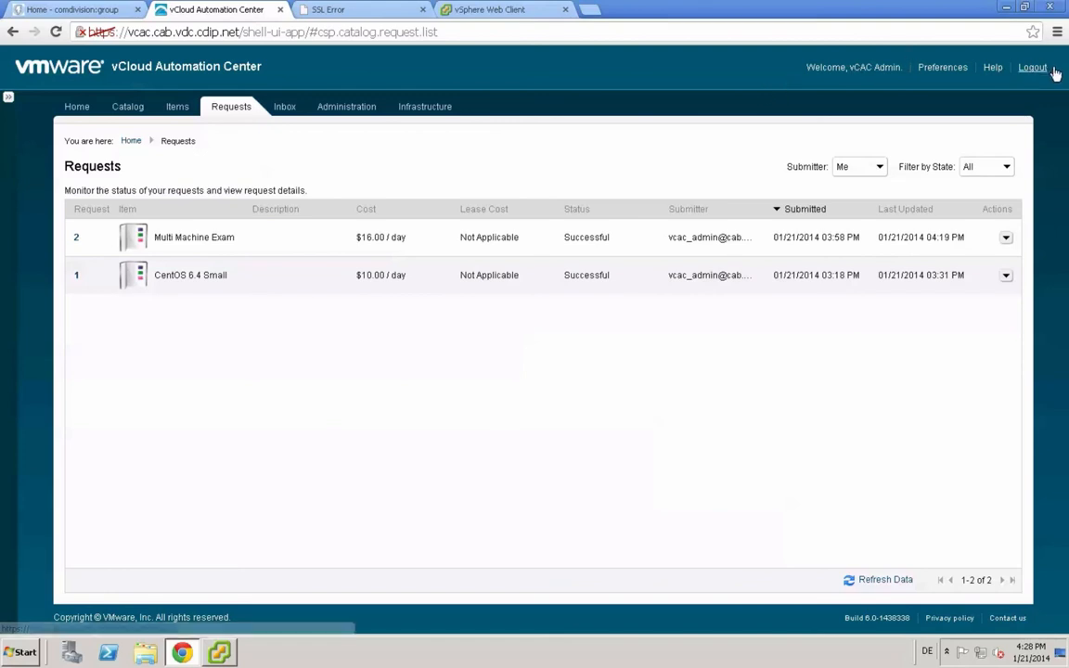
- Log out of vCloud Automation Center and close the Chrome window
click(1032, 67)
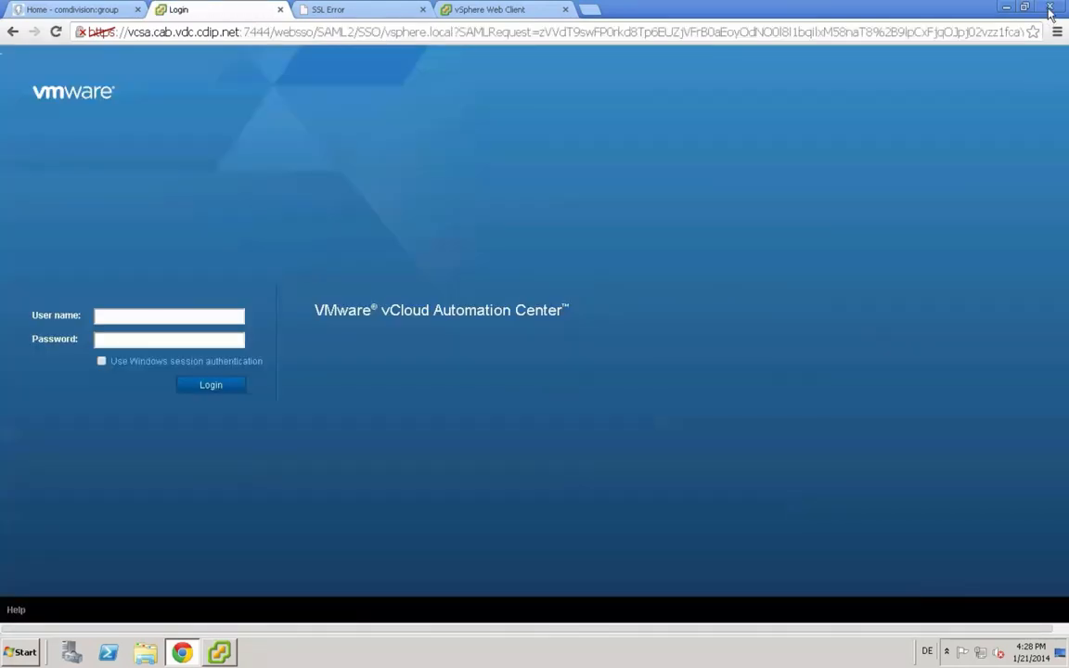
click(1050, 7)
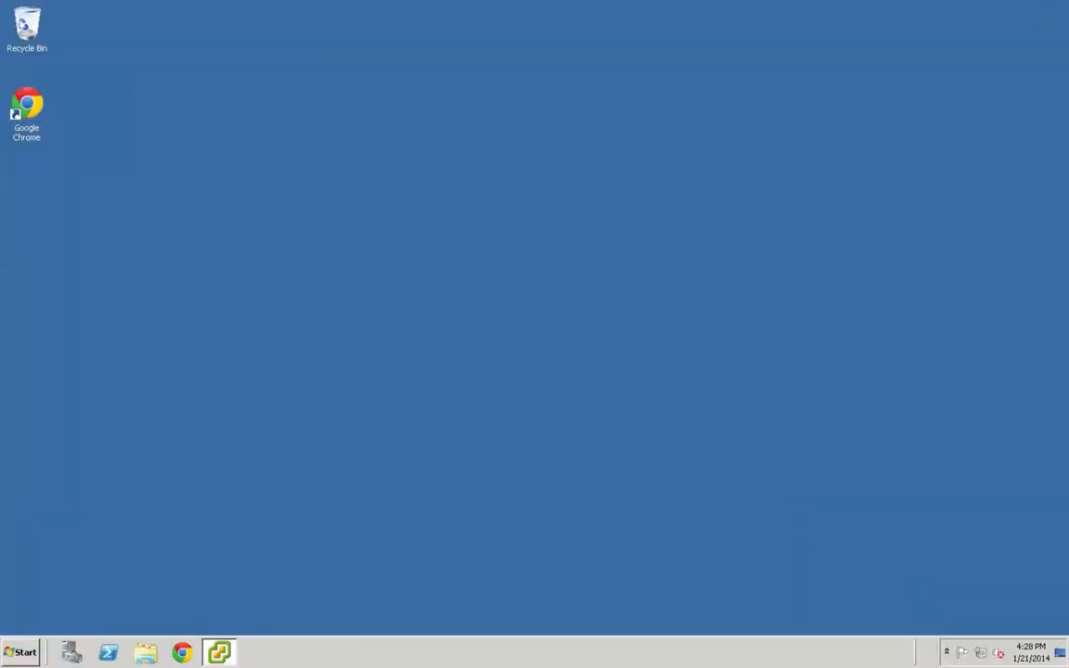